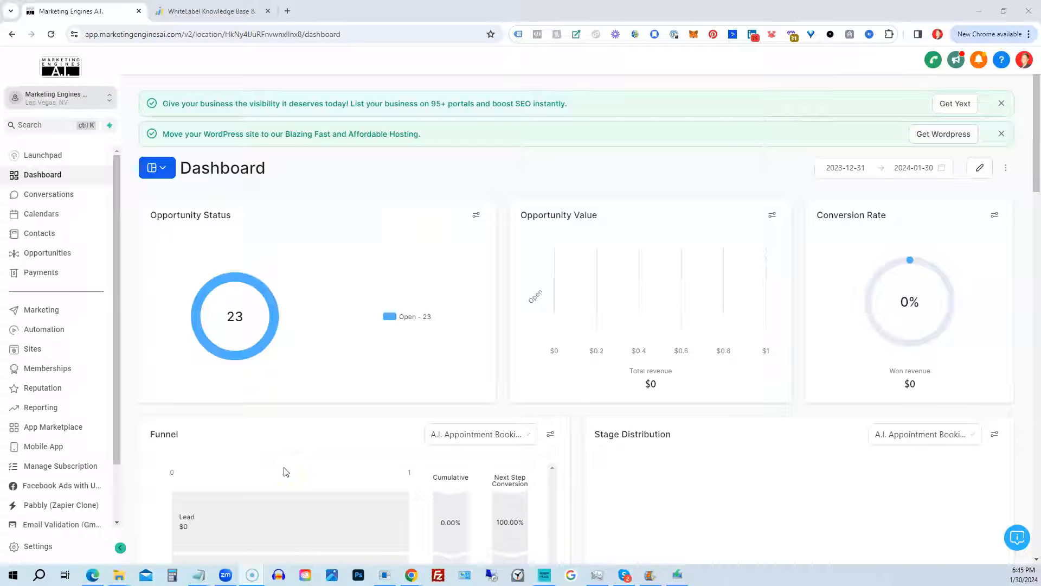
pyautogui.moveTo(1026, 563)
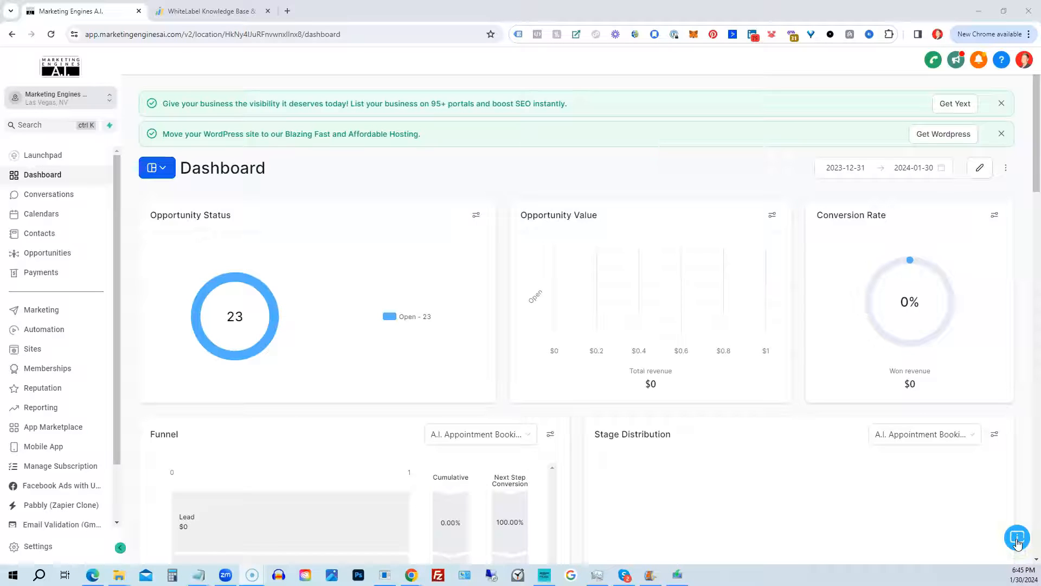
# Step: Advance through the tour popups for Pipeline Values, Conversion Rate, Manual Actions and Tasks, finishing with Done
pyautogui.click(1018, 537)
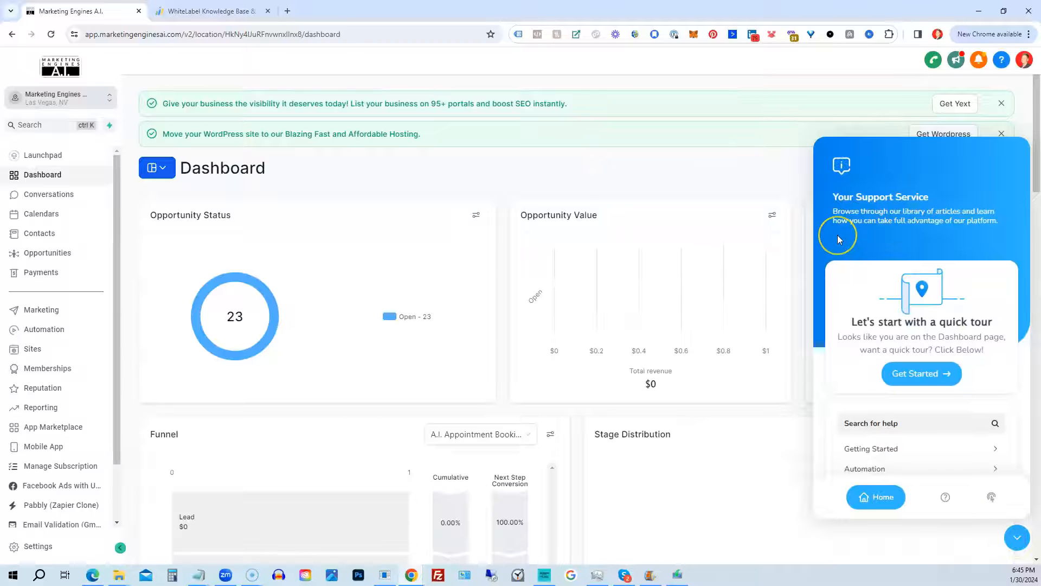
pyautogui.moveTo(828, 205)
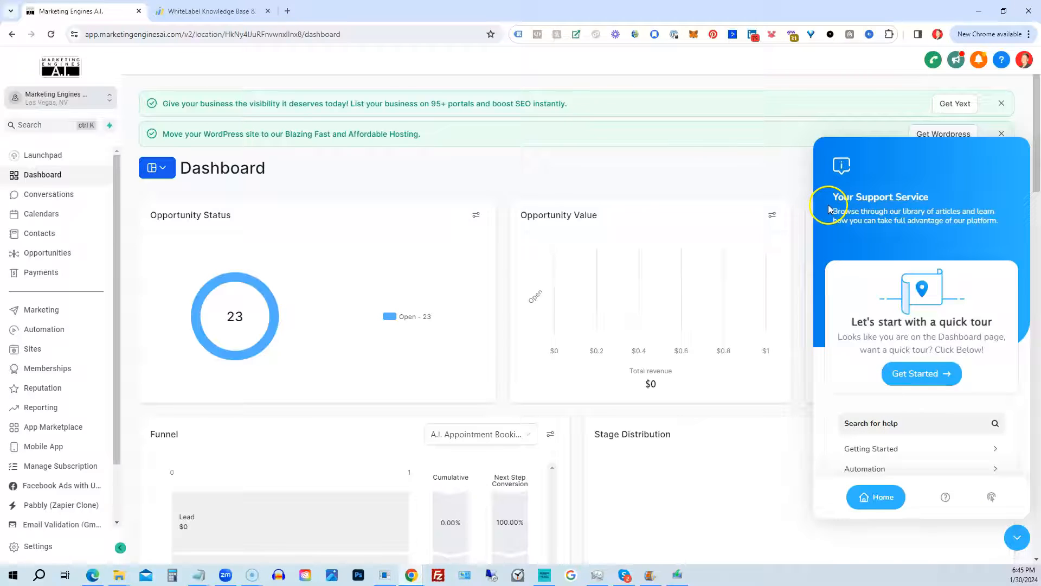
pyautogui.moveTo(890, 244)
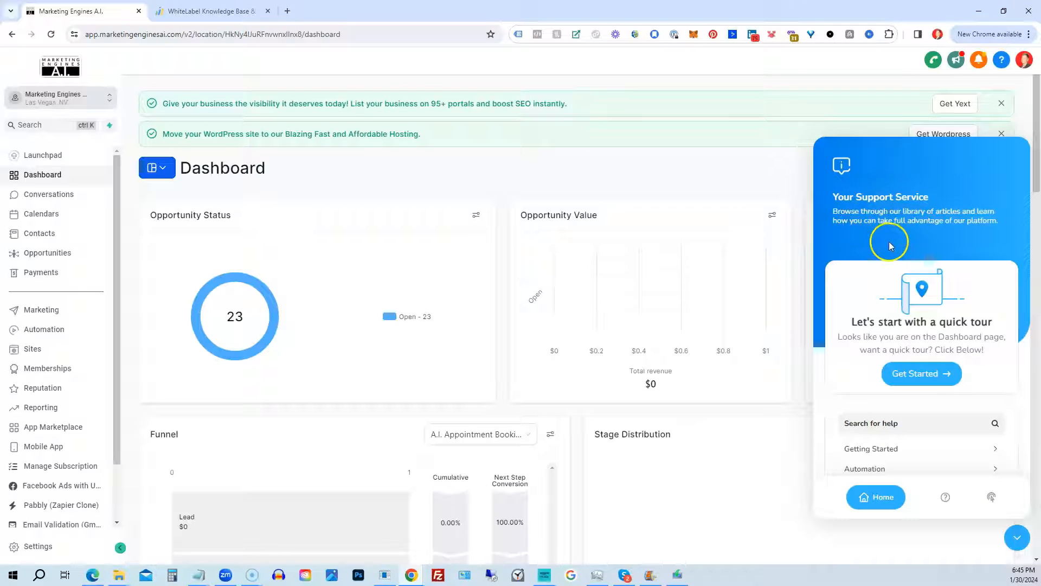
pyautogui.moveTo(823, 253)
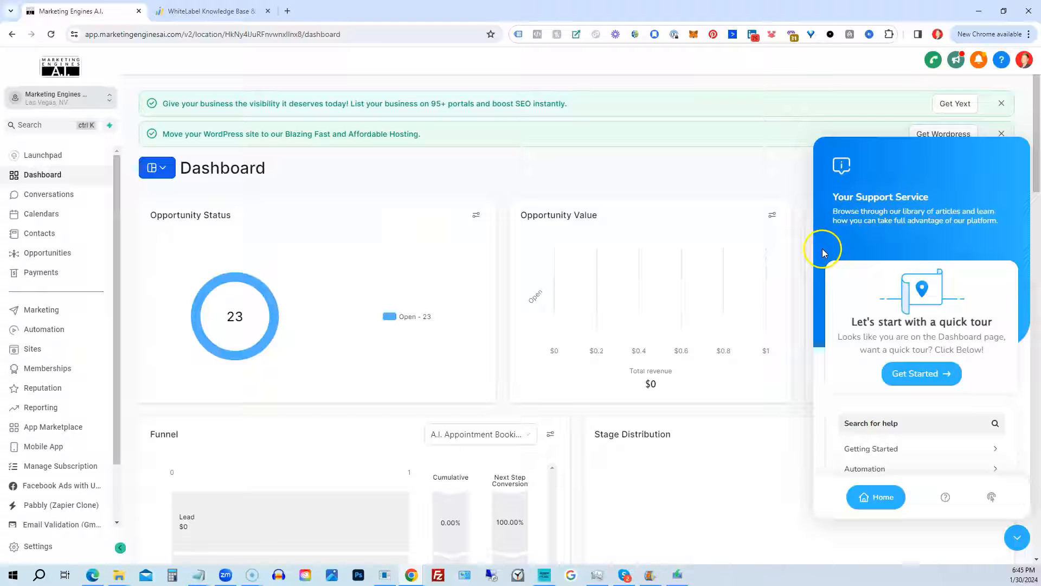
pyautogui.moveTo(833, 267)
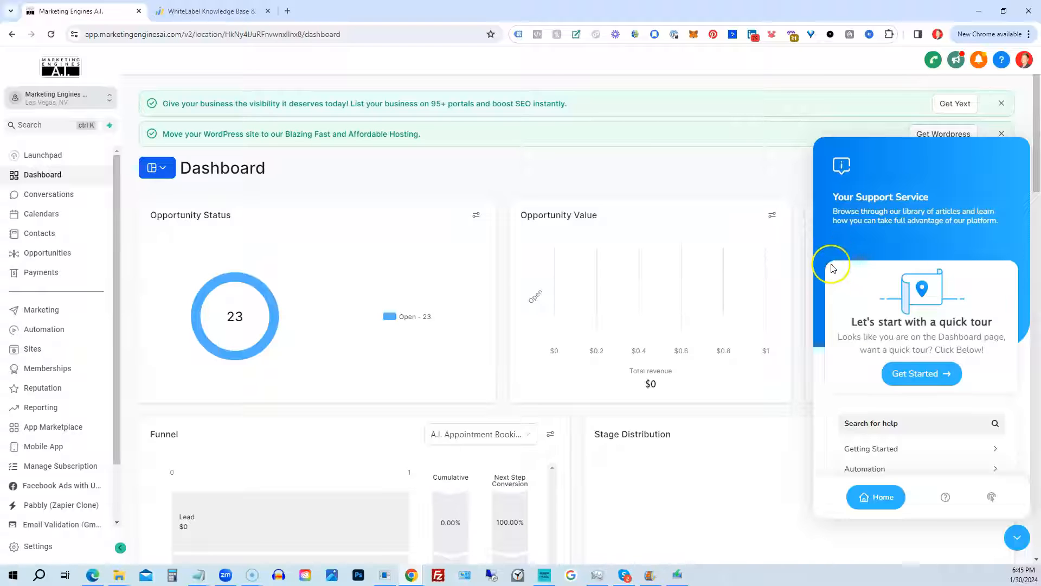
pyautogui.moveTo(939, 325)
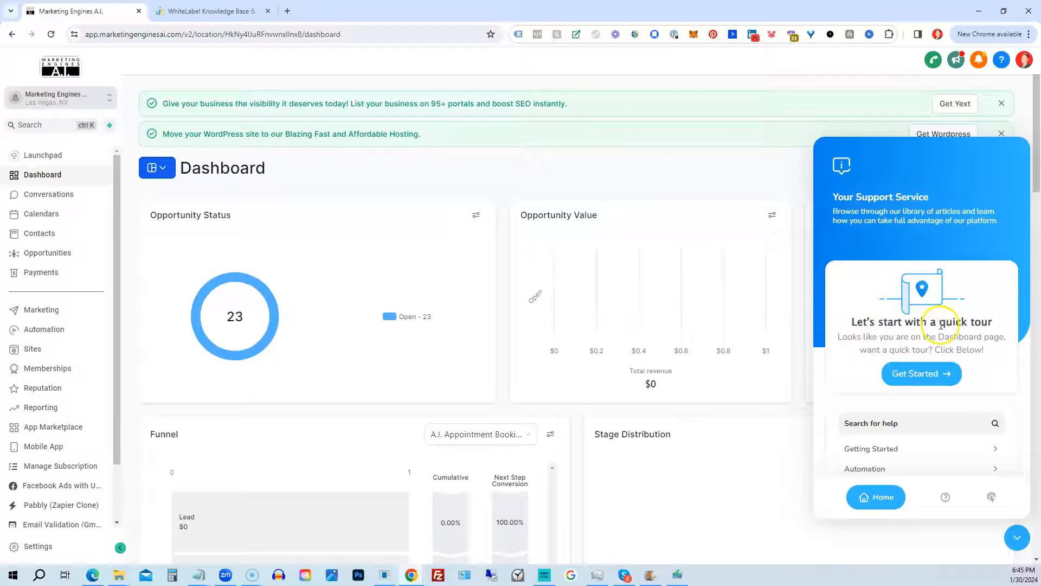
pyautogui.moveTo(845, 347)
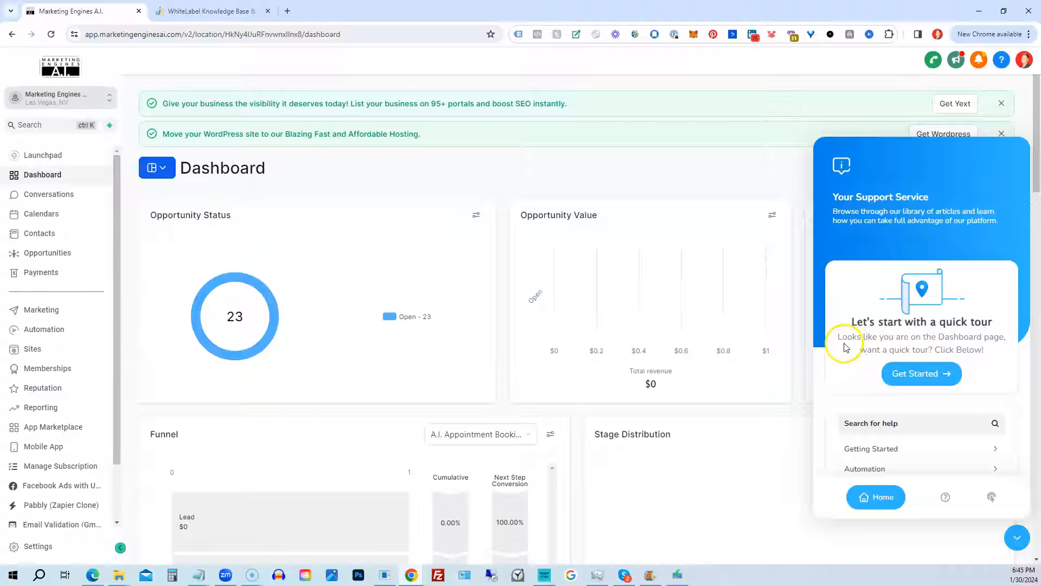
pyautogui.moveTo(880, 361)
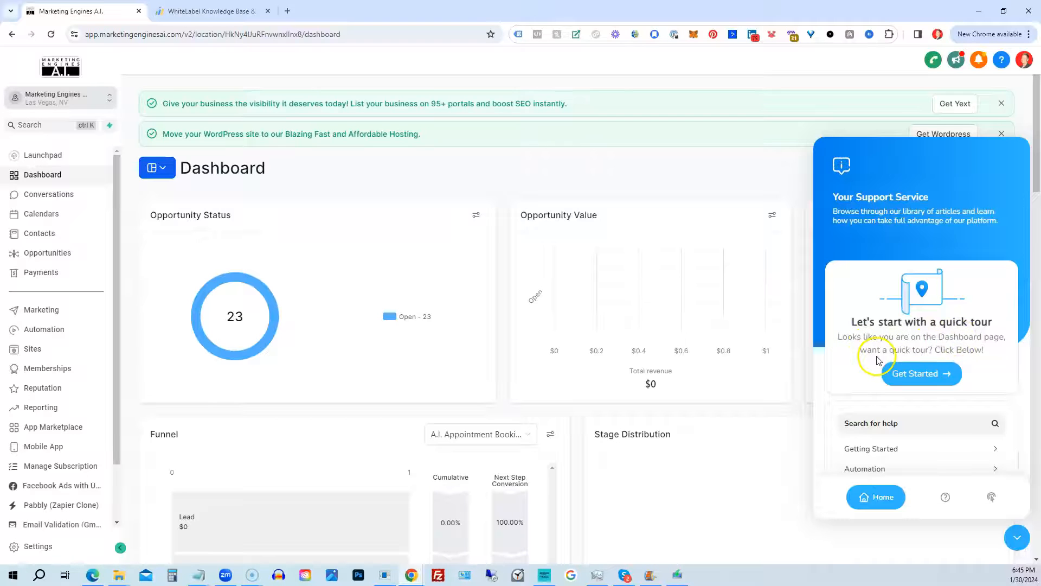
pyautogui.moveTo(921, 378)
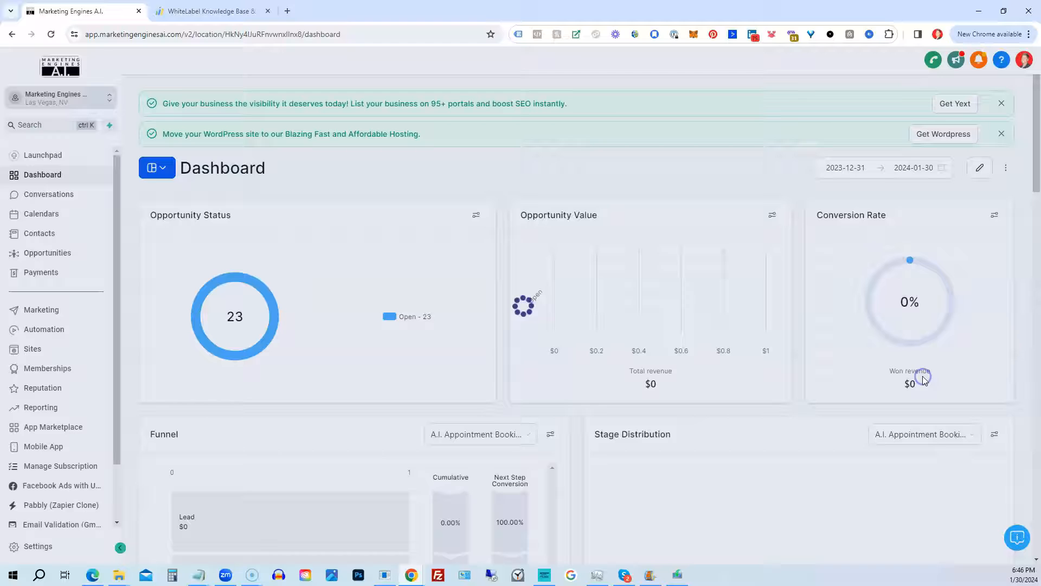
pyautogui.moveTo(643, 318)
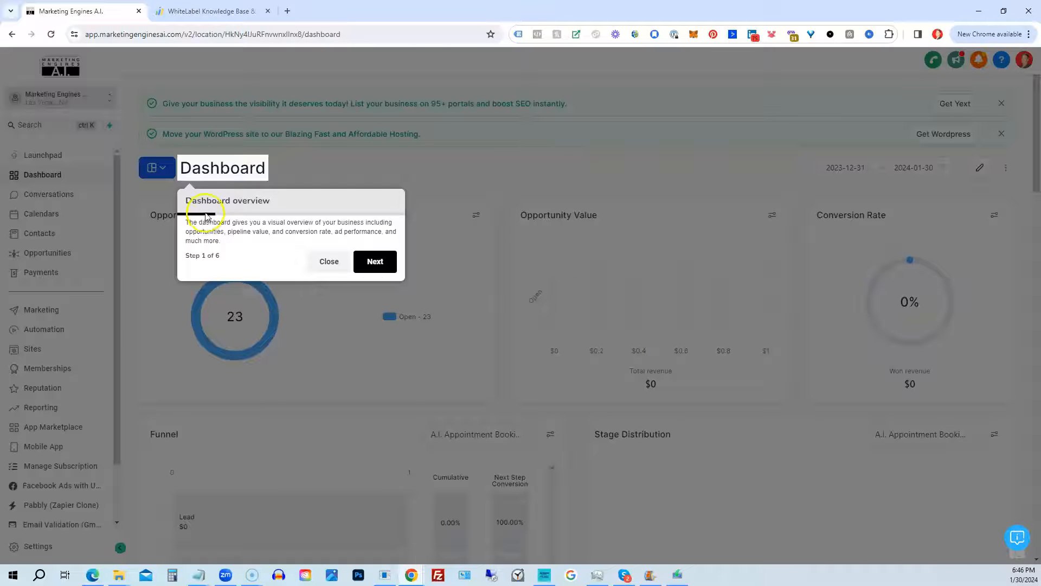
pyautogui.moveTo(237, 211)
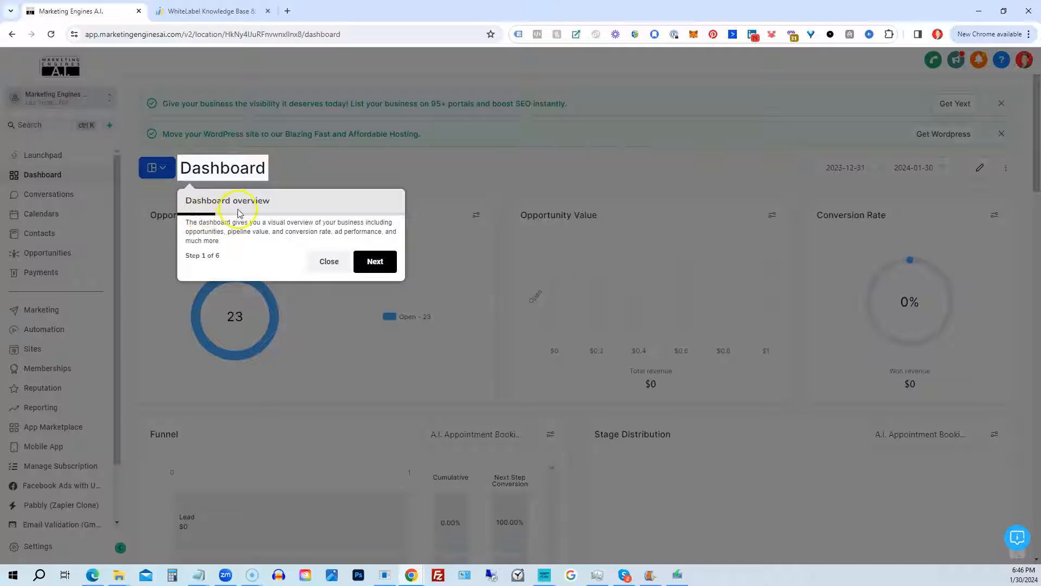
pyautogui.moveTo(269, 269)
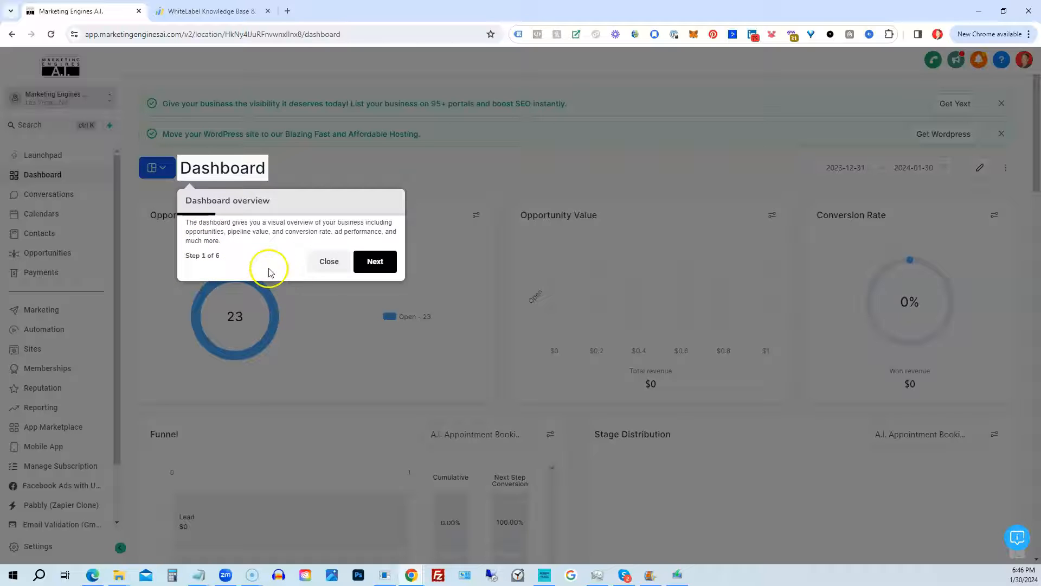
pyautogui.click(374, 262)
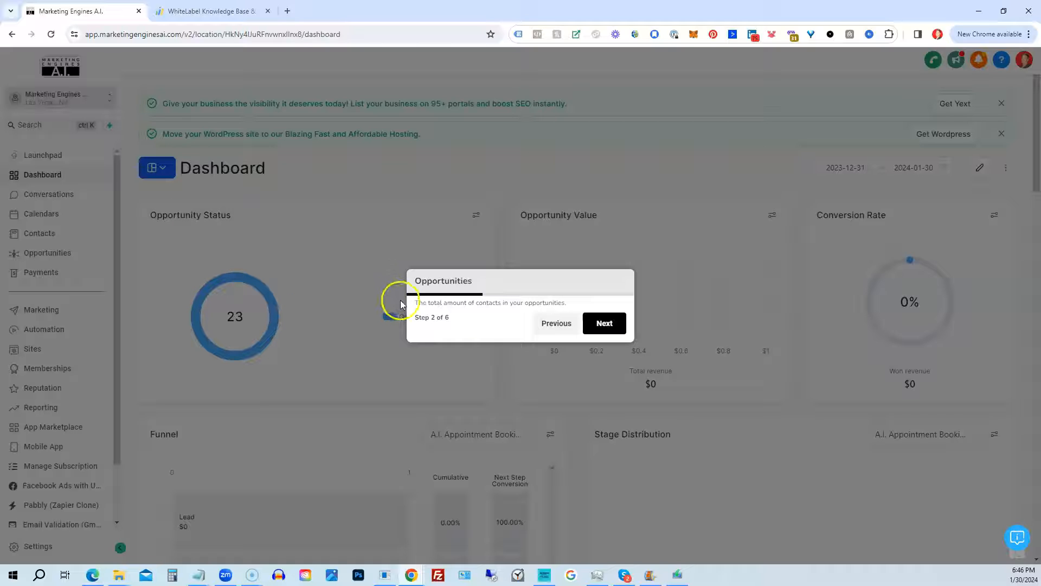
pyautogui.click(605, 324)
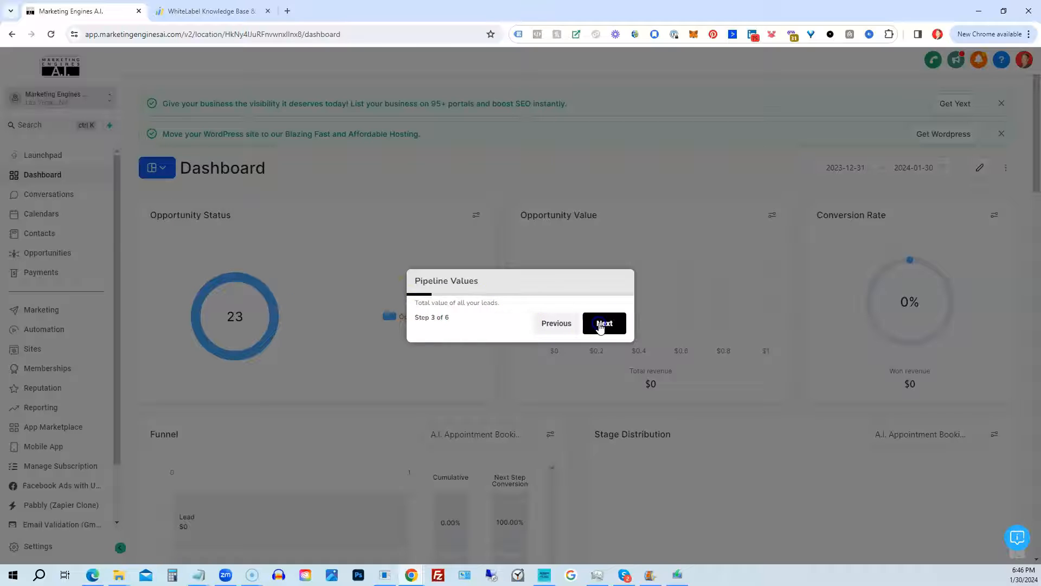
pyautogui.click(603, 323)
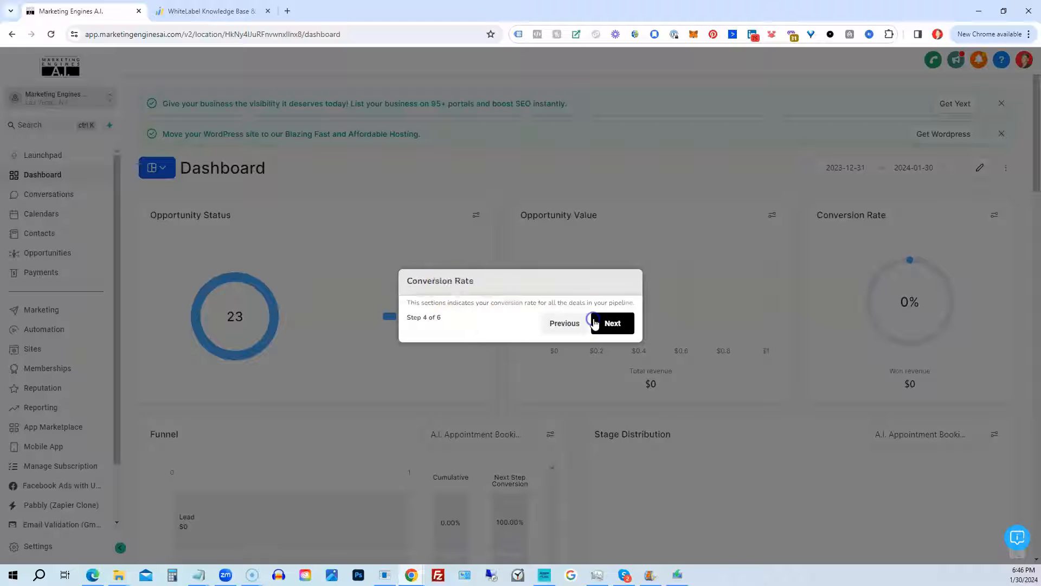
pyautogui.click(610, 323)
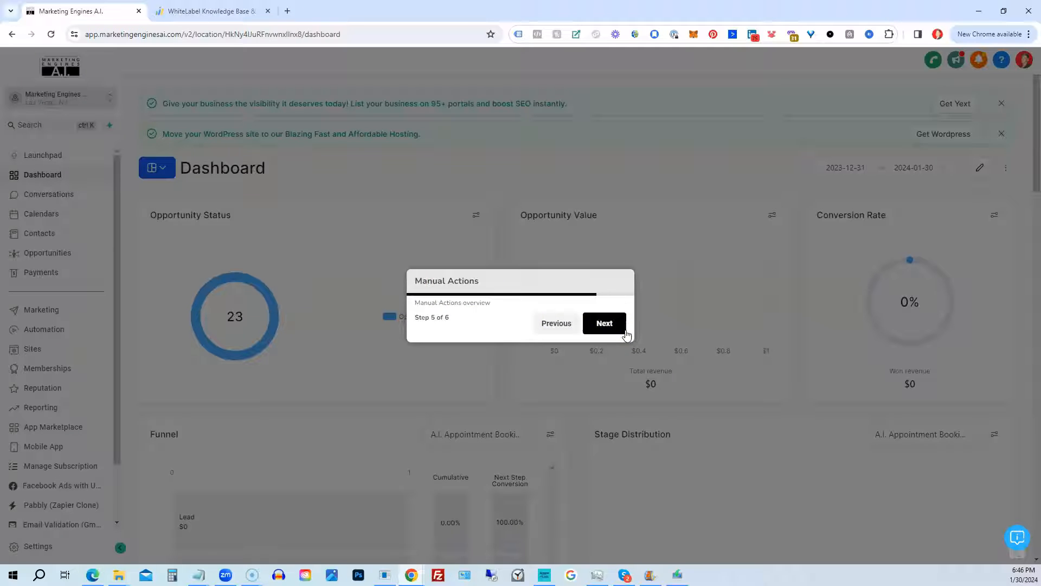
pyautogui.click(605, 323)
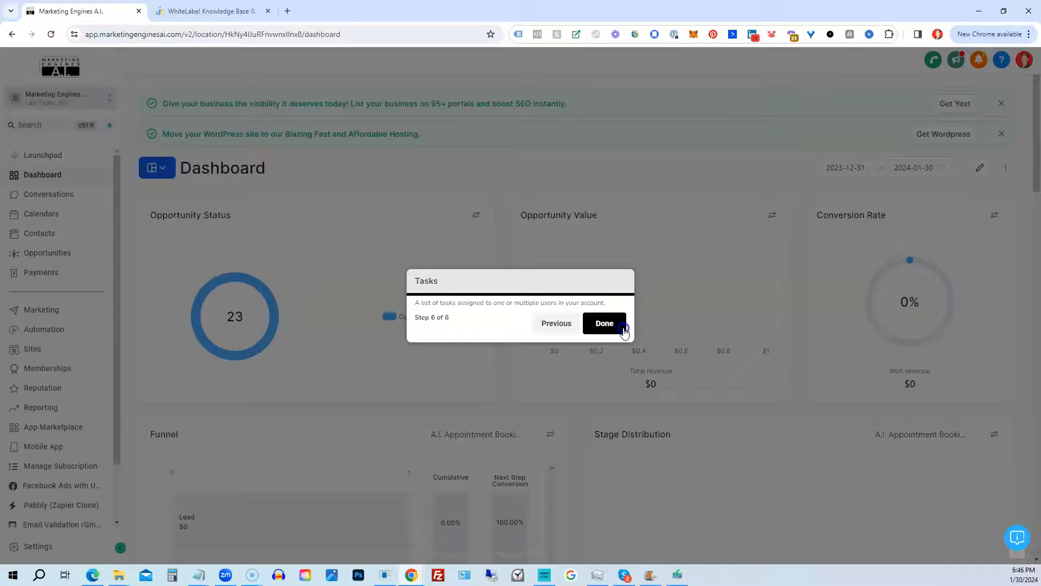
pyautogui.click(605, 323)
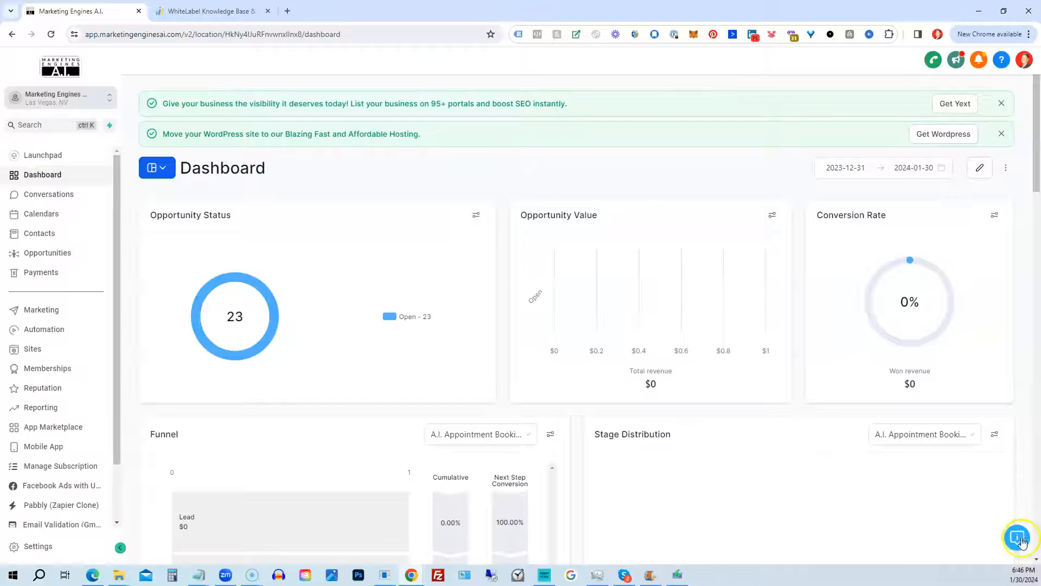
# Step: Reopen the help widget and enter the Getting Started category's articles
pyautogui.click(1021, 538)
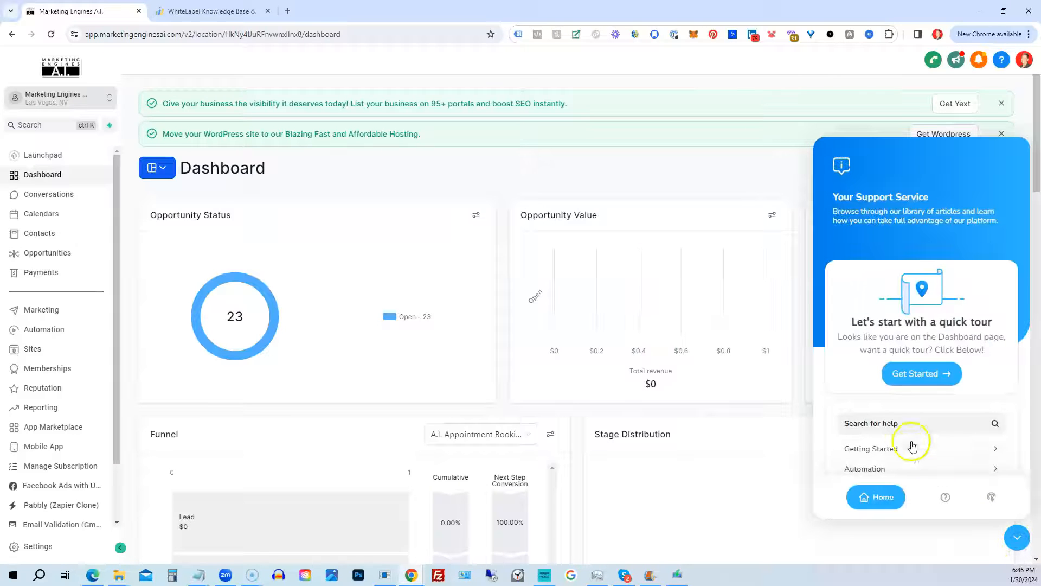
pyautogui.scroll(-3)
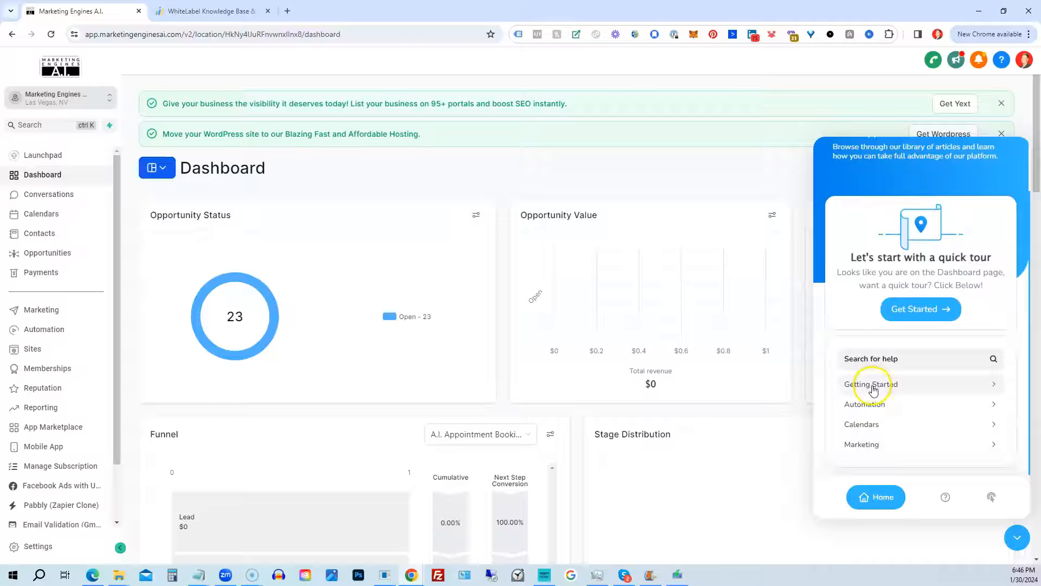
pyautogui.click(871, 384)
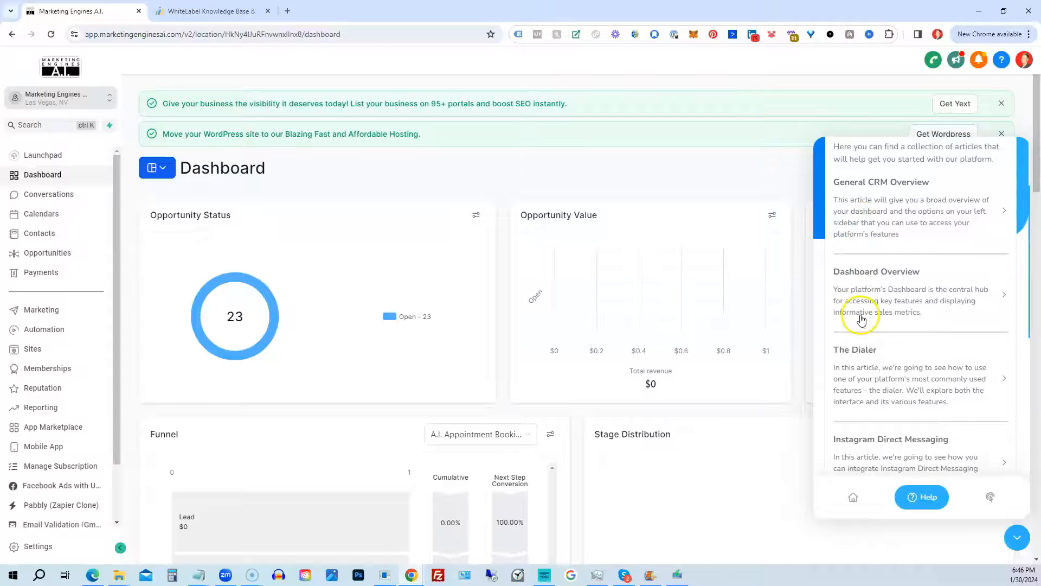
# Step: Read through the Conversations Overview article and return to the article list
pyautogui.scroll(-3)
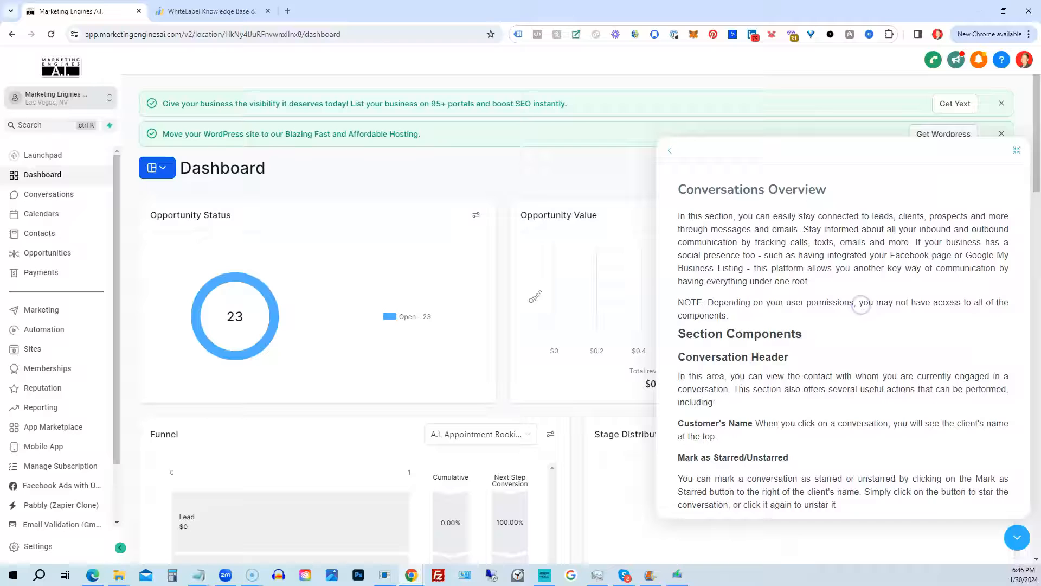
pyautogui.scroll(-3)
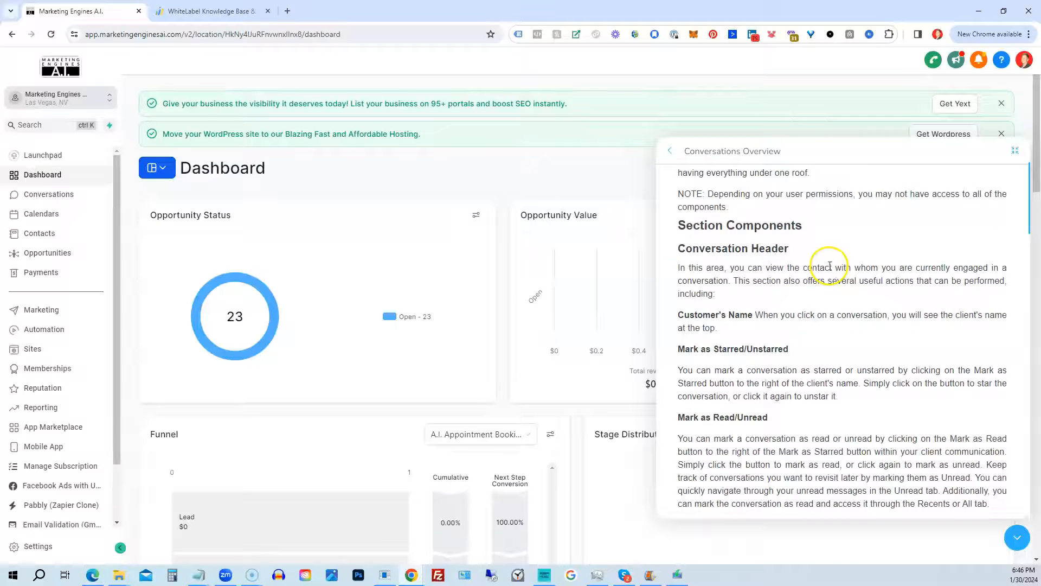
pyautogui.scroll(-3)
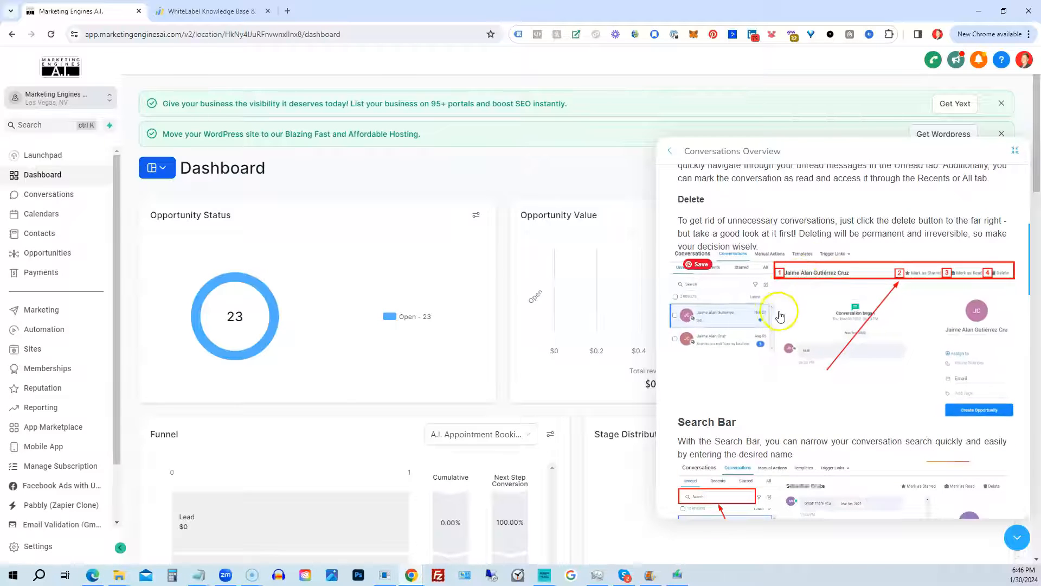
pyautogui.scroll(-3)
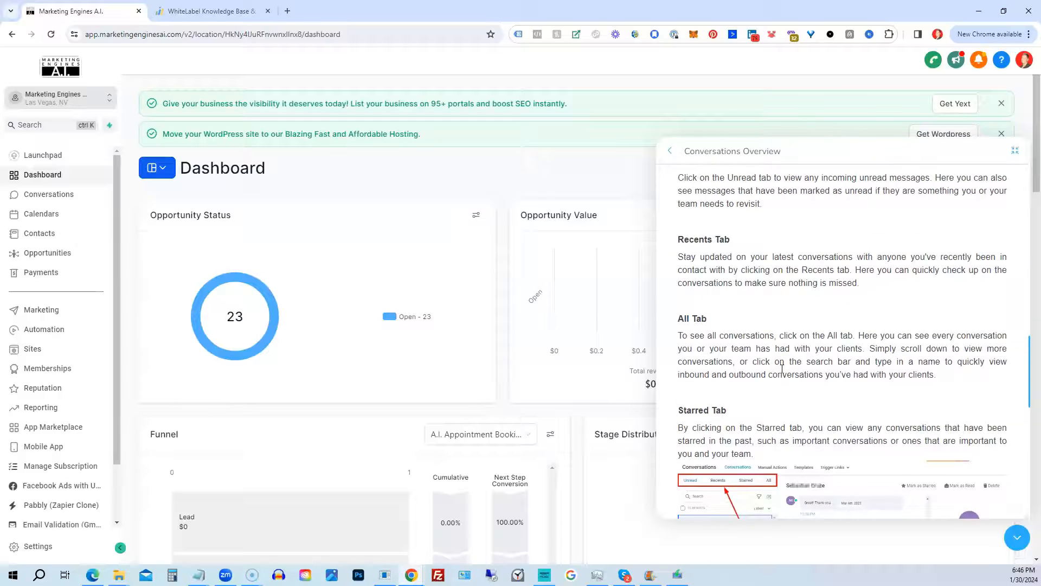
pyautogui.scroll(-3)
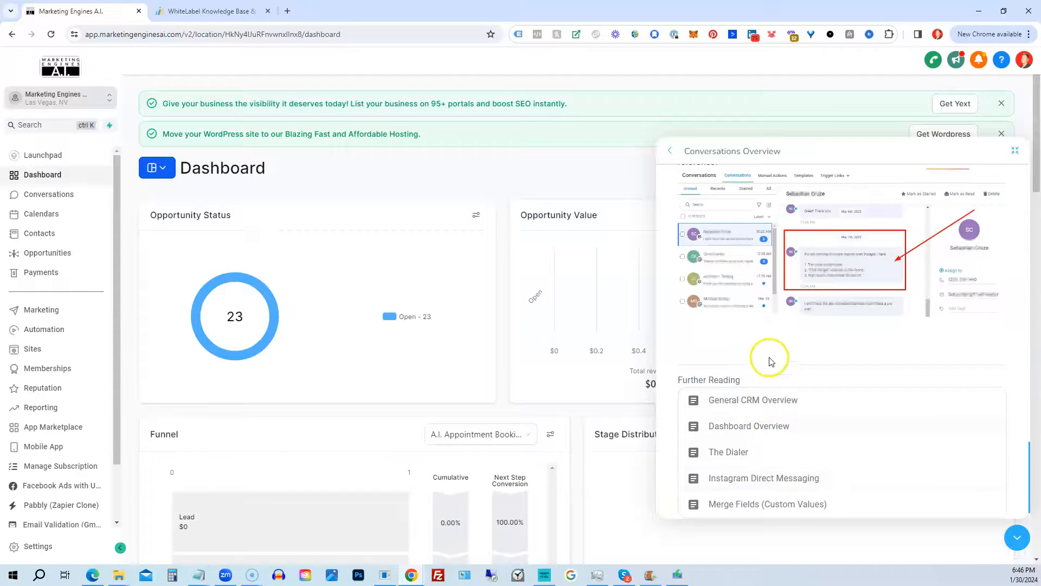
pyautogui.scroll(3)
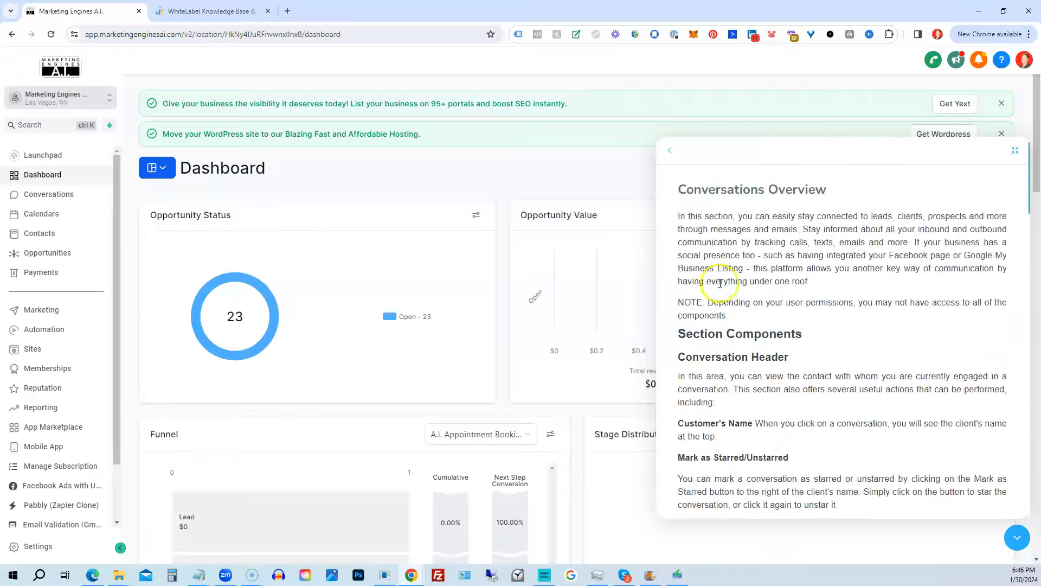
pyautogui.click(669, 149)
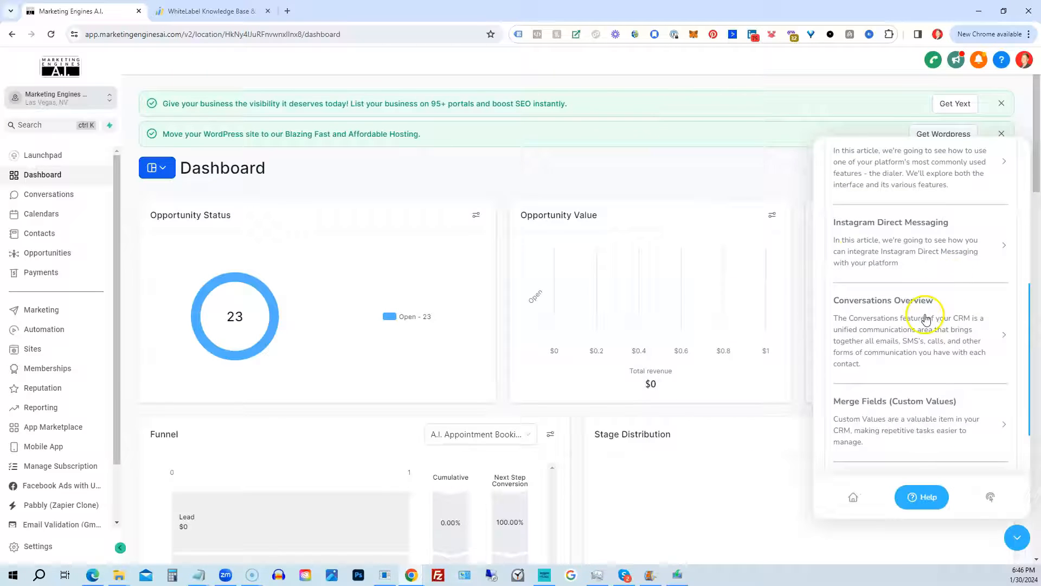
pyautogui.moveTo(904, 340)
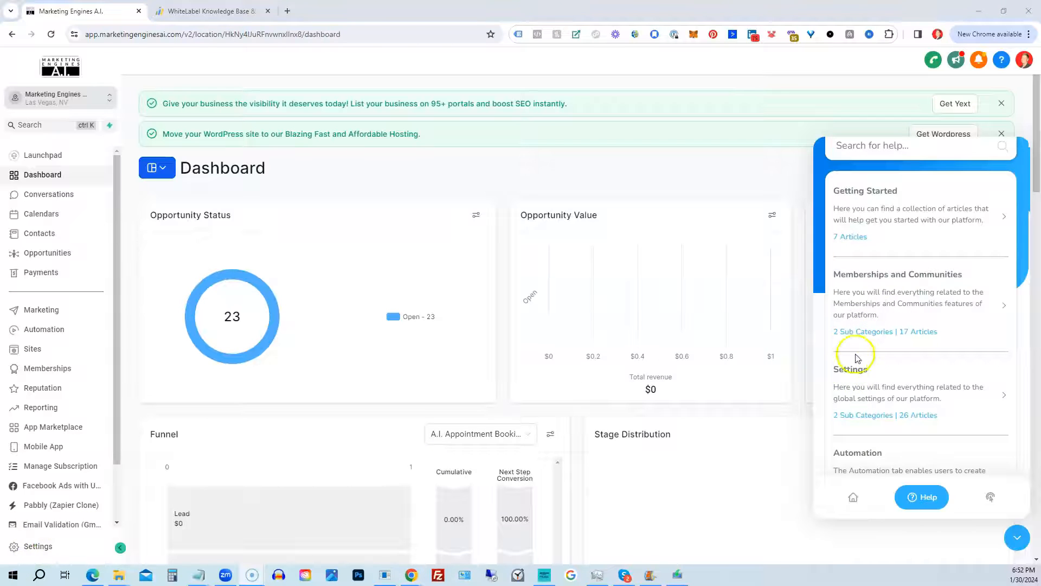
# Step: Scroll through the Settings: Profile article's video and profile-settings description
pyautogui.scroll(-3)
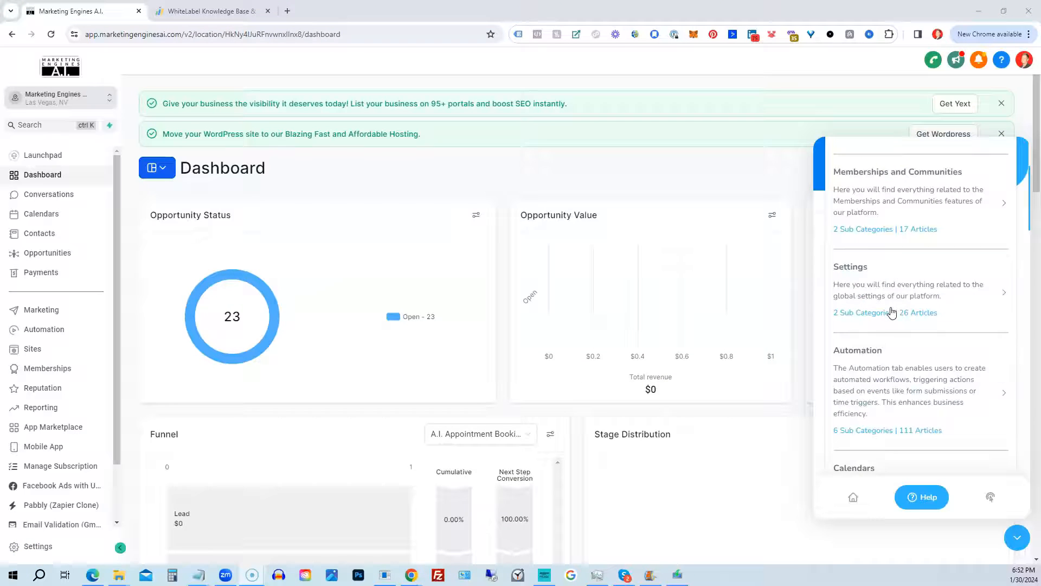
pyautogui.scroll(-3)
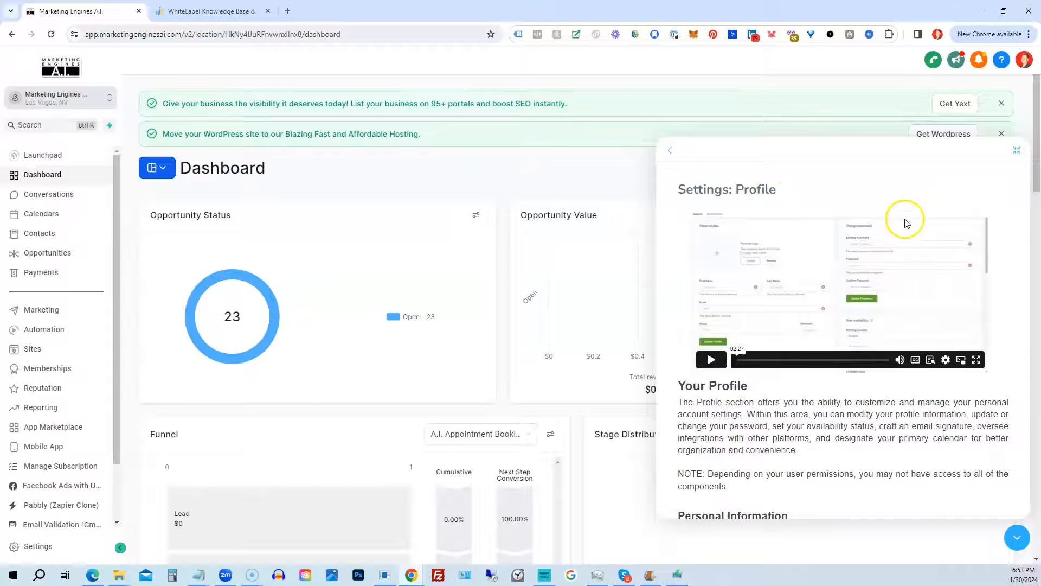
pyautogui.moveTo(861, 203)
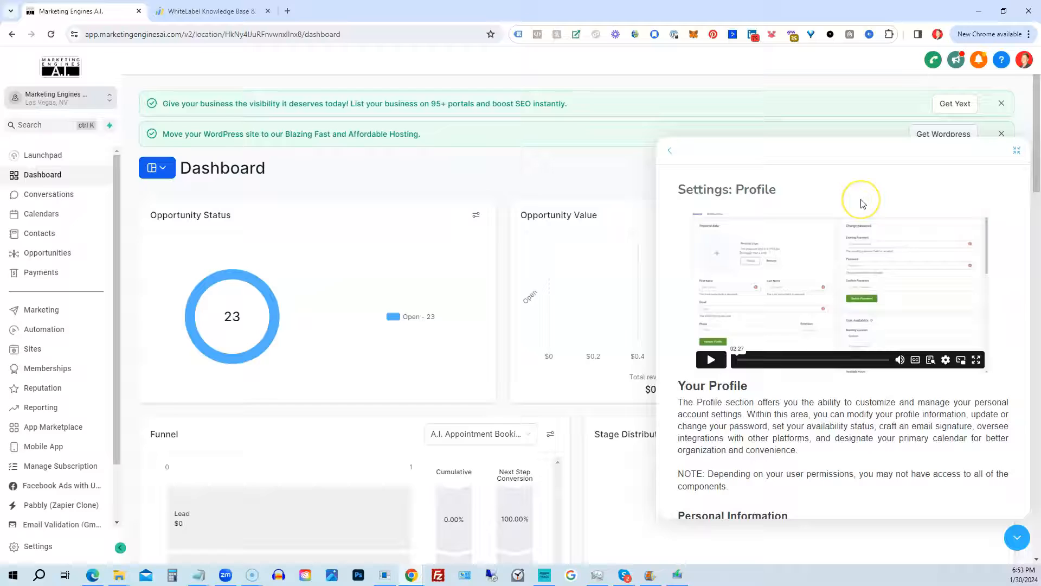
pyautogui.moveTo(863, 203)
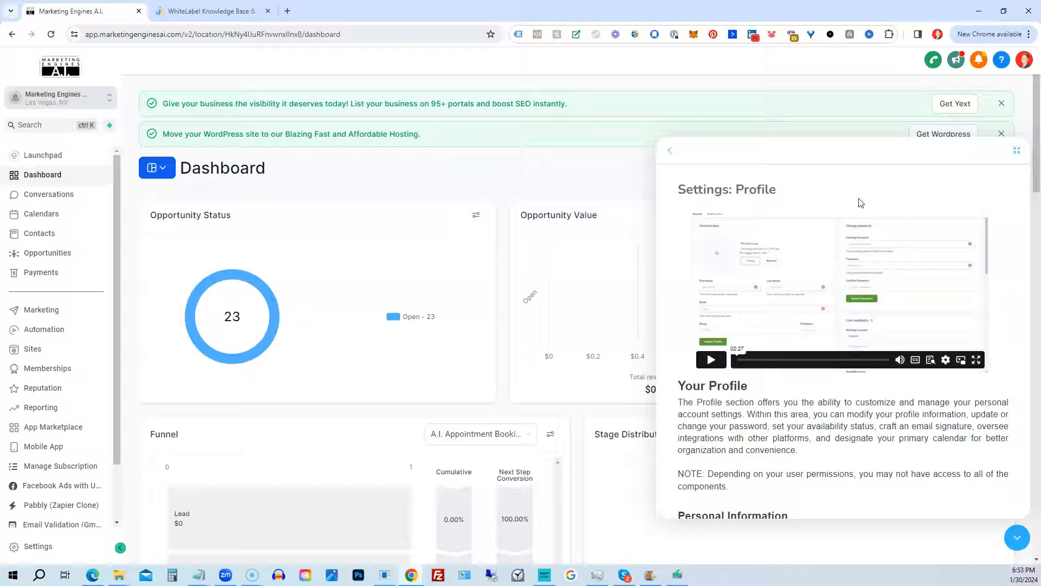
pyautogui.moveTo(998, 533)
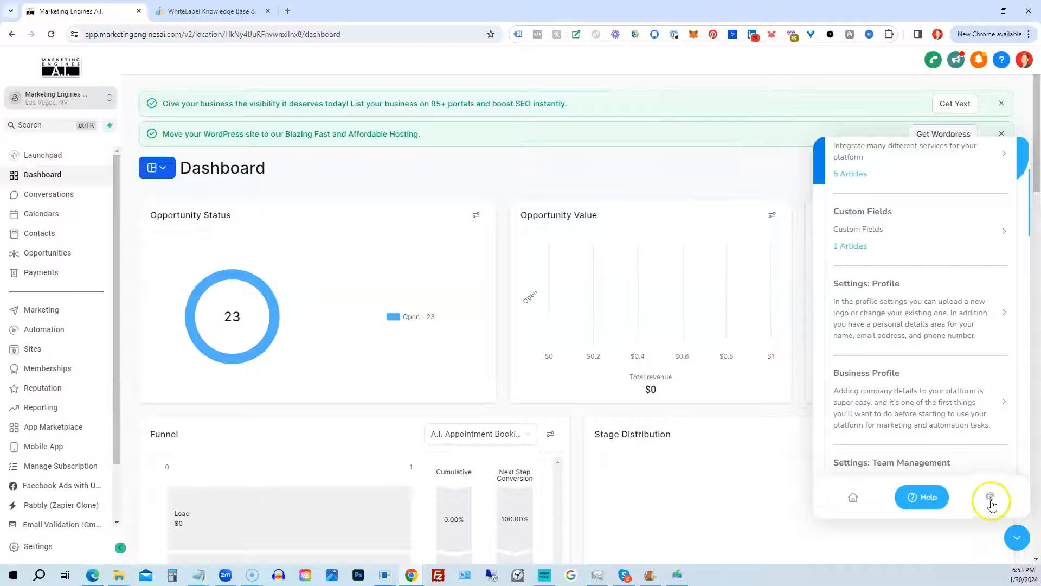
# Step: Show the Product Tours list with Contacts - Smart Lists, Calendars, Conversations and Opportunities tours
pyautogui.click(990, 499)
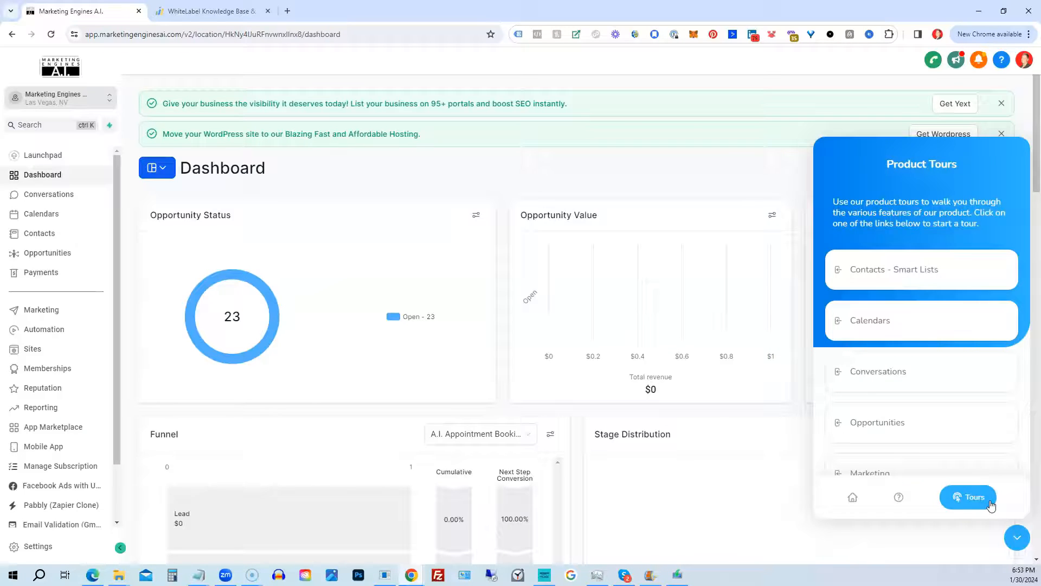
pyautogui.scroll(-3)
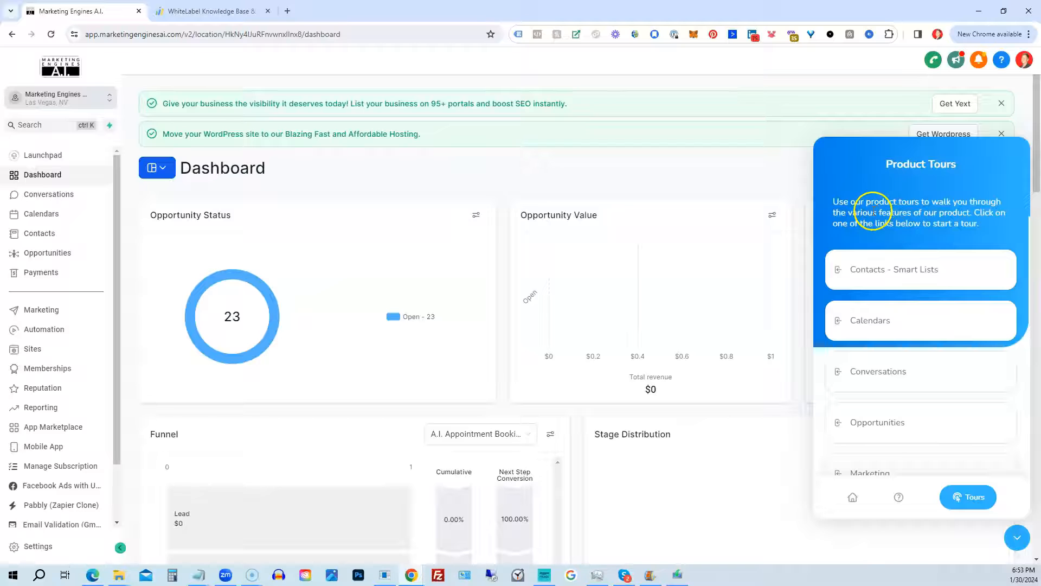
pyautogui.moveTo(867, 216)
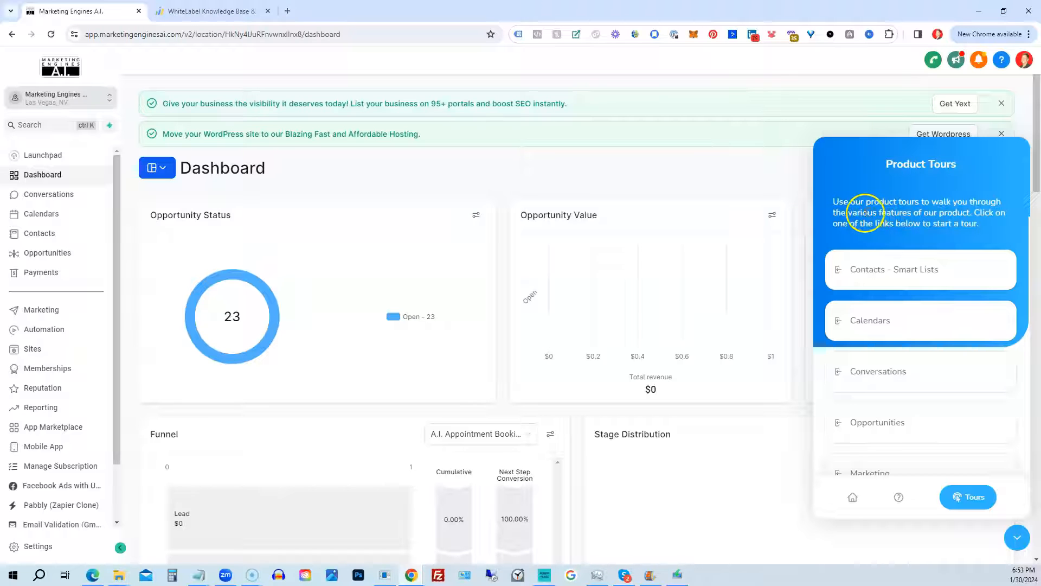
pyautogui.moveTo(864, 193)
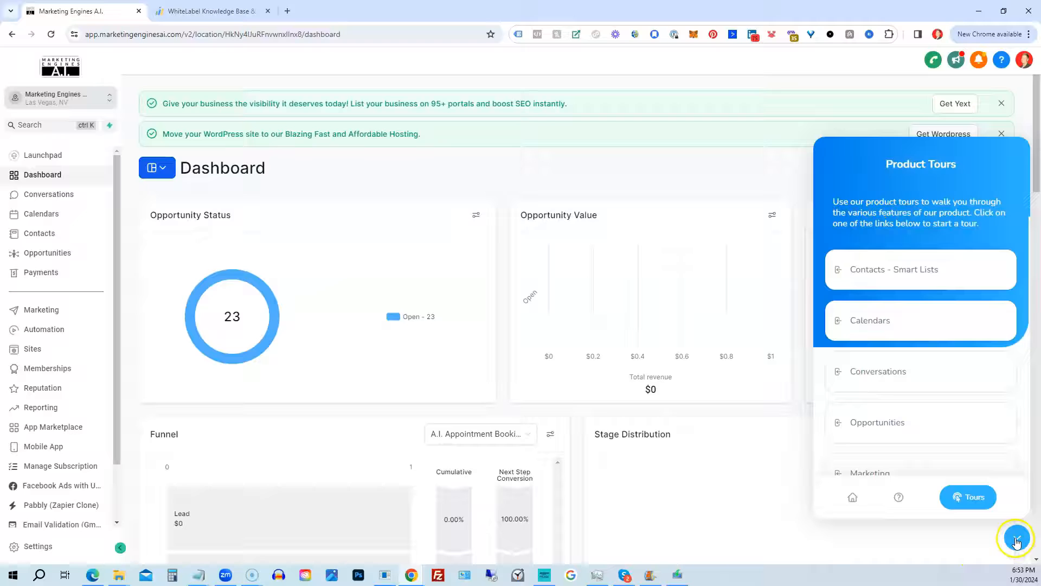
# Step: Close the help widget via the bottom-right launcher, revealing the full dashboard
pyautogui.click(1016, 540)
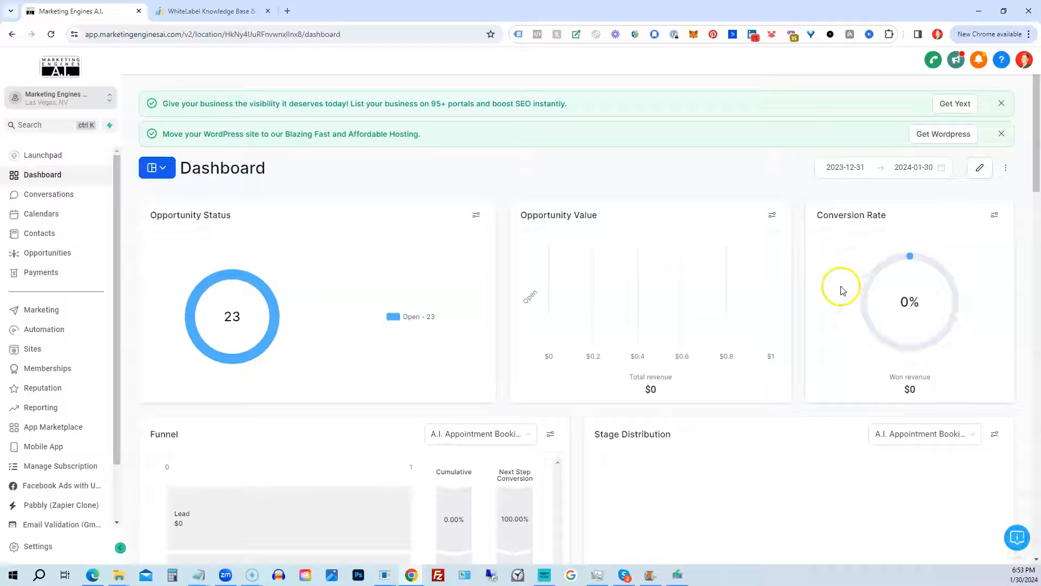
pyautogui.moveTo(990, 501)
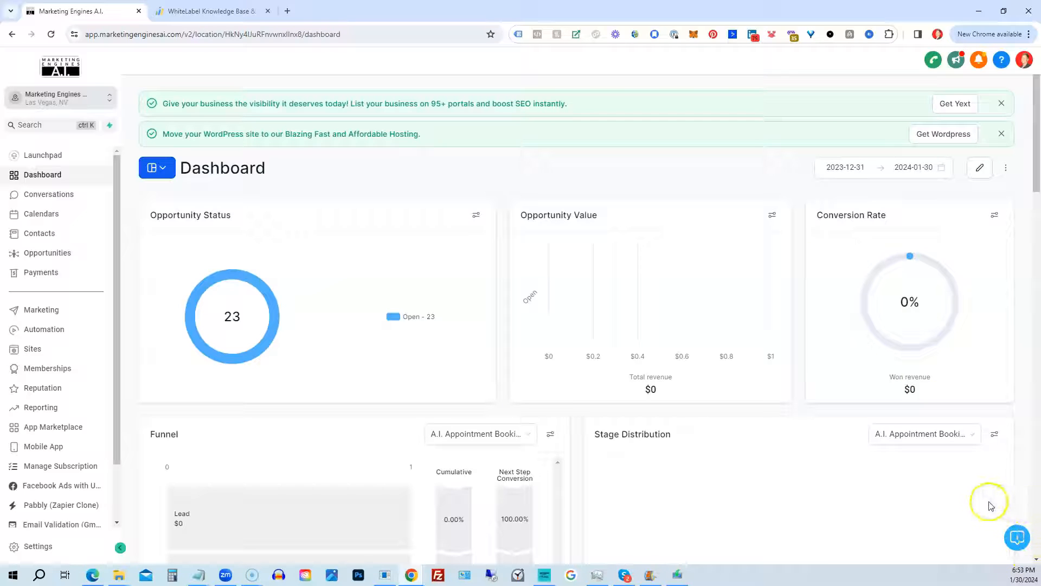
pyautogui.moveTo(845, 475)
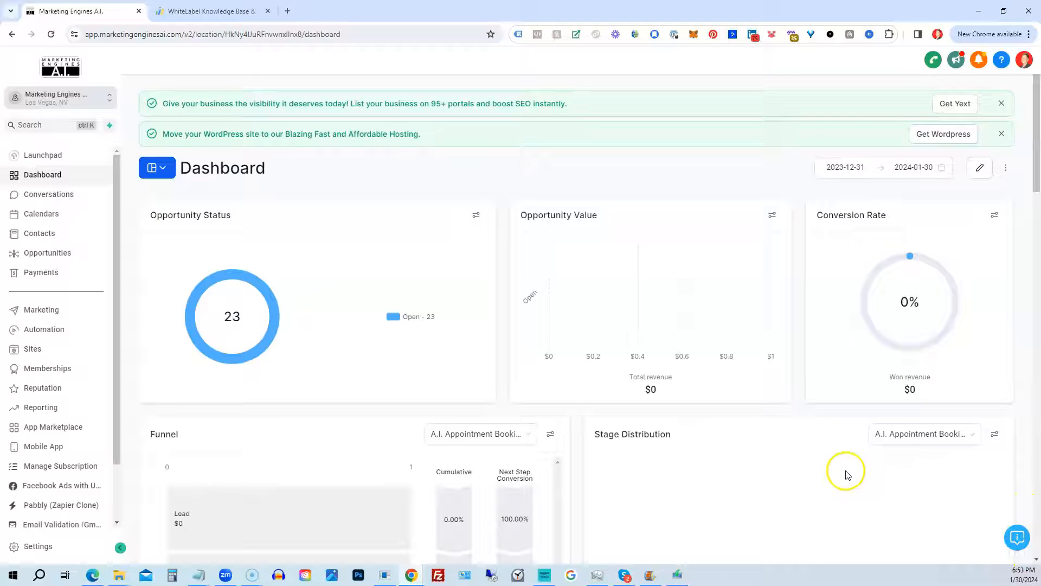
pyautogui.moveTo(729, 462)
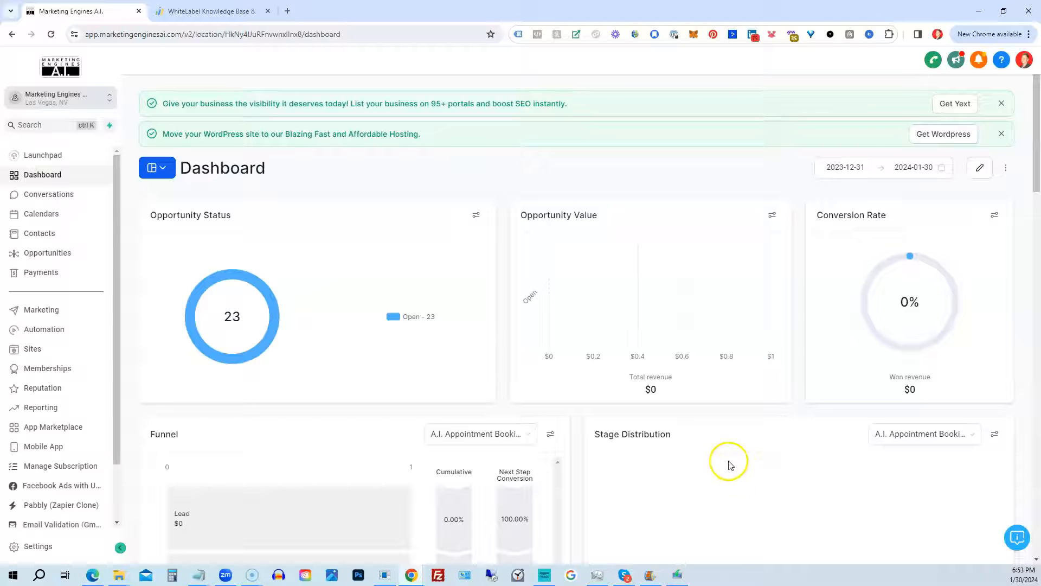
pyautogui.moveTo(708, 458)
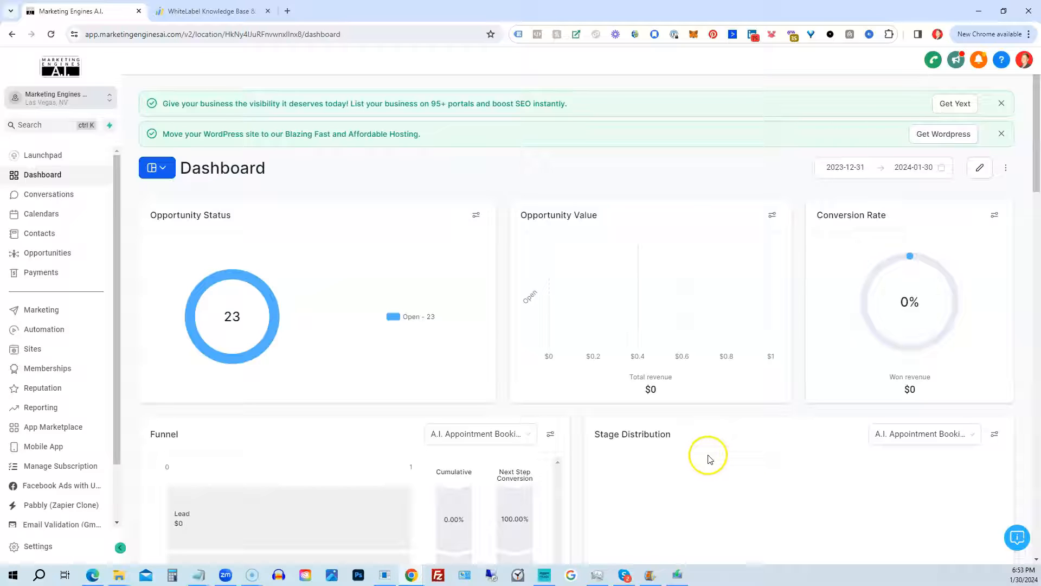
pyautogui.moveTo(319, 174)
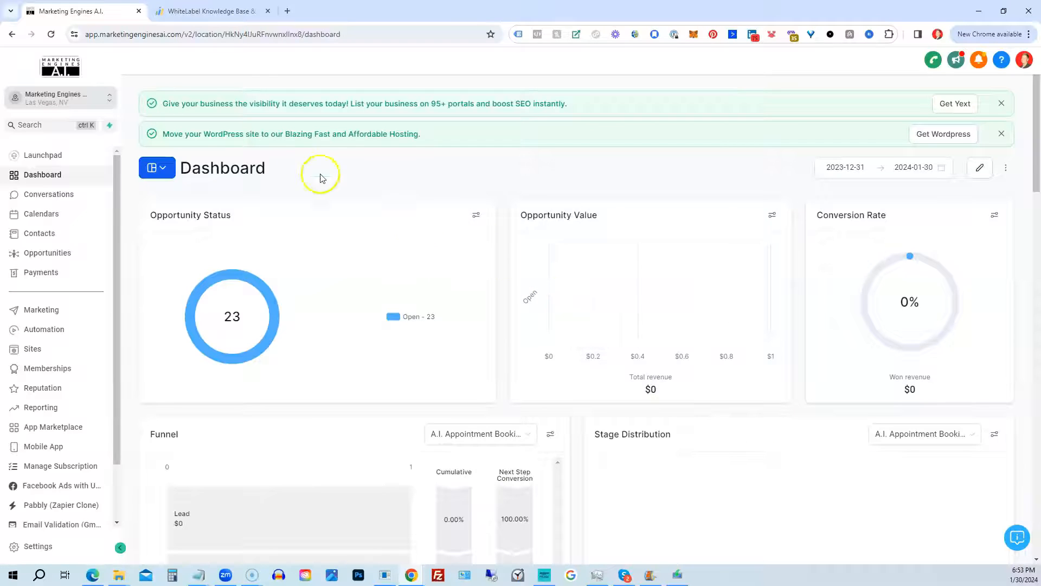
pyautogui.moveTo(230, 77)
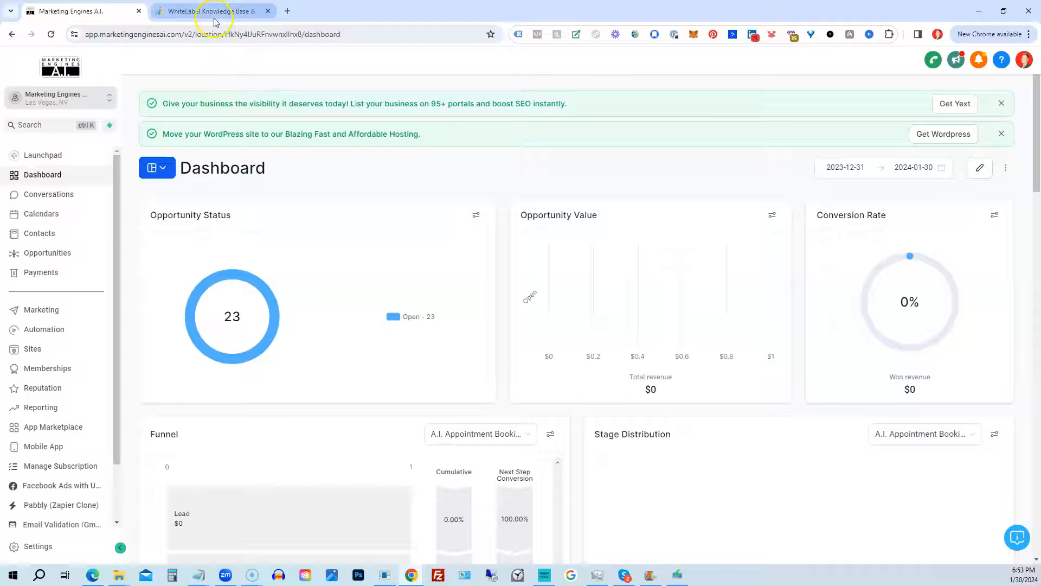
# Step: Show the Extendly WhiteLabel Knowledge Base page scrolled to its free sign-up form with coupon FREEKB
pyautogui.click(213, 11)
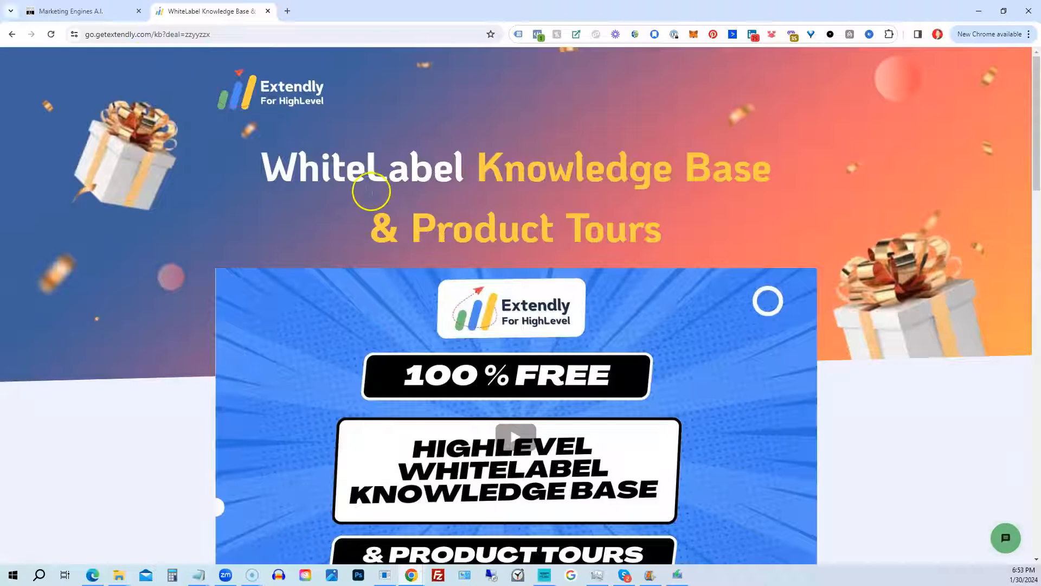
pyautogui.moveTo(558, 219)
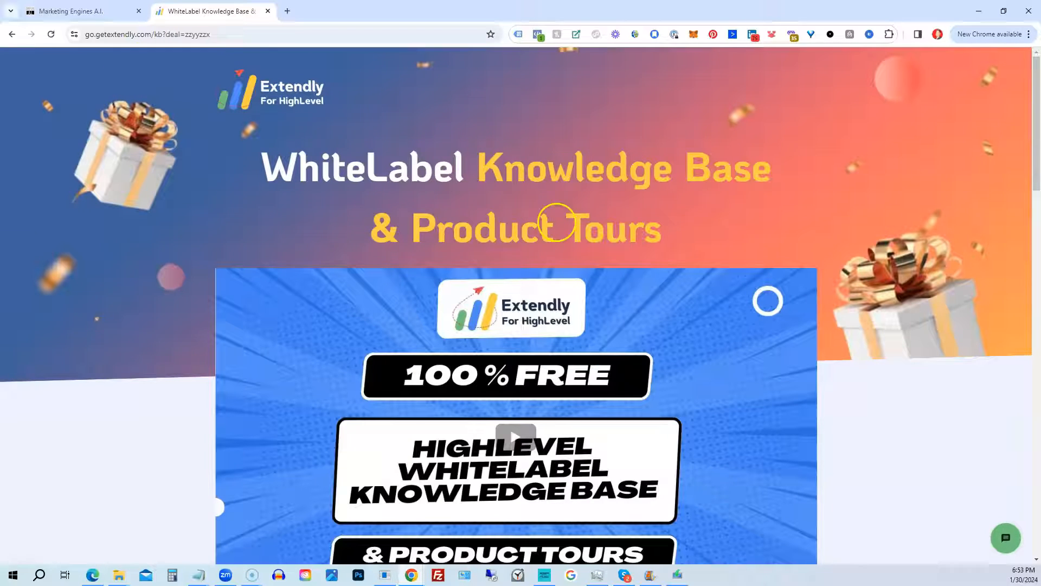
pyautogui.scroll(-3)
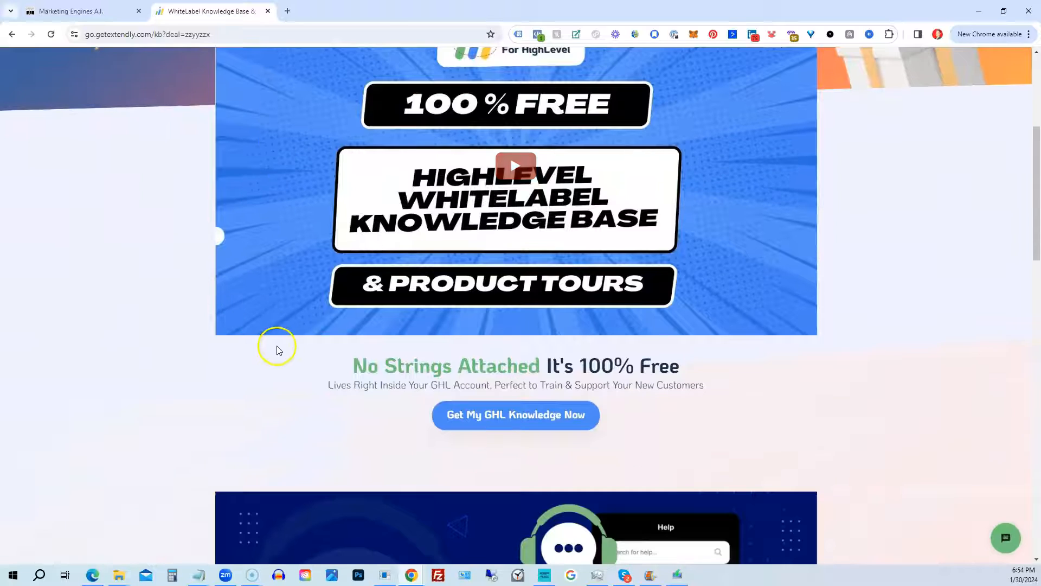
pyautogui.moveTo(487, 398)
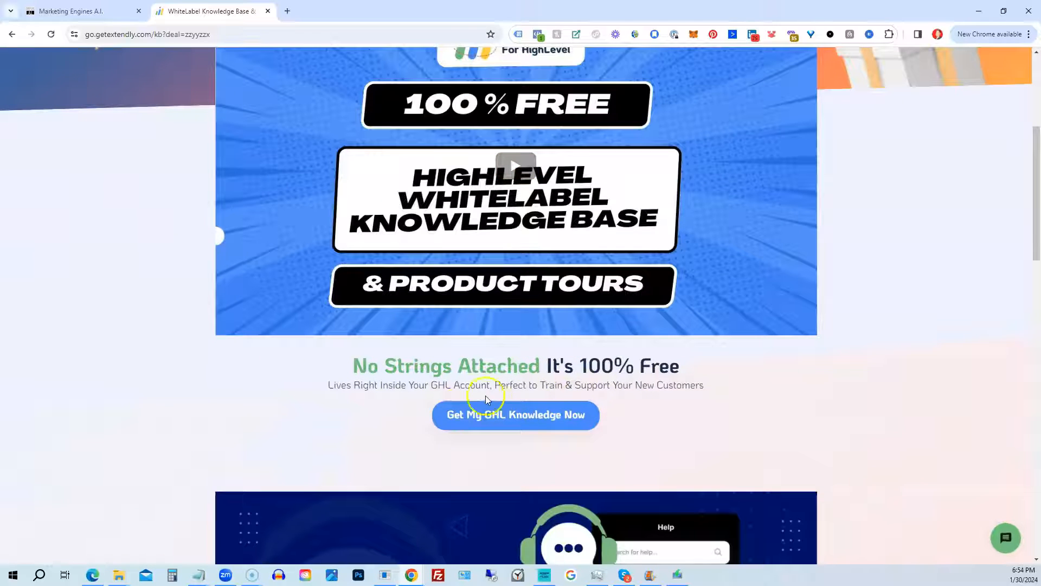
pyautogui.scroll(-3)
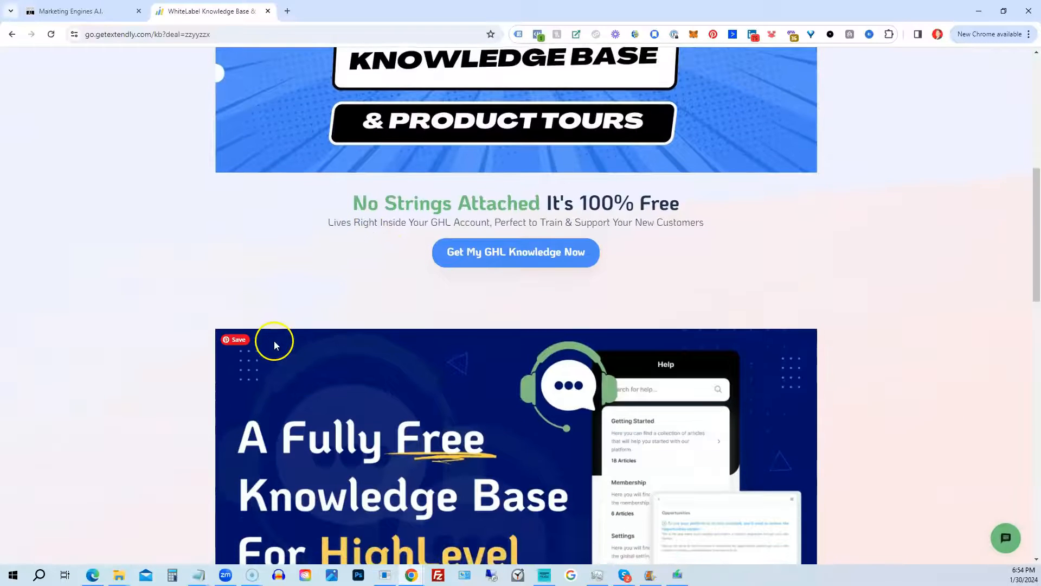
pyautogui.scroll(-3)
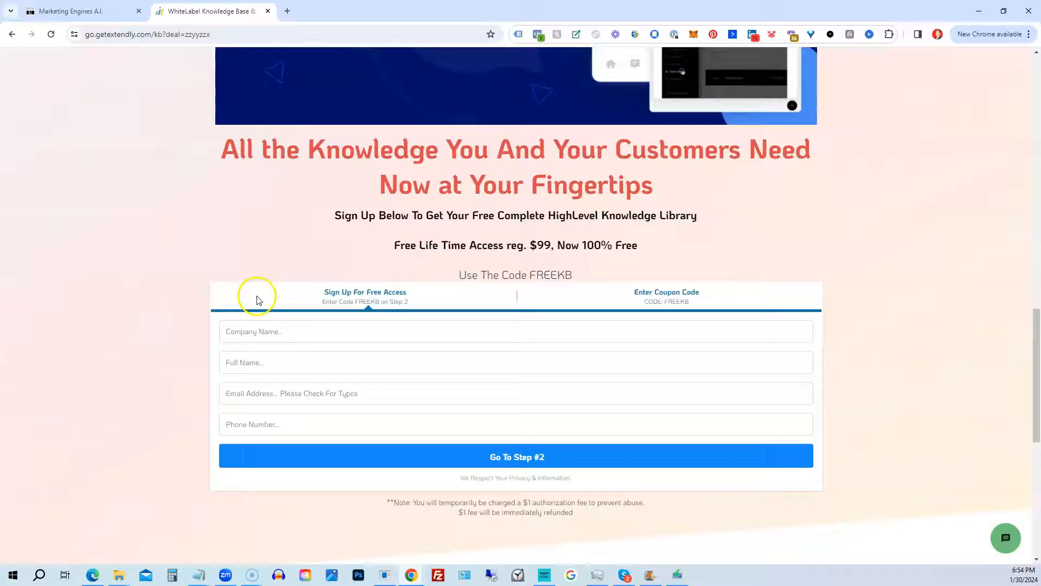
pyautogui.scroll(-3)
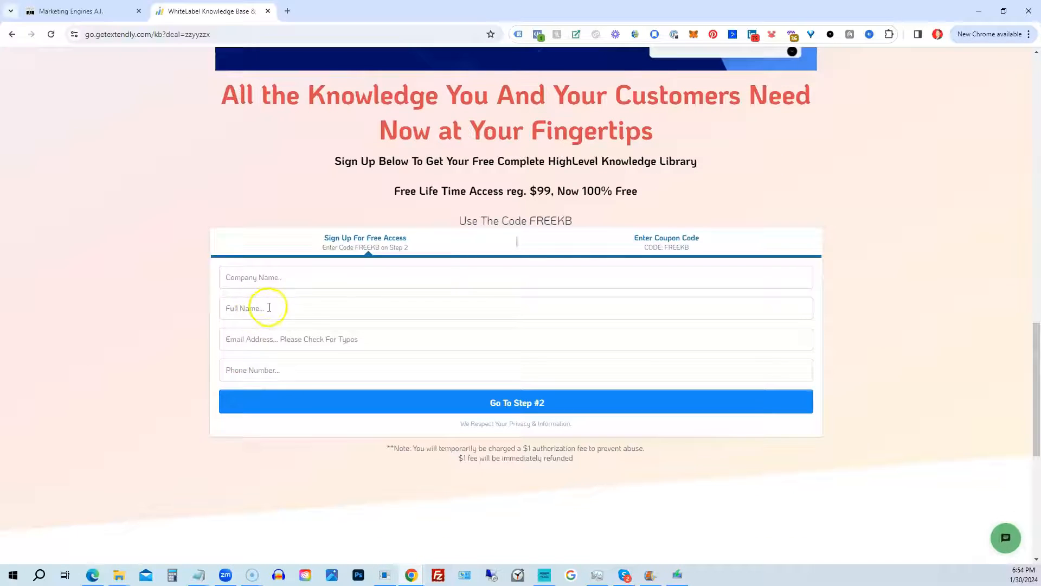
pyautogui.moveTo(183, 193)
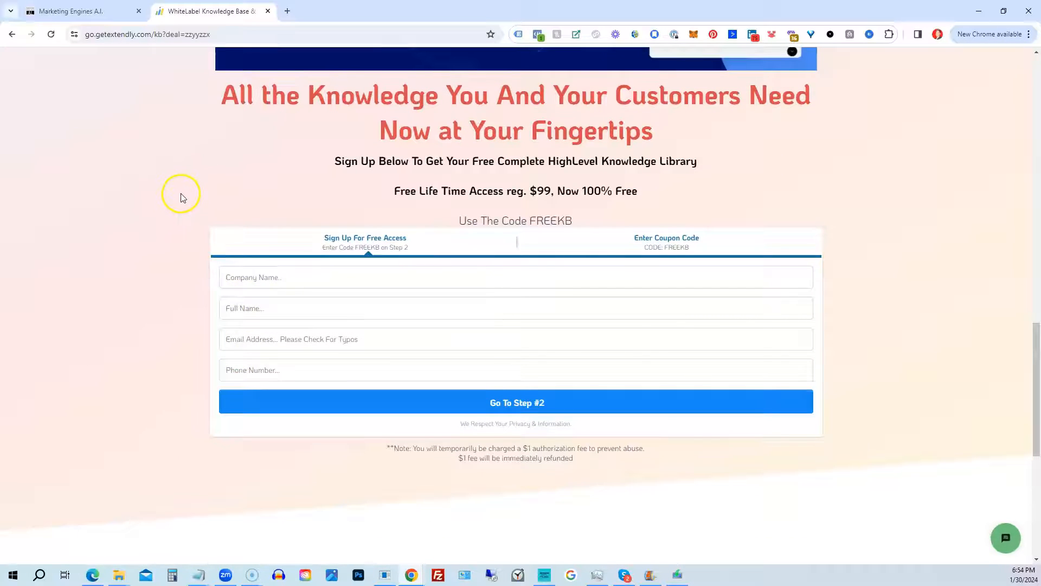
pyautogui.moveTo(176, 197)
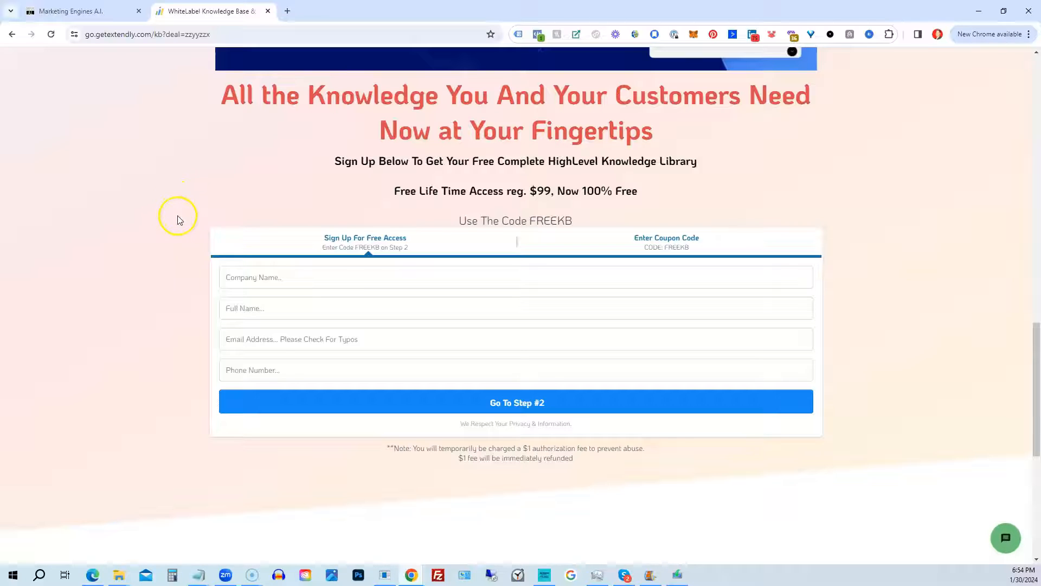
pyautogui.moveTo(179, 219)
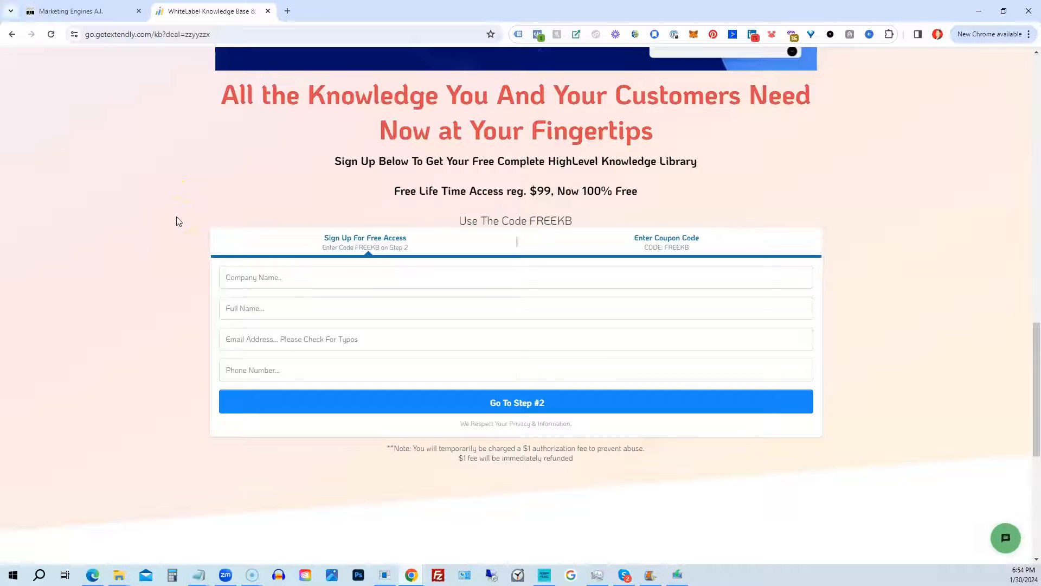
pyautogui.moveTo(172, 226)
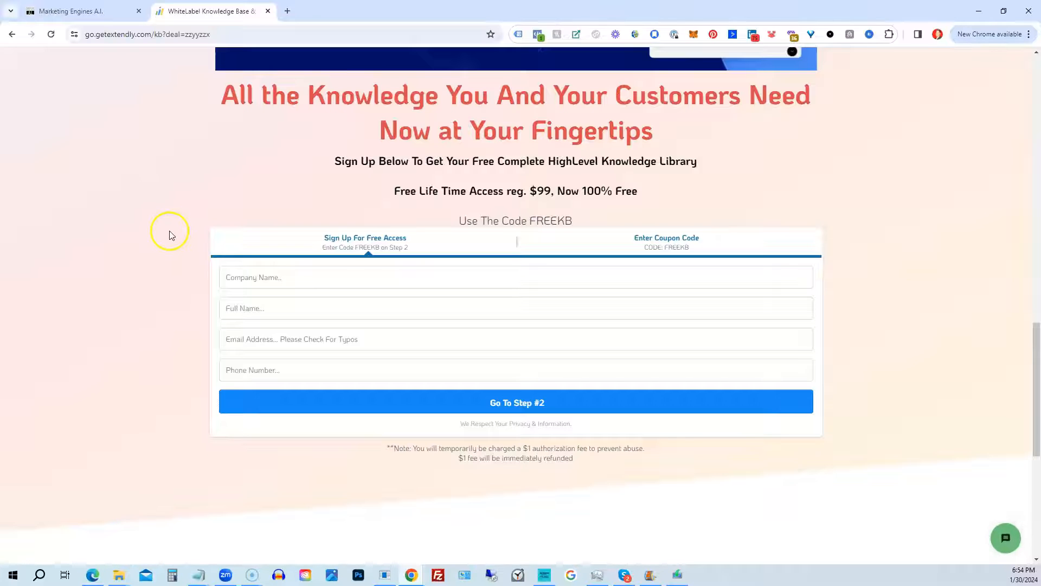
pyautogui.moveTo(177, 224)
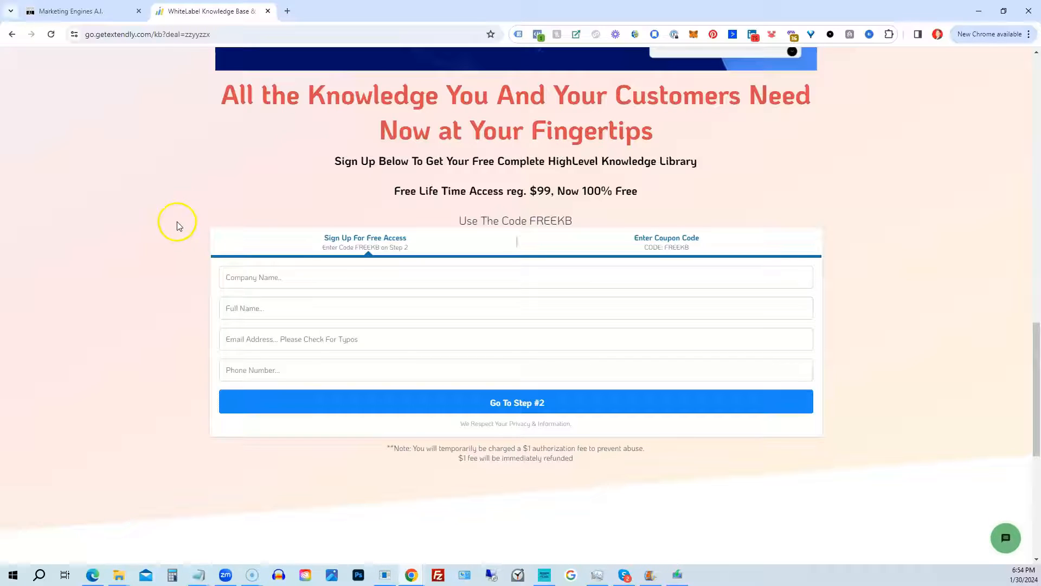
pyautogui.moveTo(670, 246)
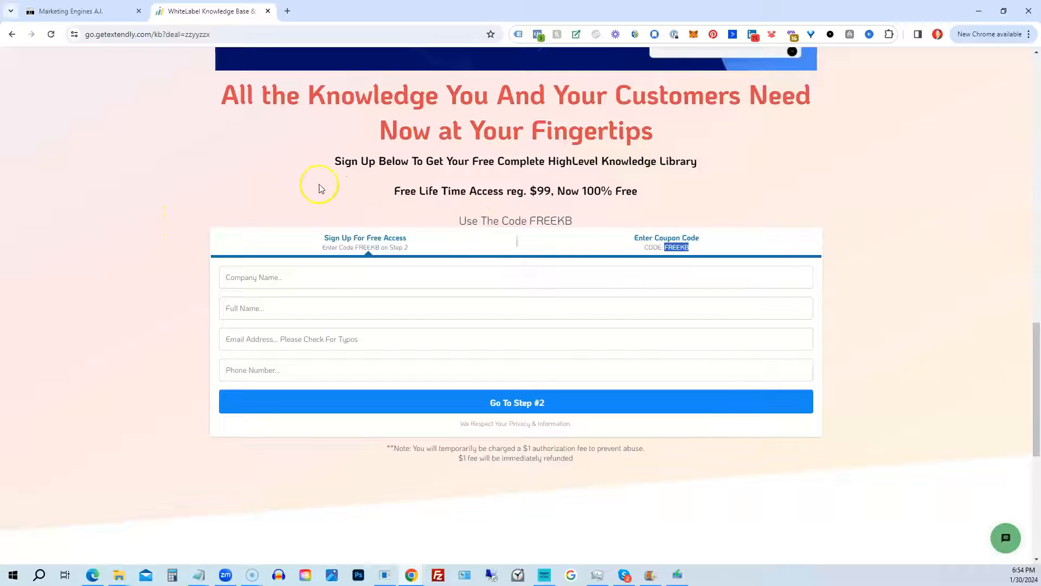
pyautogui.moveTo(280, 193)
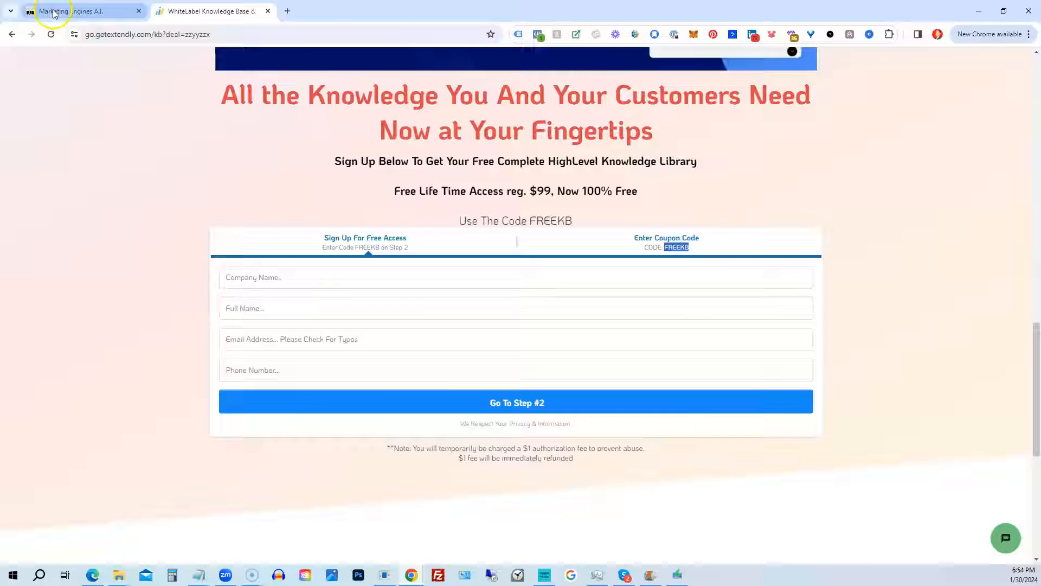
# Step: Return to the CRM, switch to Agency View and show the SaaS Configurator plans and pricing
pyautogui.click(80, 11)
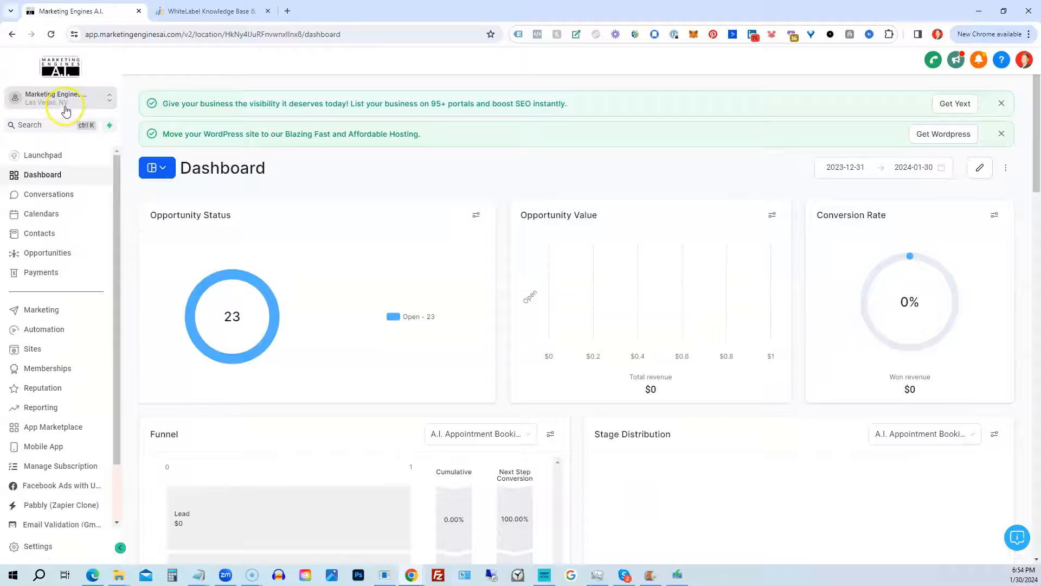
pyautogui.click(60, 98)
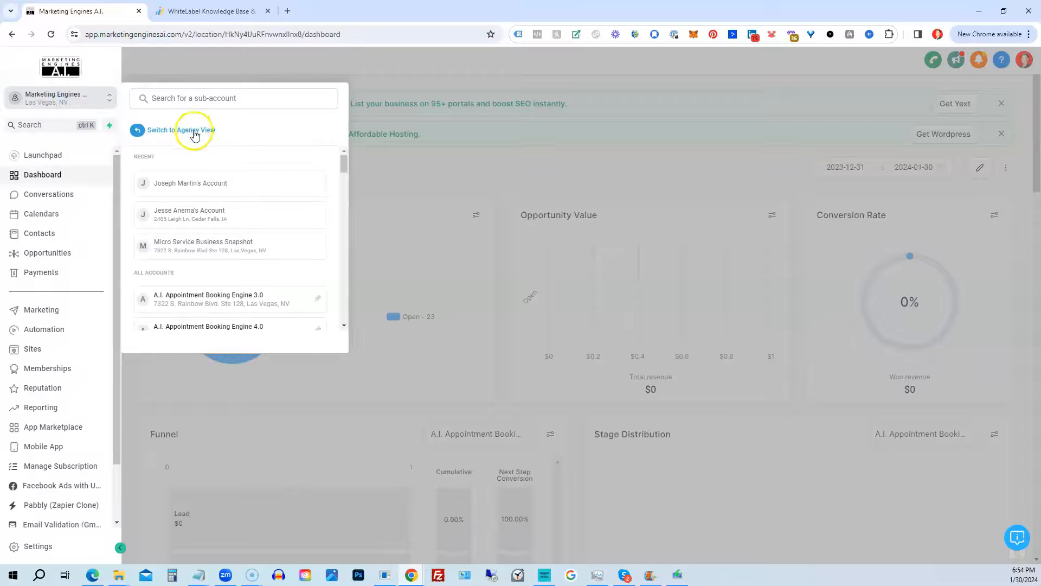
pyautogui.click(179, 129)
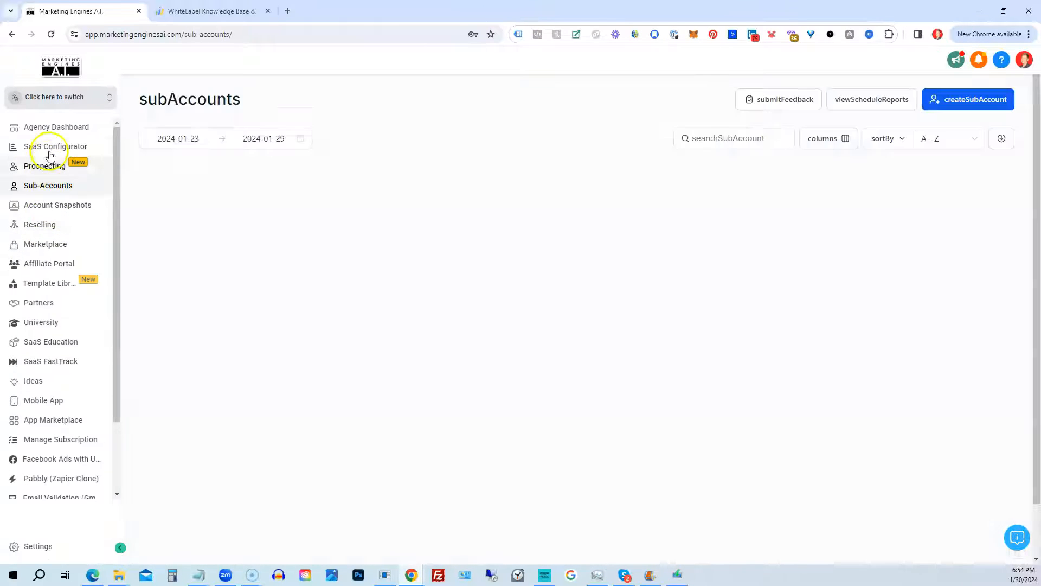
pyautogui.click(55, 147)
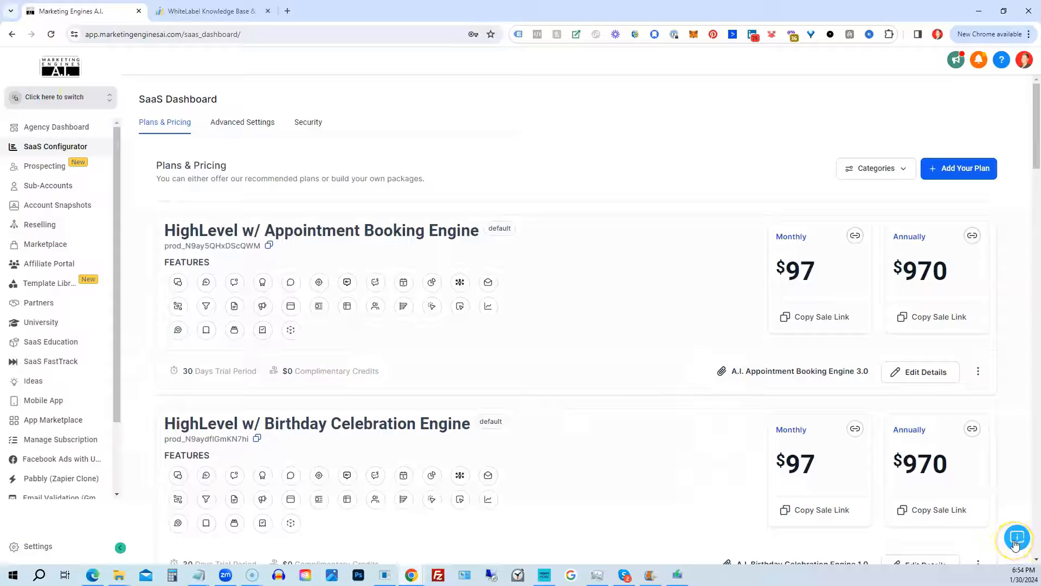
# Step: Show the Extendly help widget on Tours, noting tours are unavailable in agency view
pyautogui.click(1016, 537)
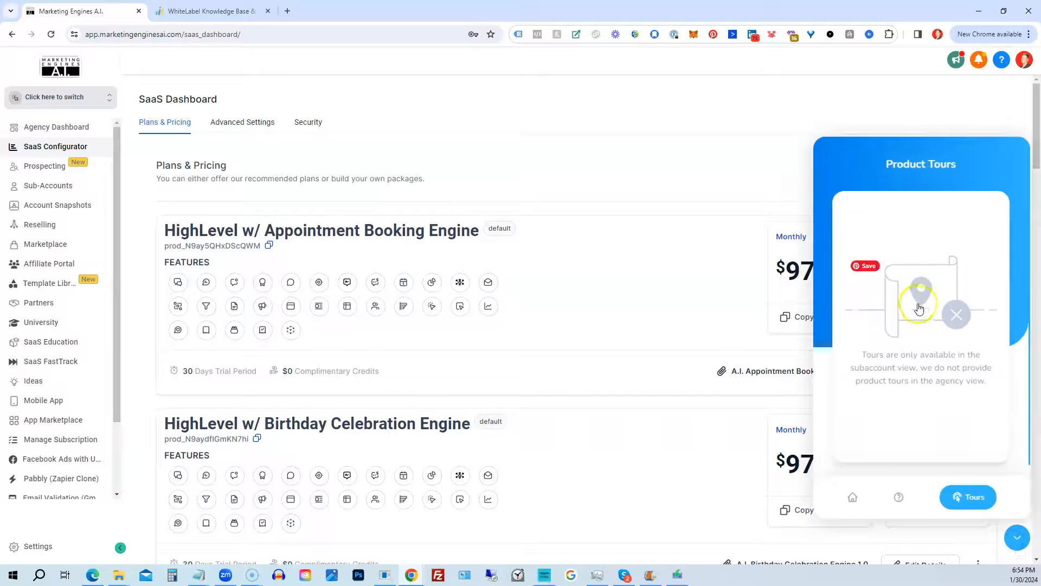
pyautogui.moveTo(904, 379)
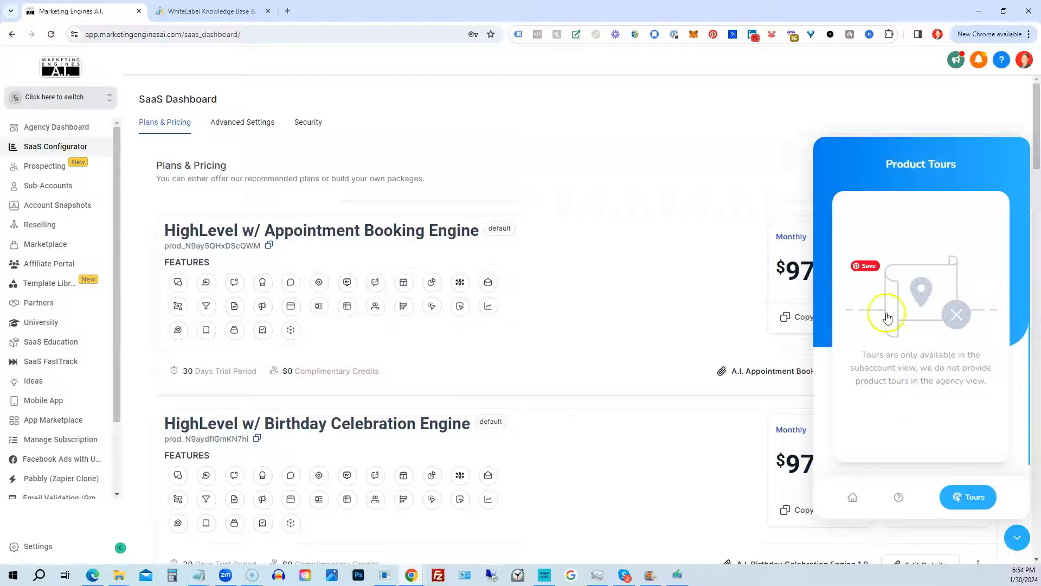
pyautogui.moveTo(912, 303)
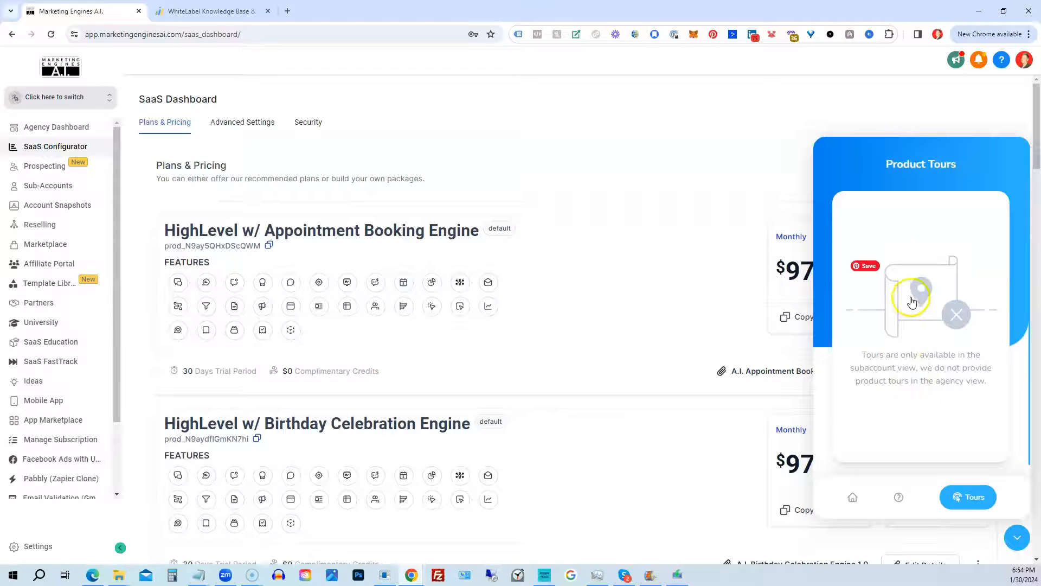
pyautogui.moveTo(905, 350)
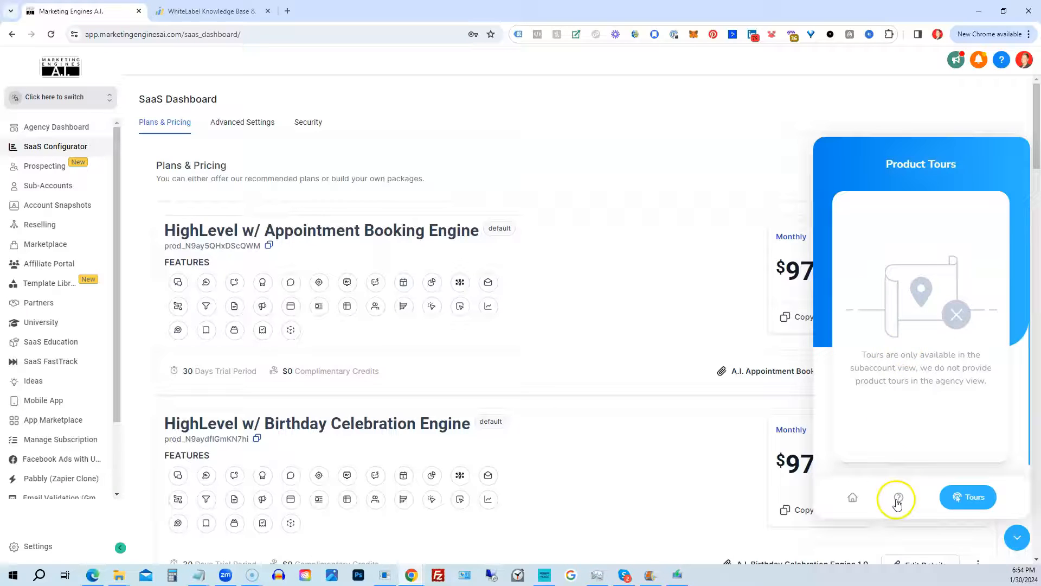
# Step: Show the widget's Help articles for Settings, including Integrations, Custom Fields and Business Profile
pyautogui.click(897, 497)
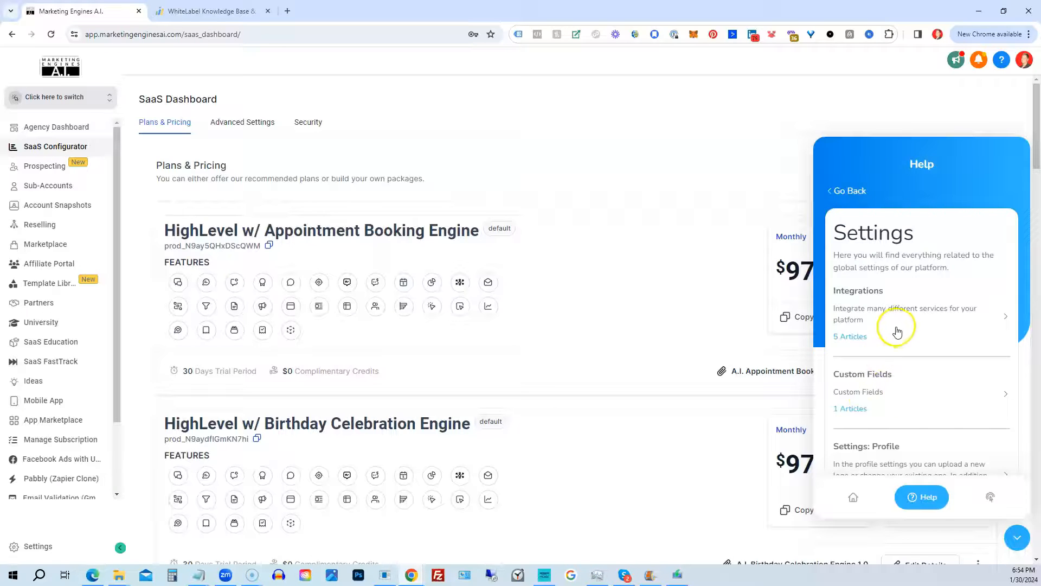
pyautogui.scroll(-3)
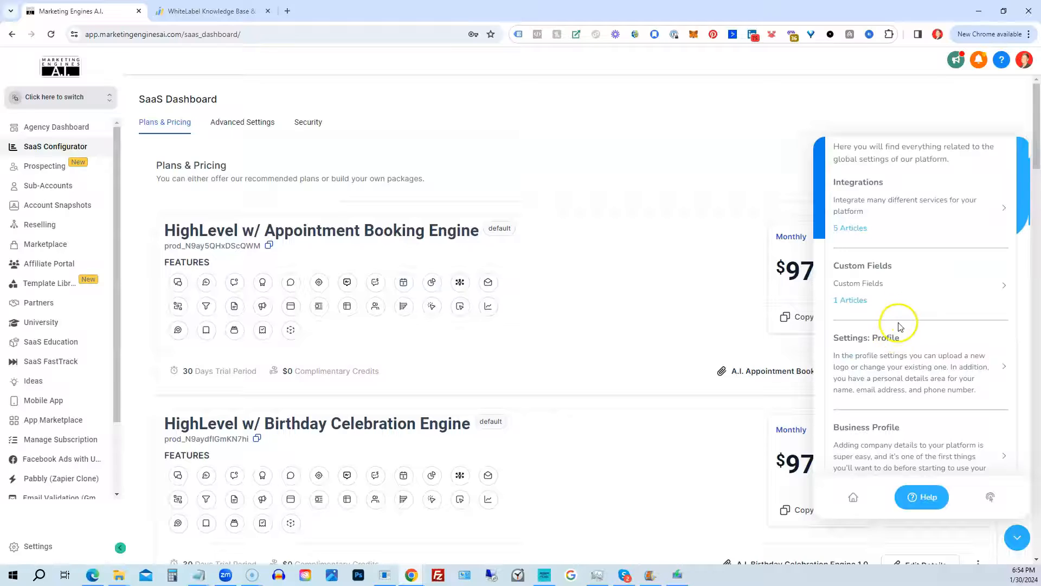
pyautogui.moveTo(896, 359)
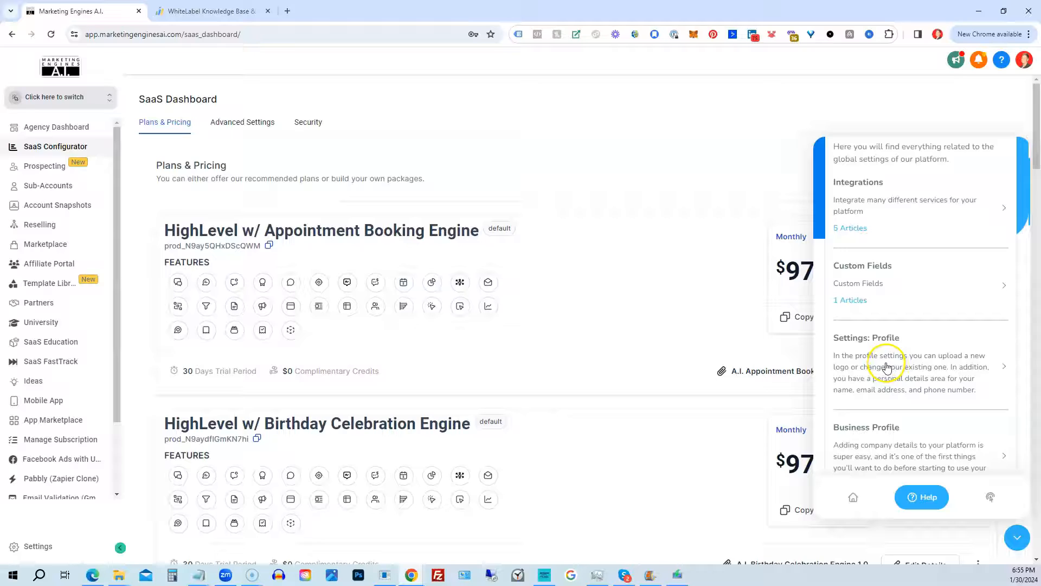
pyautogui.moveTo(886, 367)
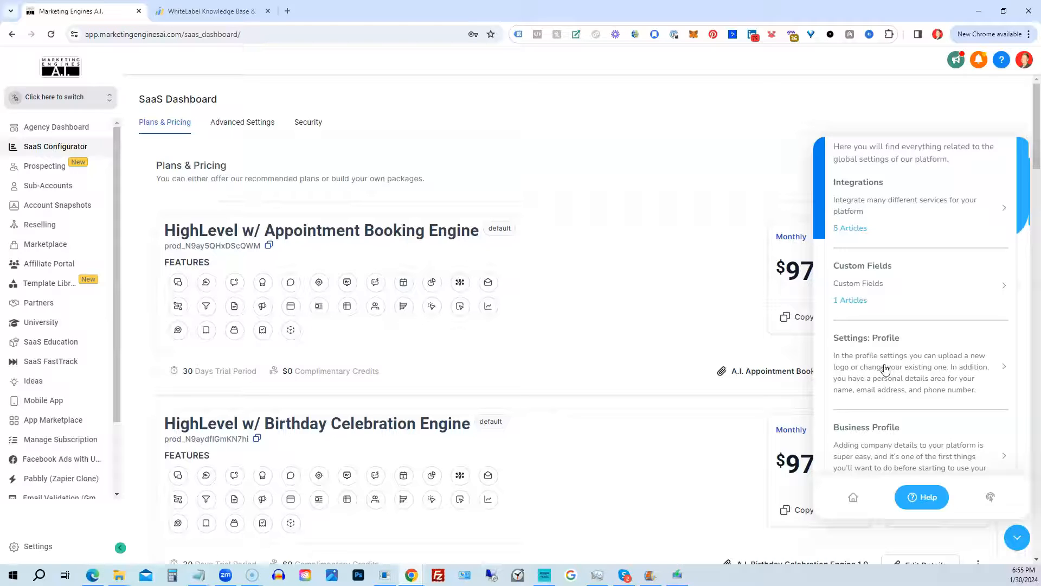
pyautogui.moveTo(885, 370)
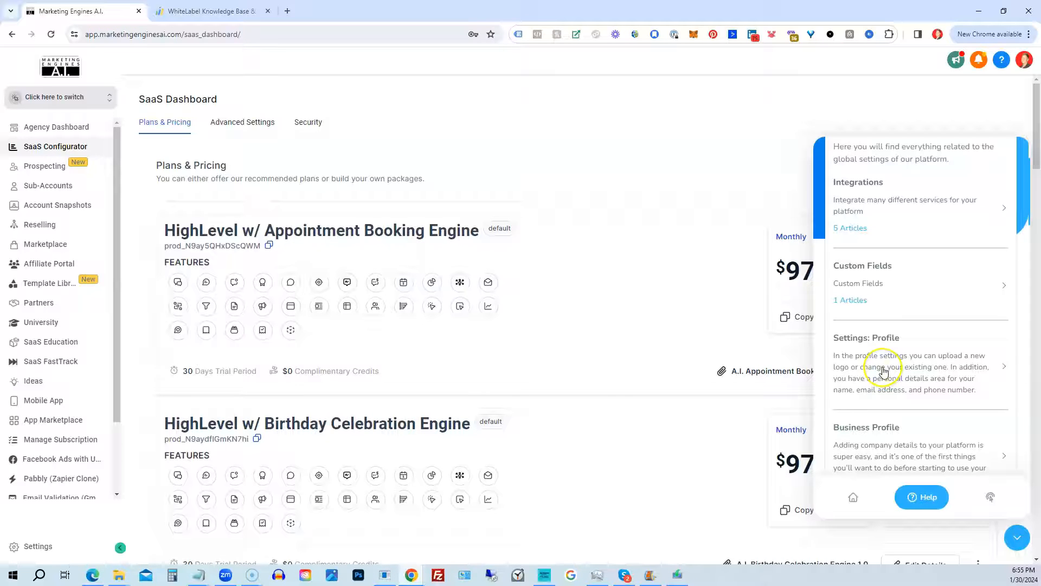
pyautogui.moveTo(617, 431)
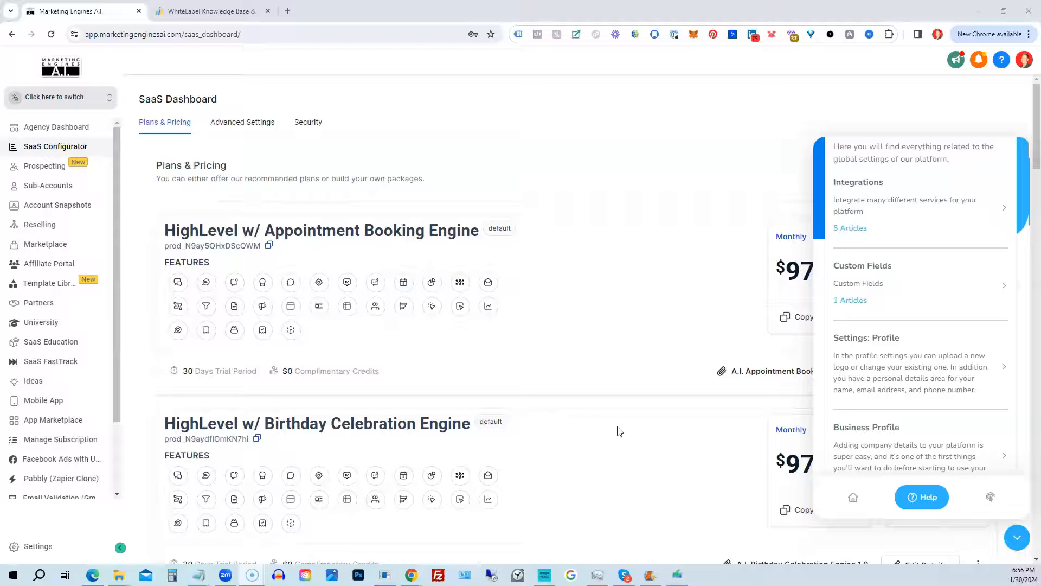
pyautogui.moveTo(115, 407)
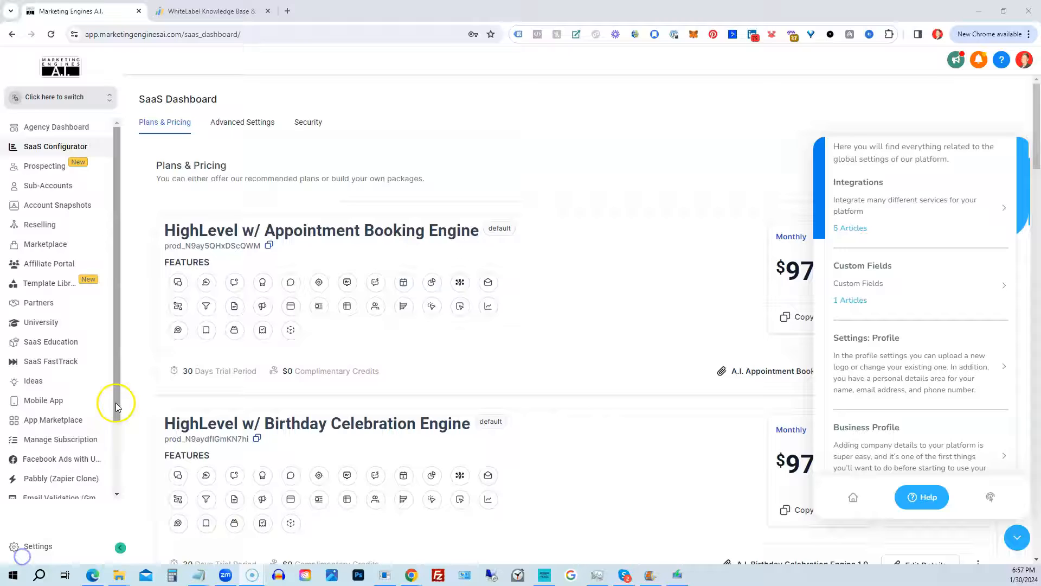
pyautogui.scroll(-3)
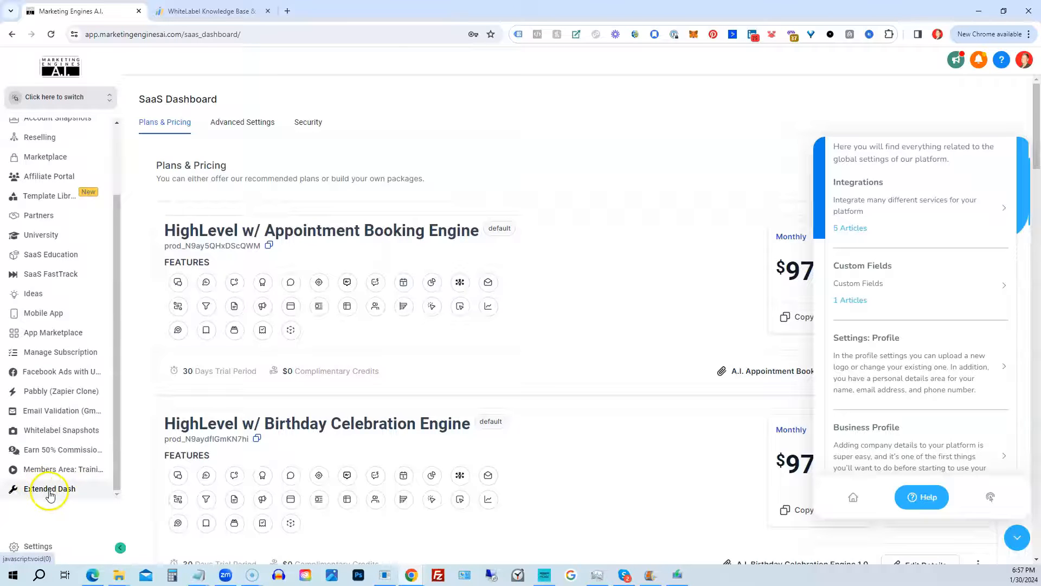
# Step: Show the Extendly App Store with Support Engine enabled under Manage Your Apps
pyautogui.click(49, 488)
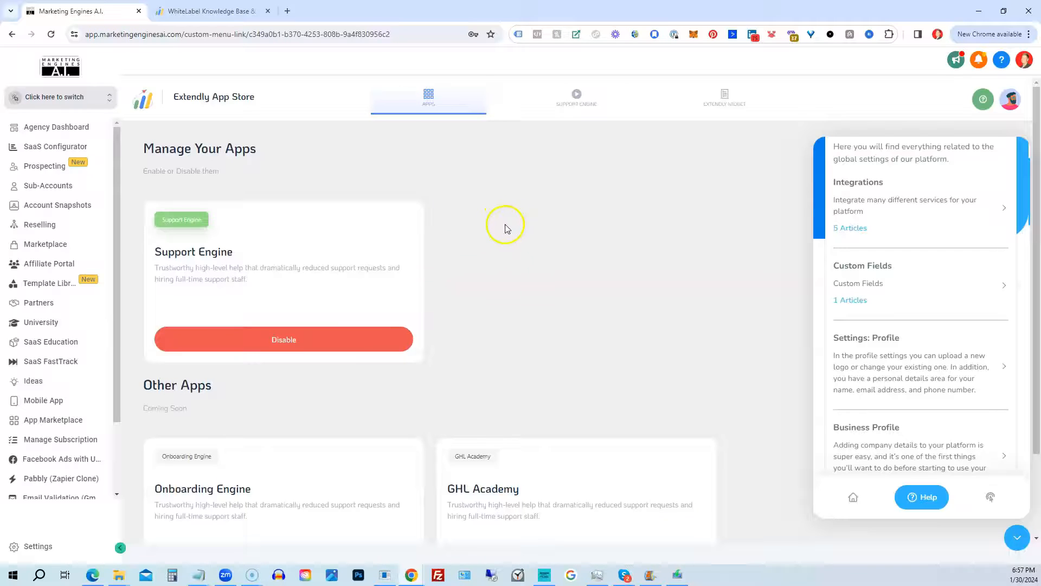
pyautogui.moveTo(209, 238)
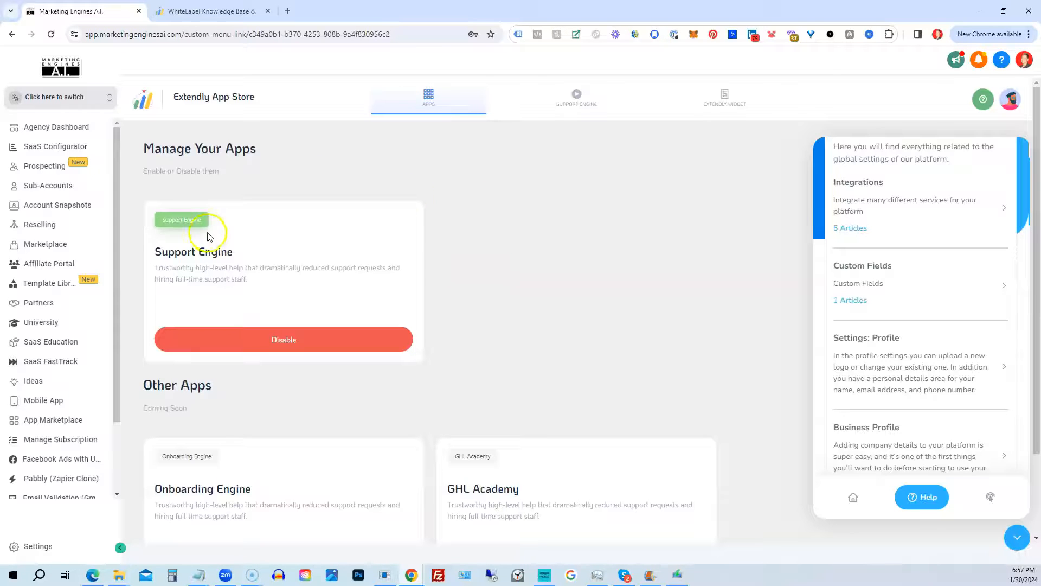
pyautogui.moveTo(347, 236)
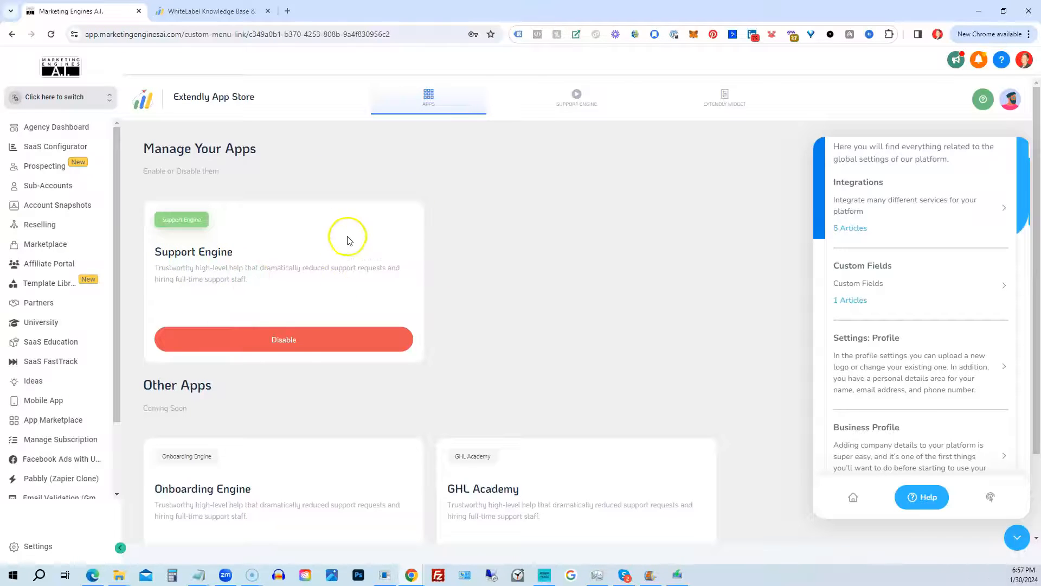
pyautogui.moveTo(296, 294)
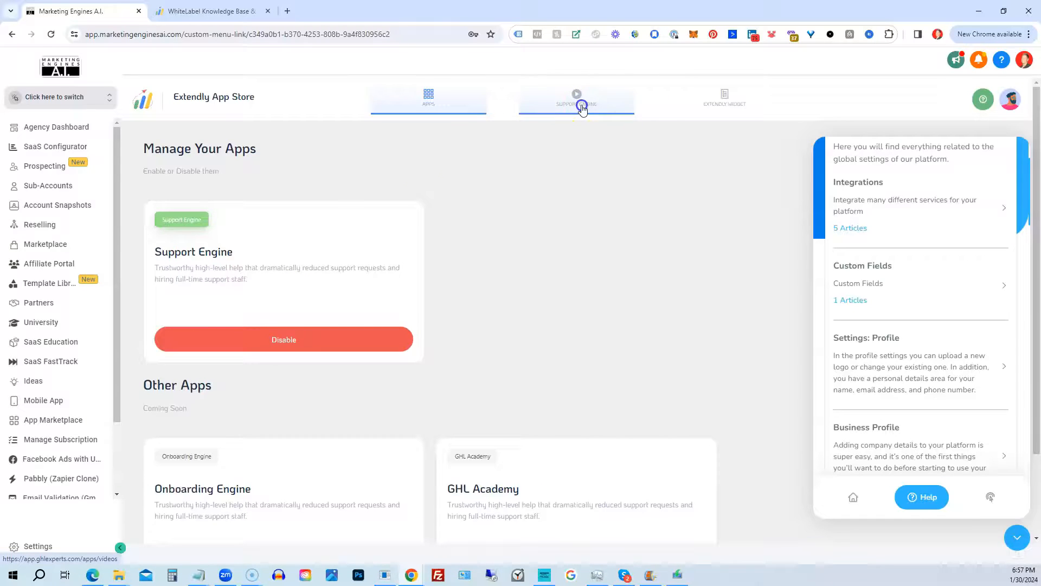
pyautogui.click(576, 99)
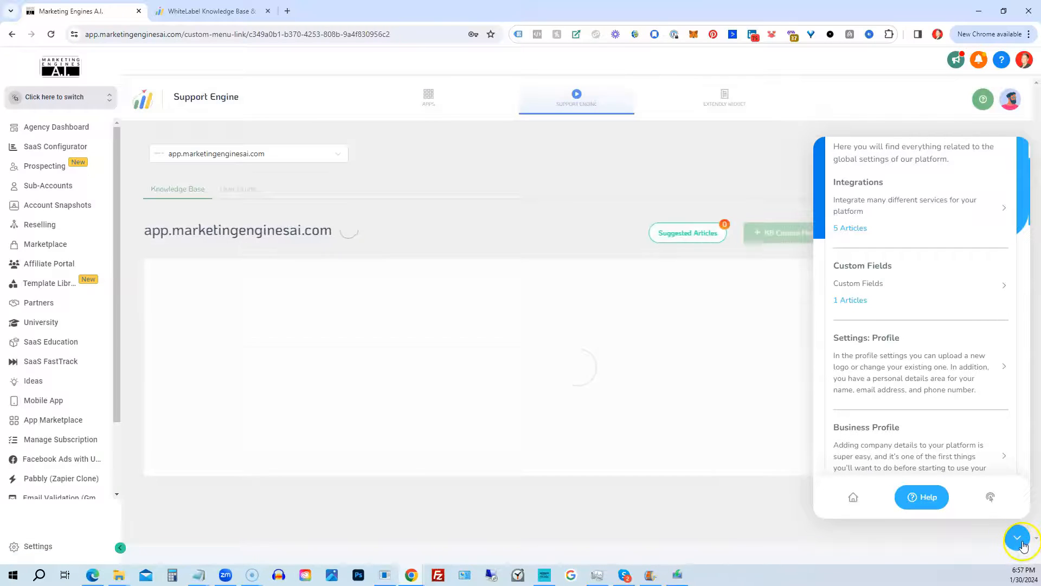
pyautogui.click(1020, 537)
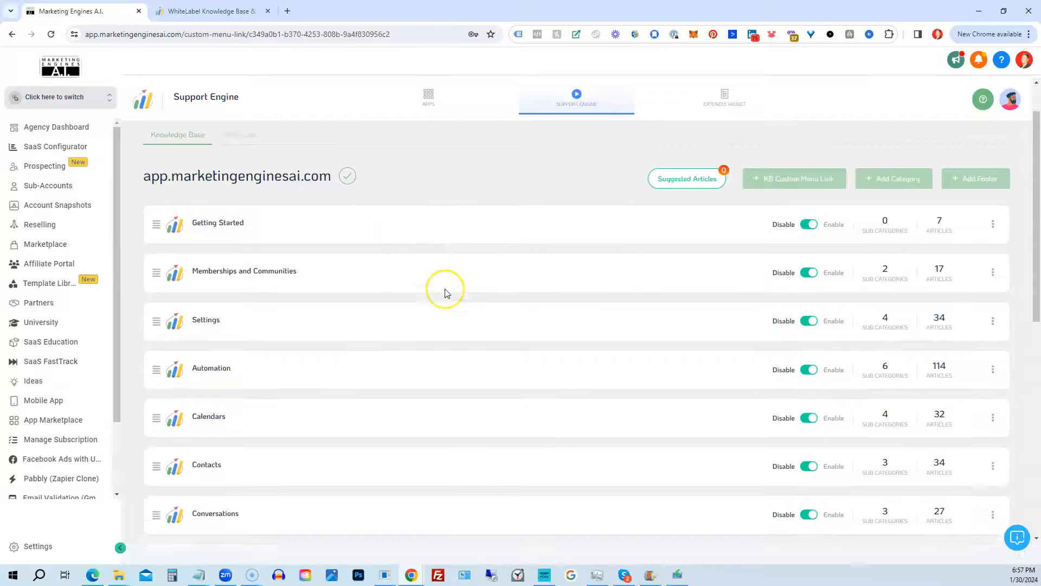
pyautogui.scroll(-3)
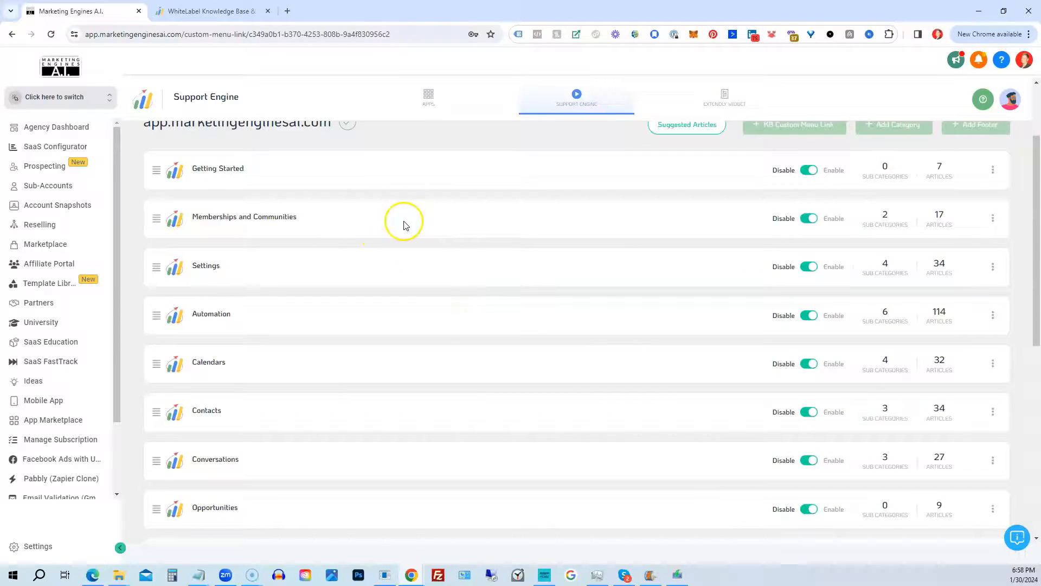
pyautogui.moveTo(292, 222)
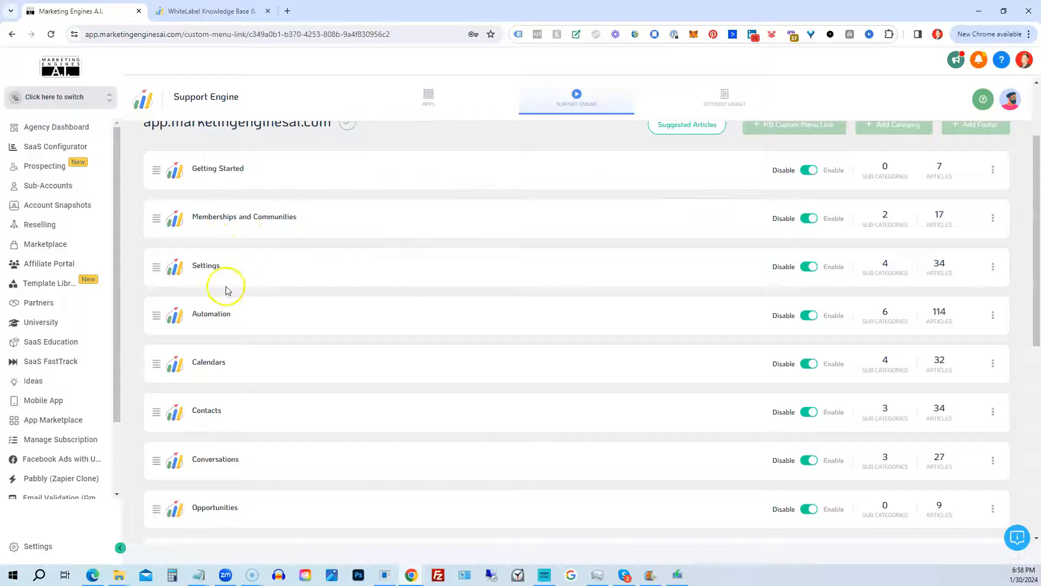
pyautogui.moveTo(210, 351)
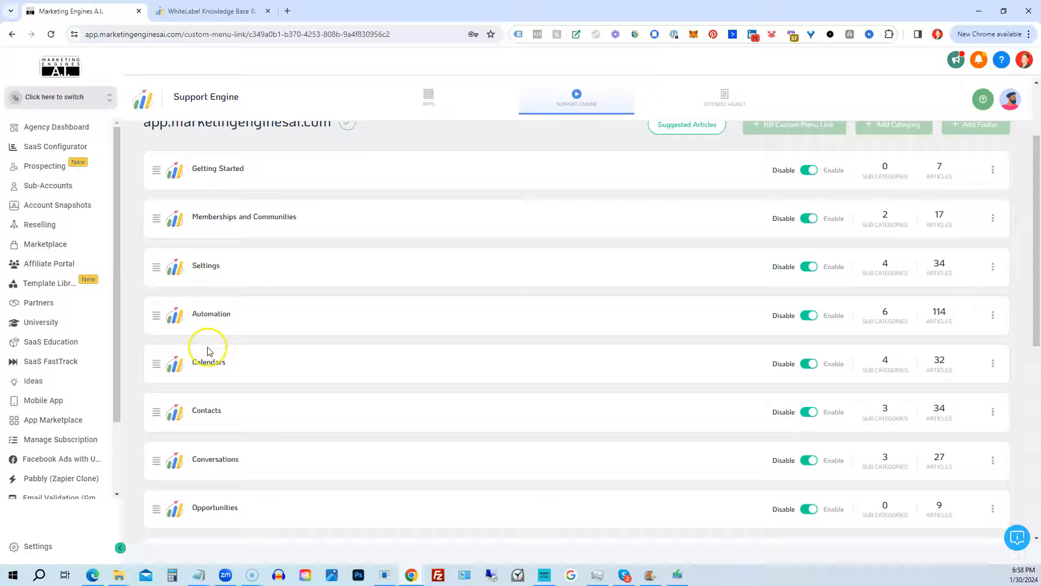
pyautogui.moveTo(342, 512)
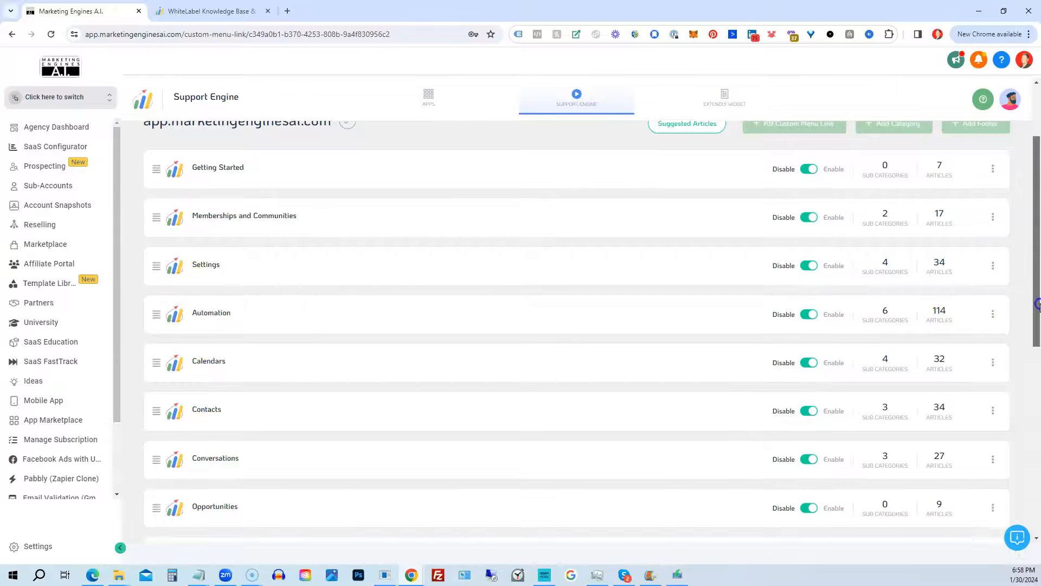
pyautogui.scroll(-3)
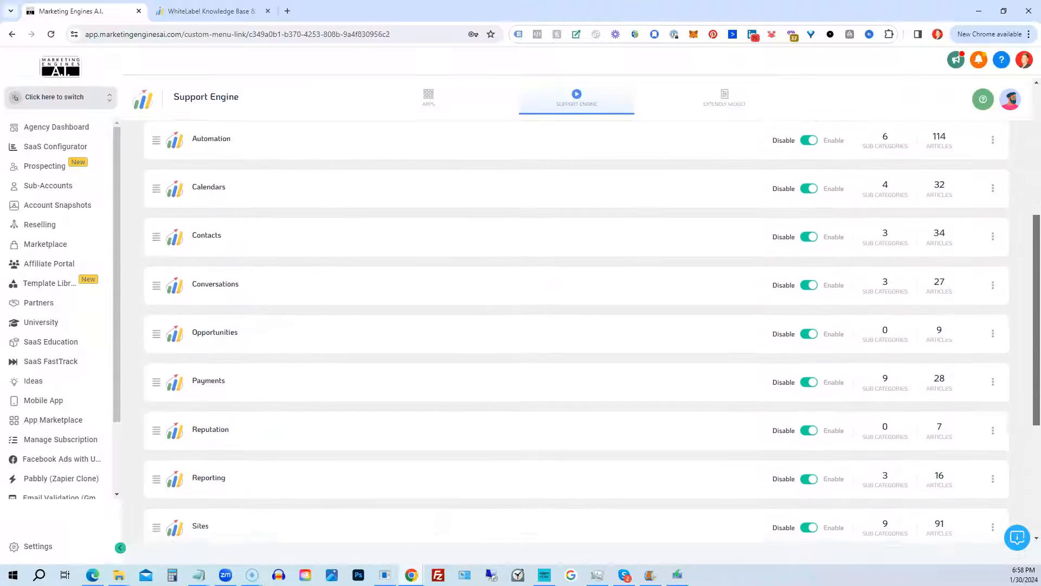
pyautogui.scroll(-3)
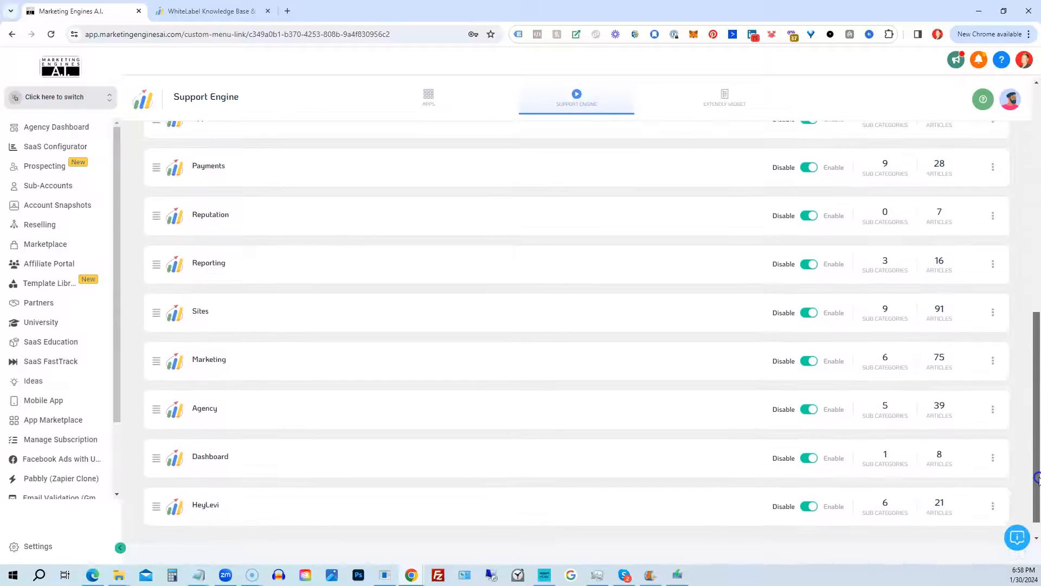
pyautogui.scroll(3)
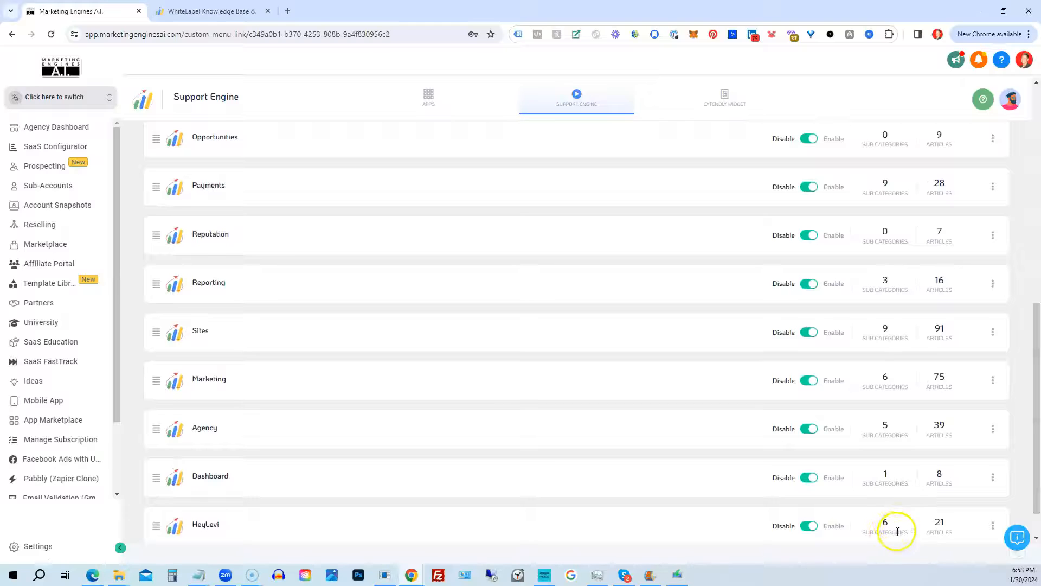
pyautogui.moveTo(923, 367)
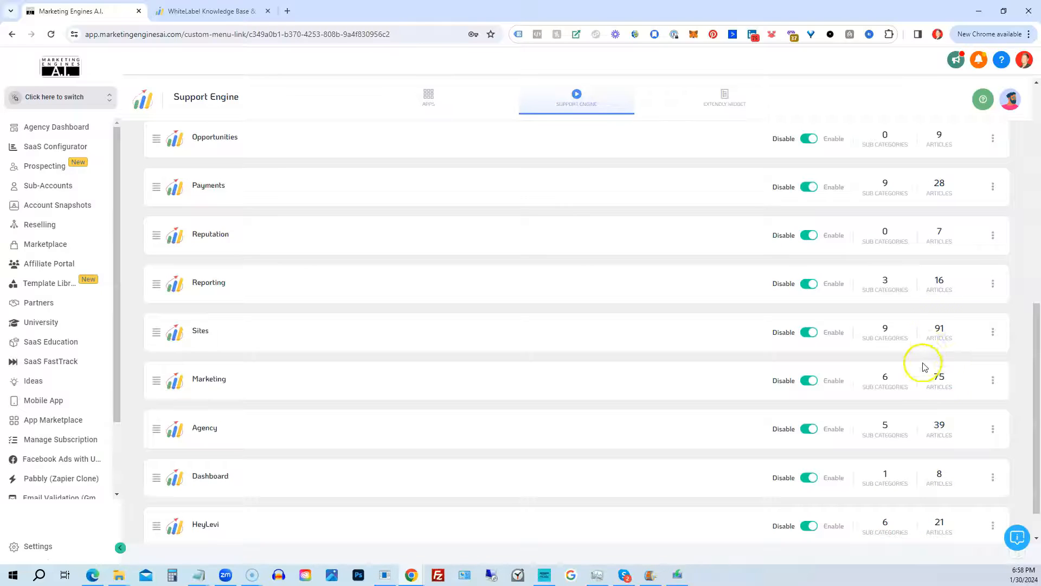
pyautogui.moveTo(895, 340)
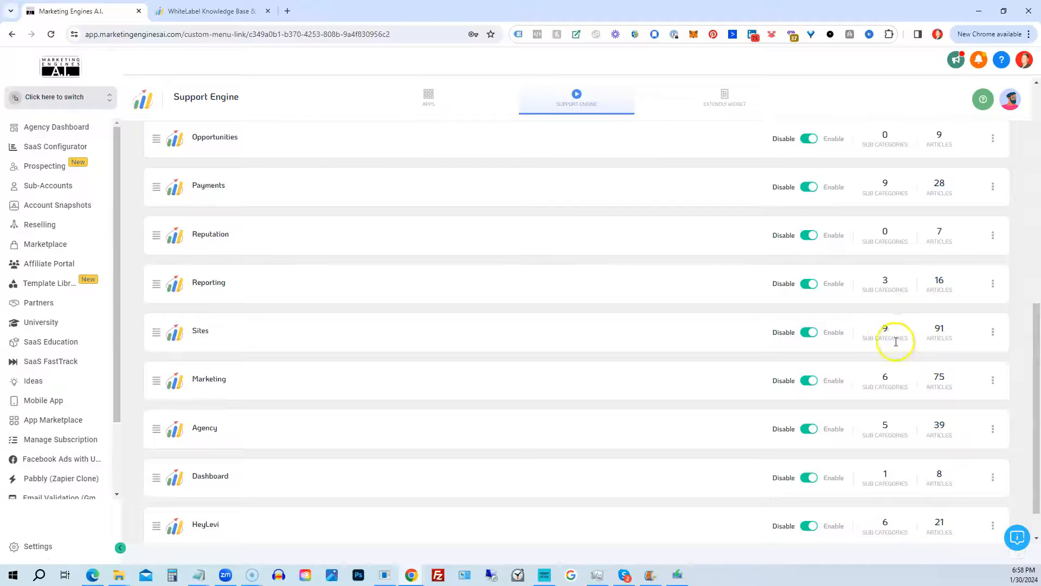
pyautogui.moveTo(883, 398)
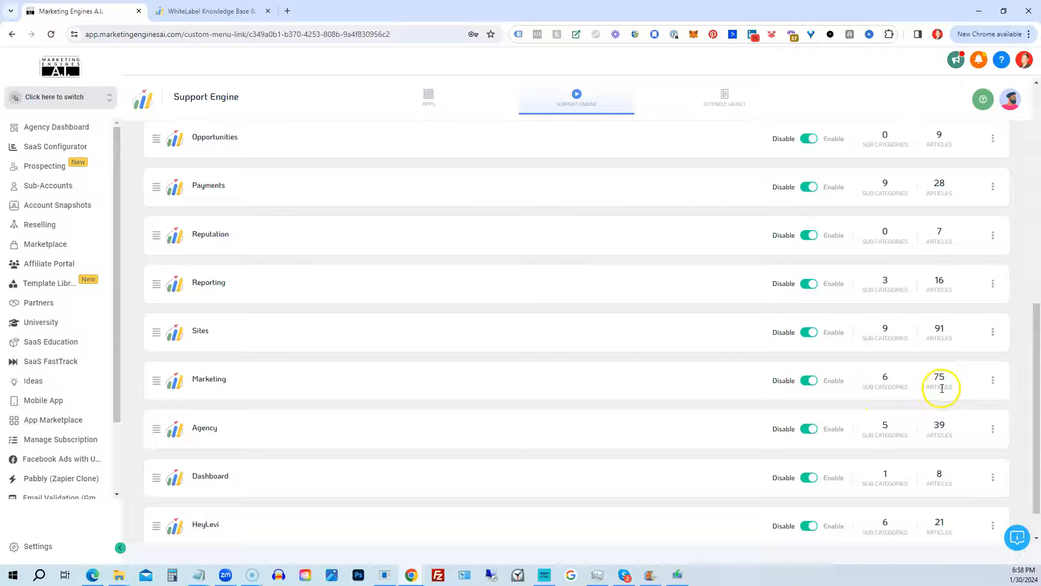
pyautogui.scroll(3)
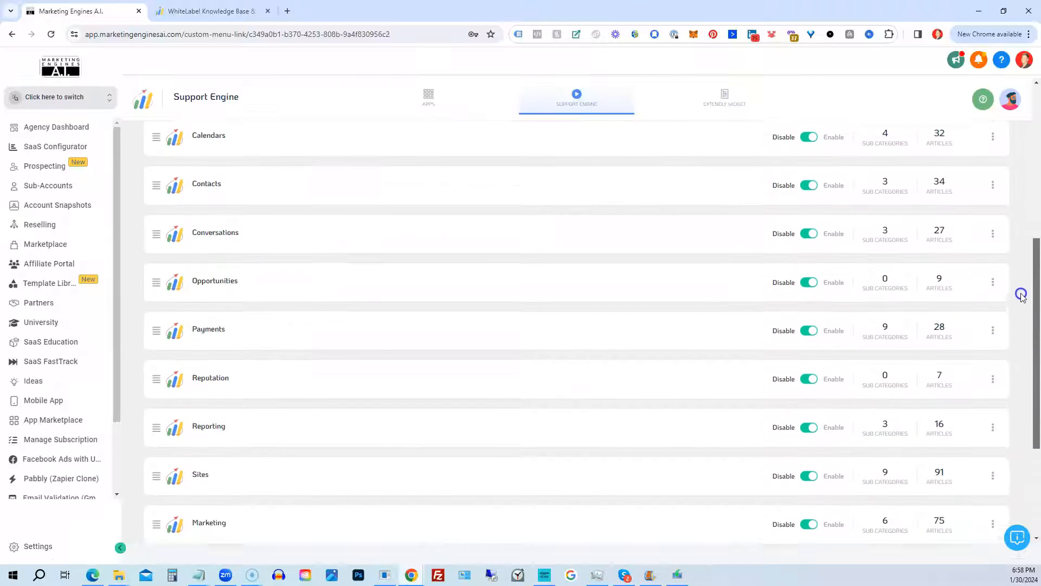
pyautogui.scroll(3)
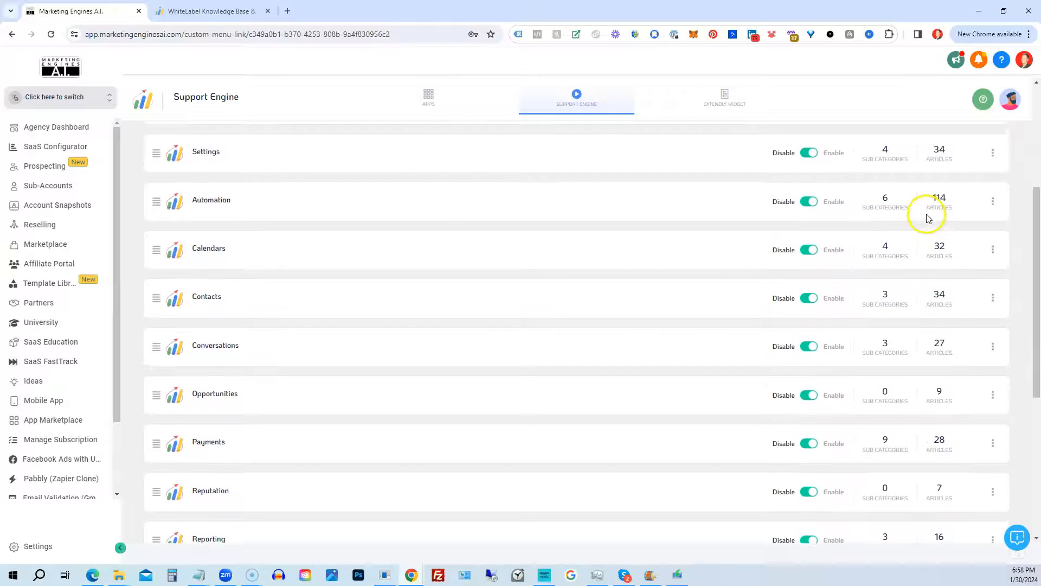
pyautogui.moveTo(876, 204)
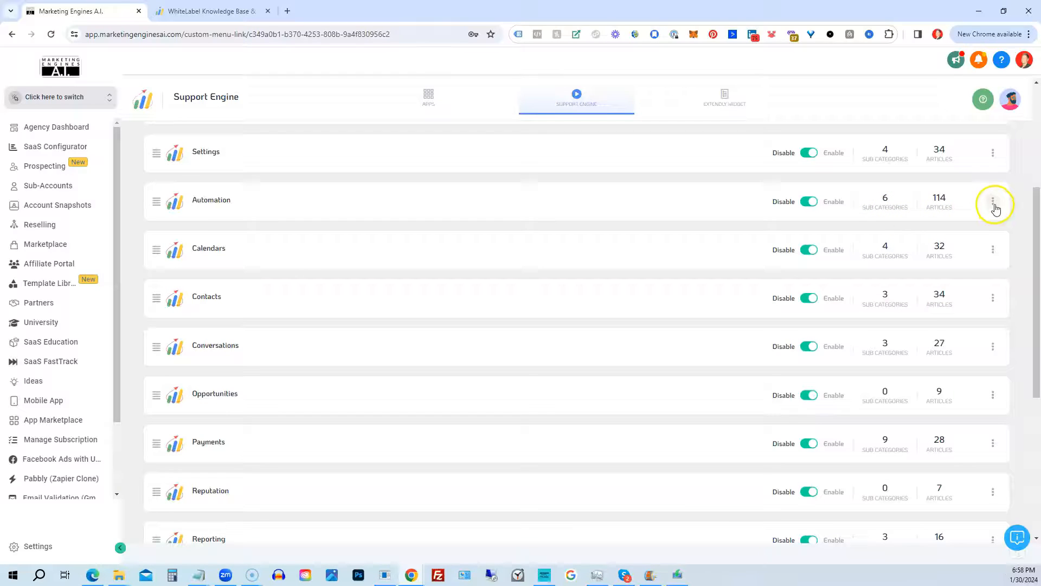
pyautogui.moveTo(939, 206)
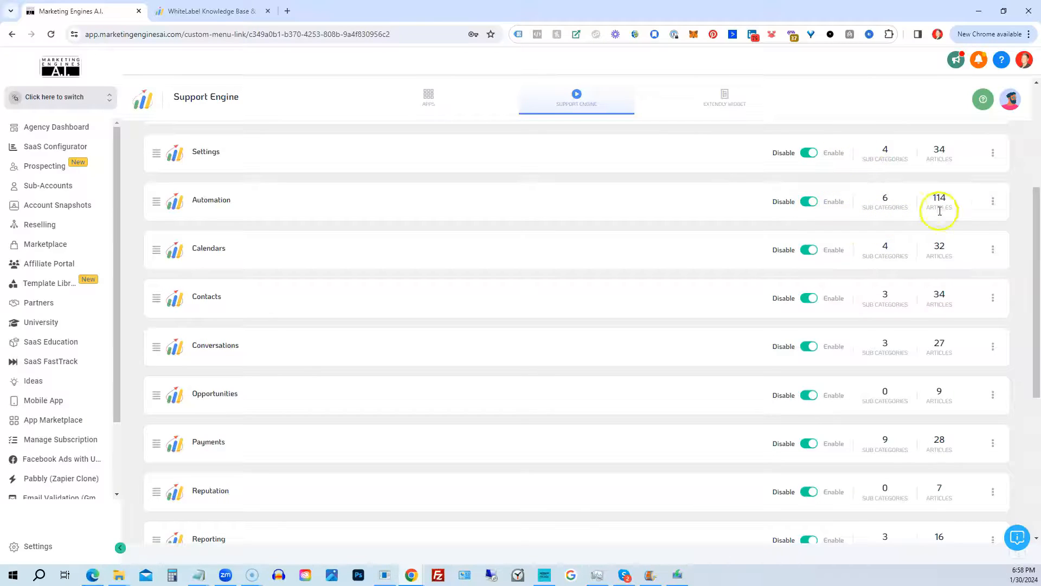
pyautogui.scroll(3)
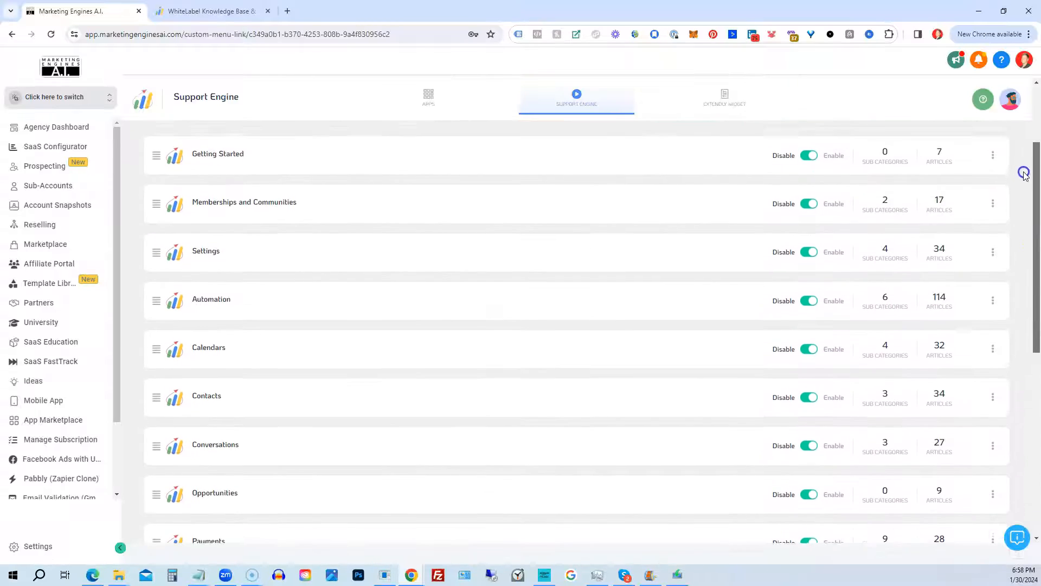
pyautogui.scroll(3)
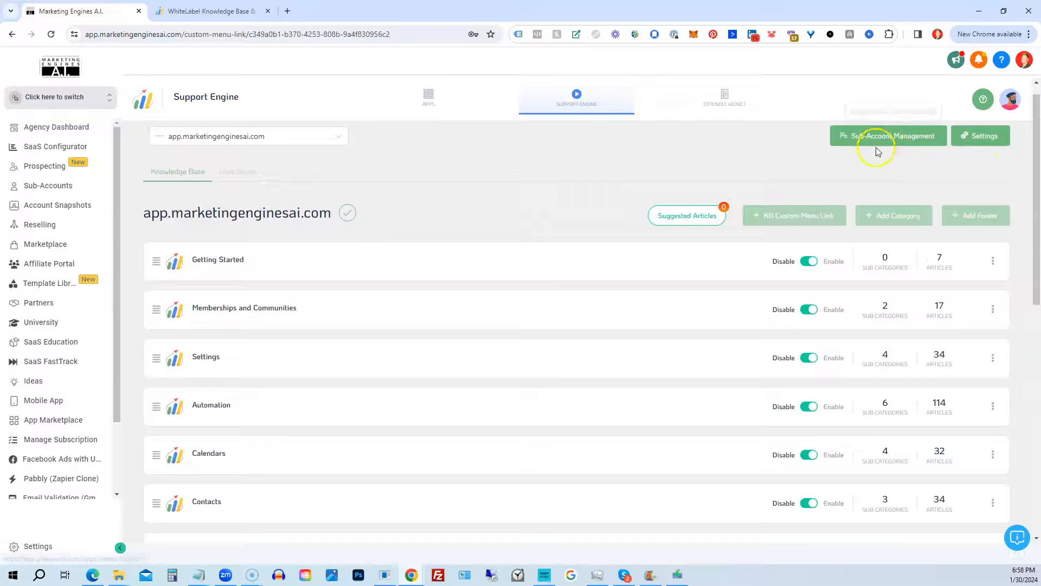
pyautogui.moveTo(882, 137)
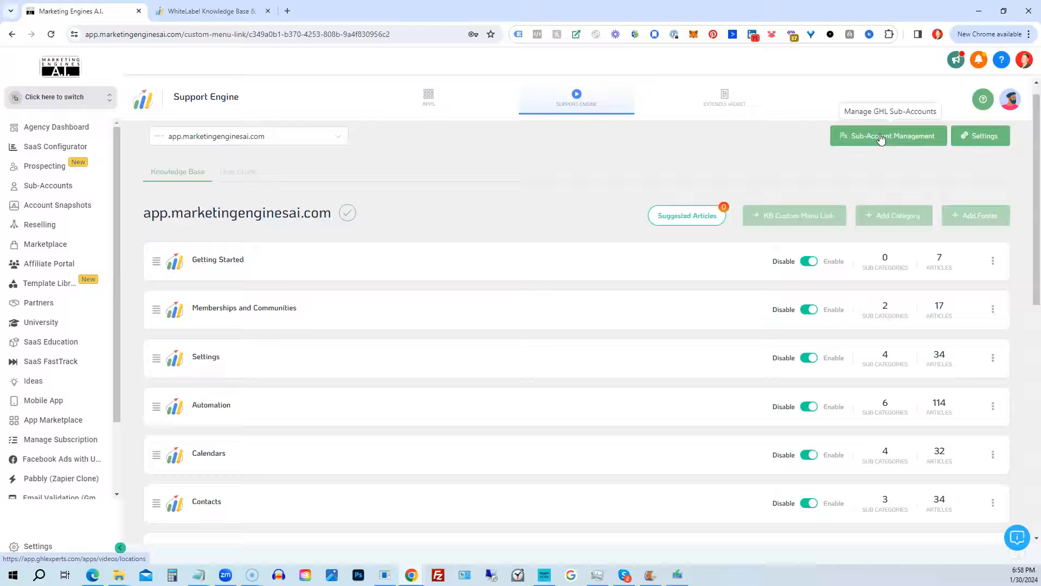
# Step: Show the sub-account table with its Support Widget toggles
pyautogui.click(889, 135)
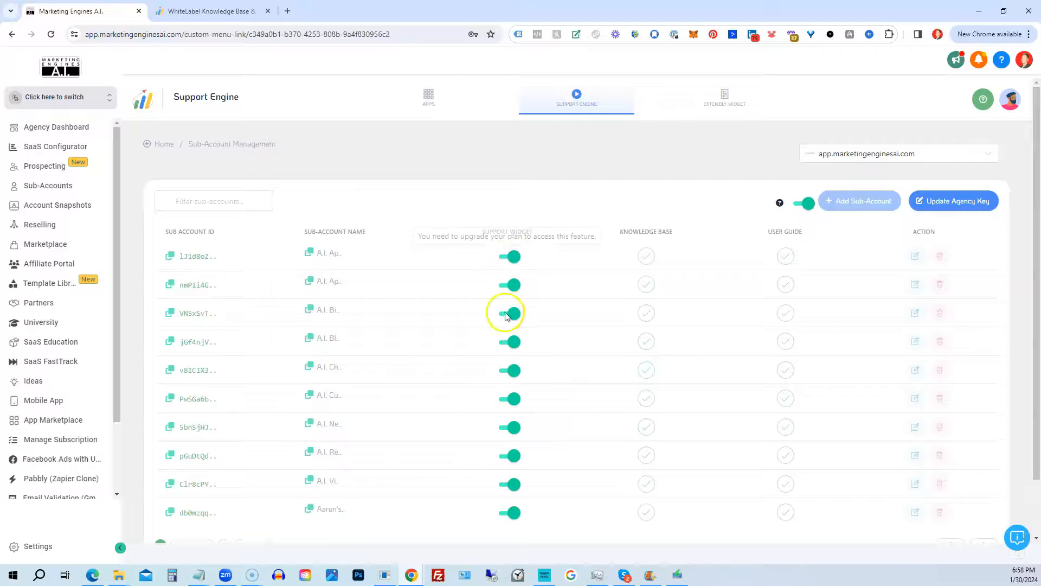
pyautogui.moveTo(604, 270)
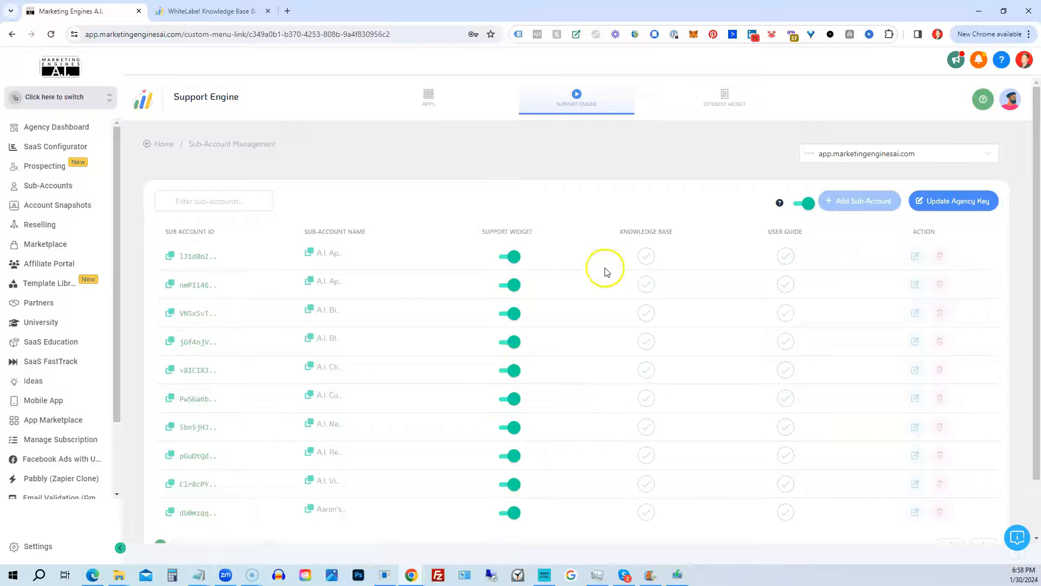
pyautogui.moveTo(930, 351)
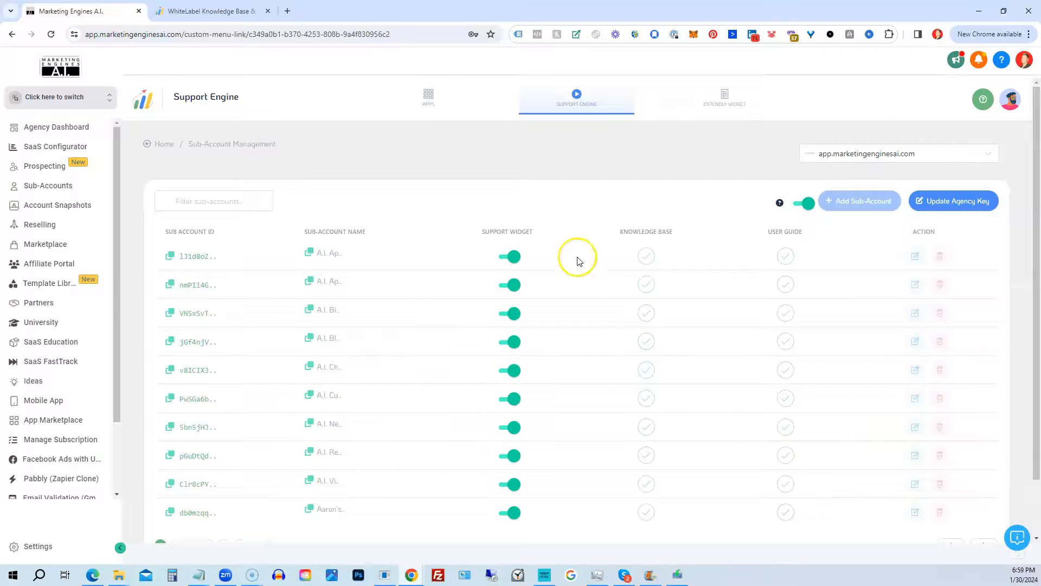
pyautogui.moveTo(664, 185)
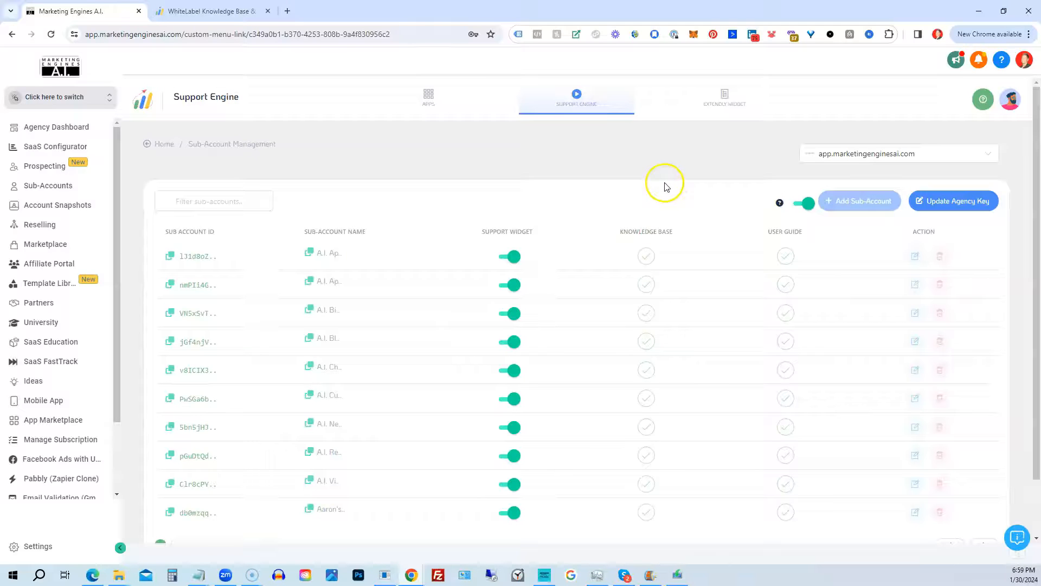
pyautogui.moveTo(553, 199)
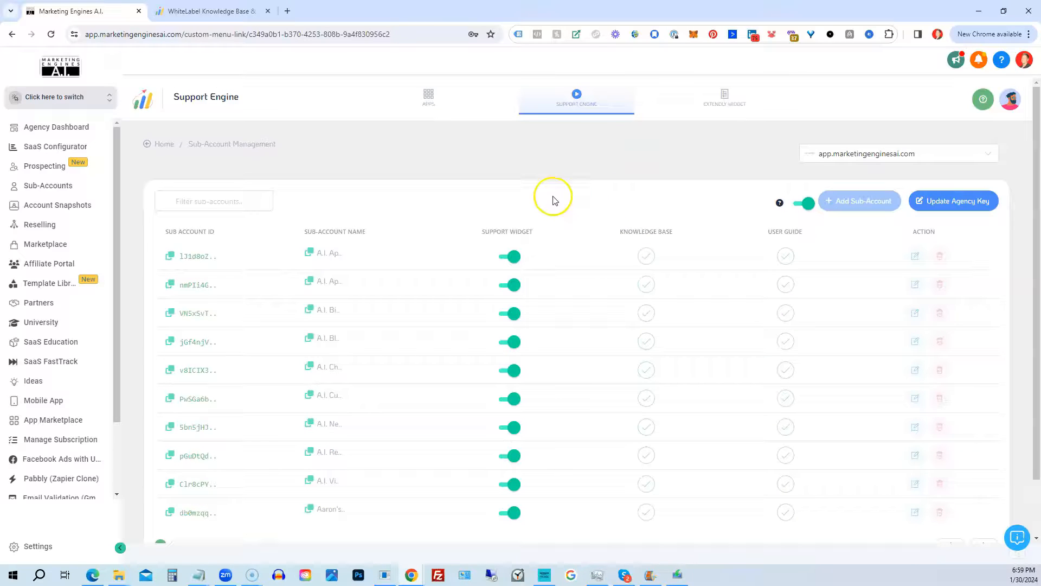
pyautogui.moveTo(546, 189)
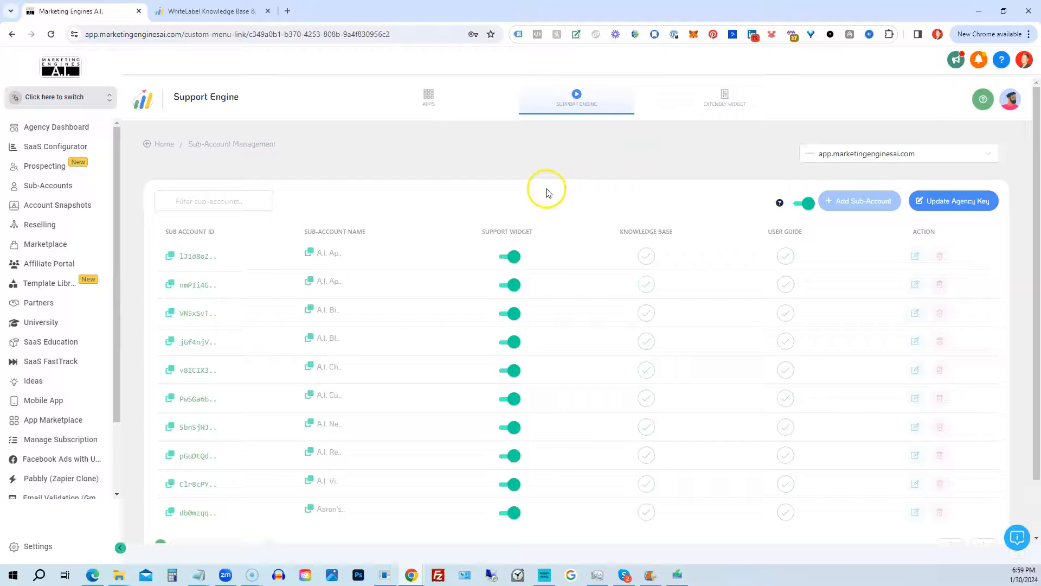
pyautogui.moveTo(542, 194)
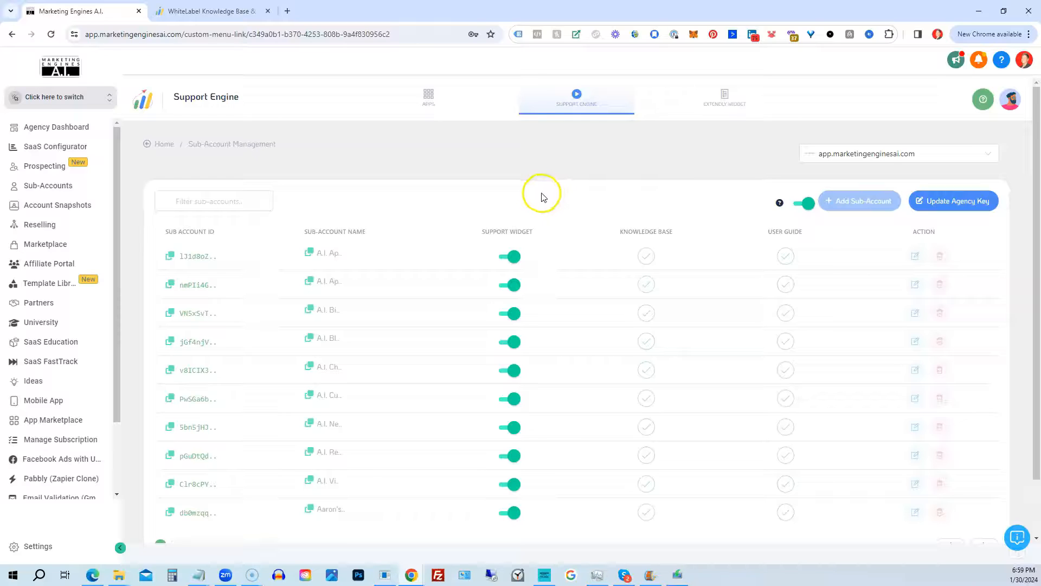
pyautogui.moveTo(583, 200)
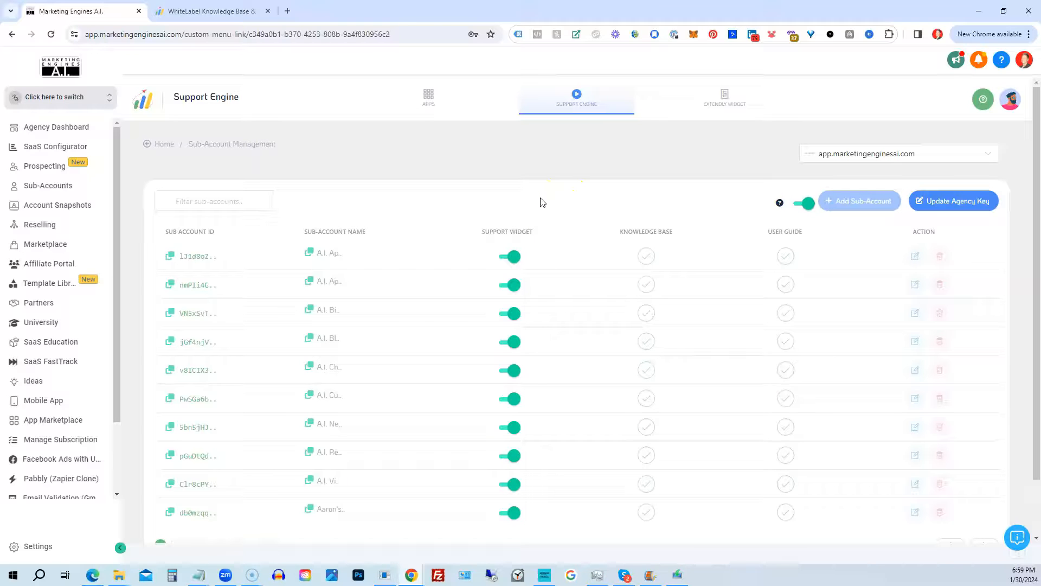
pyautogui.moveTo(326, 199)
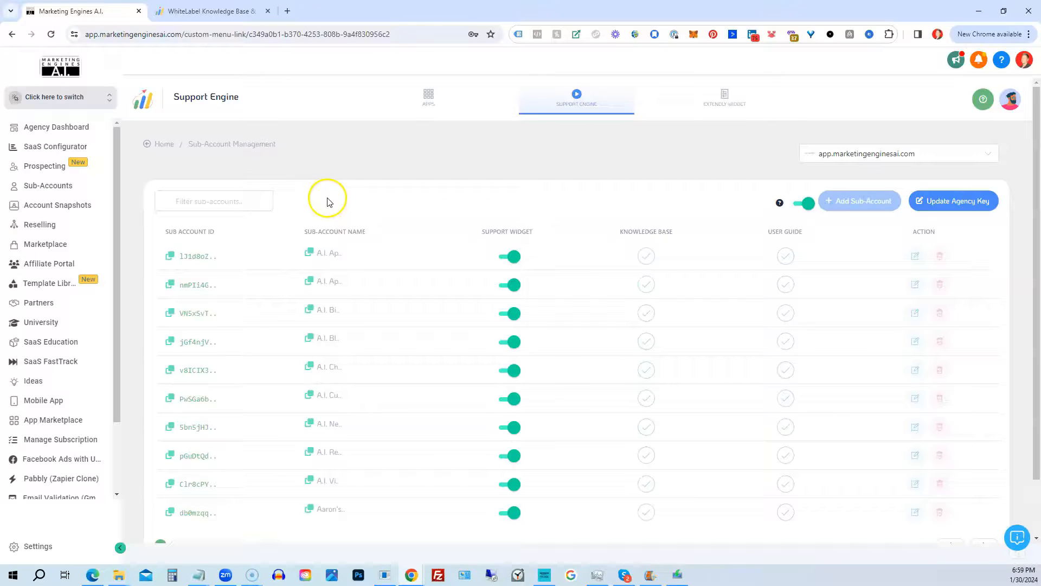
pyautogui.moveTo(164, 145)
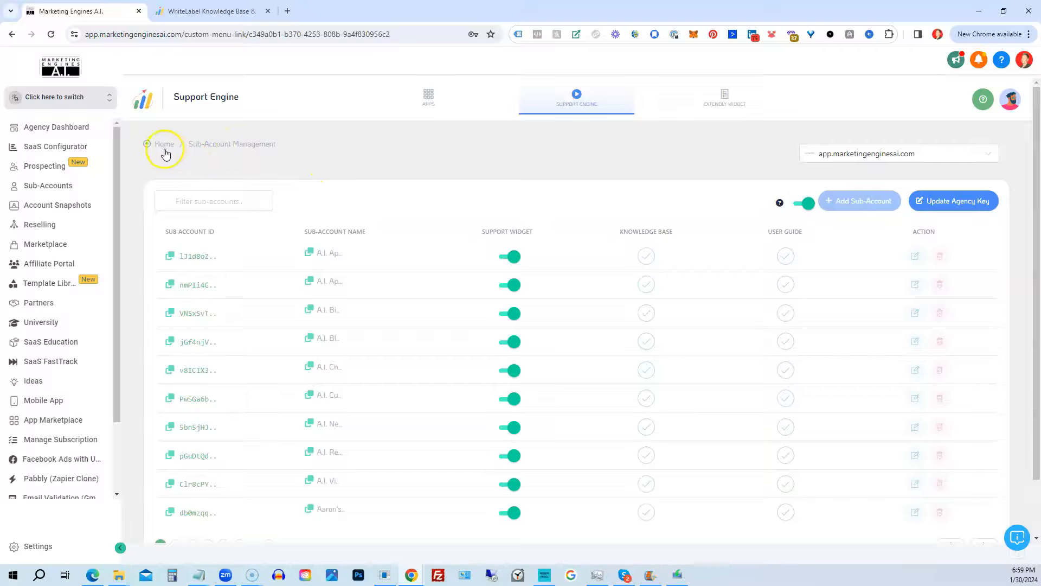
# Step: Return to the knowledge base overview via the Home breadcrumb
pyautogui.click(164, 144)
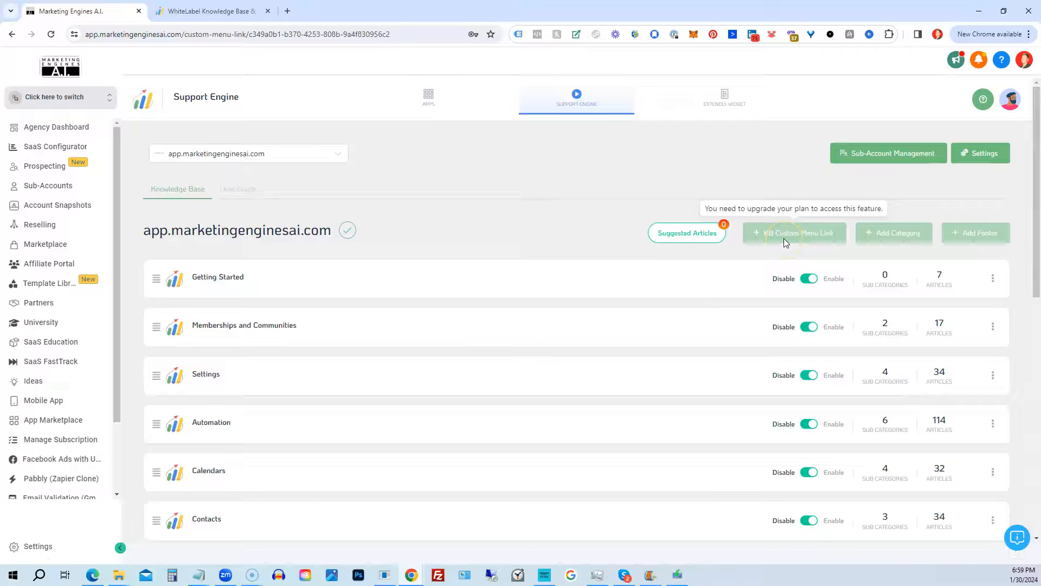
pyautogui.moveTo(976, 234)
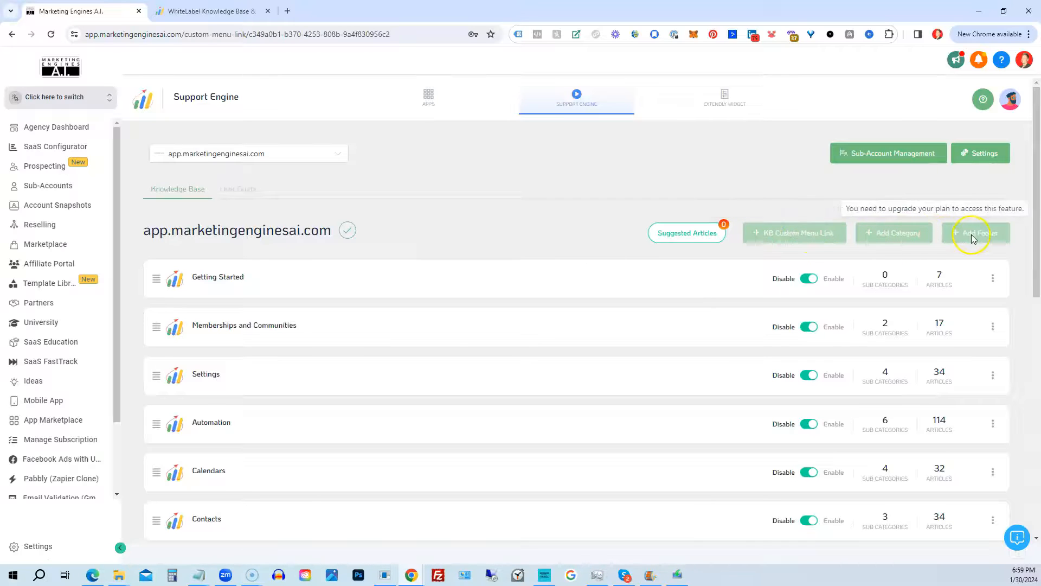
pyautogui.moveTo(262, 197)
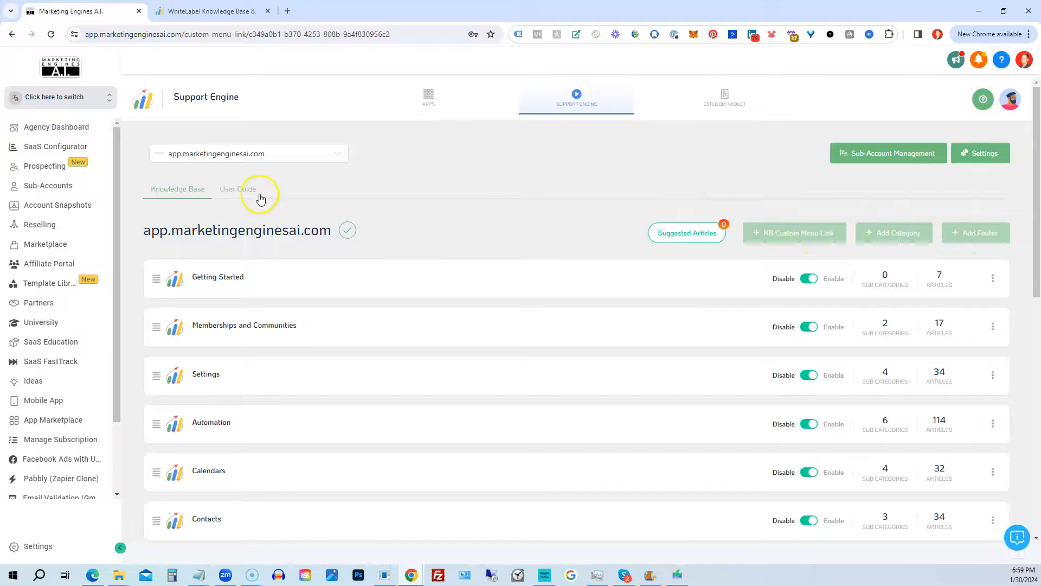
# Step: Review the webpage and popup embed instructions, then show the Generate Reviews settings
pyautogui.click(980, 153)
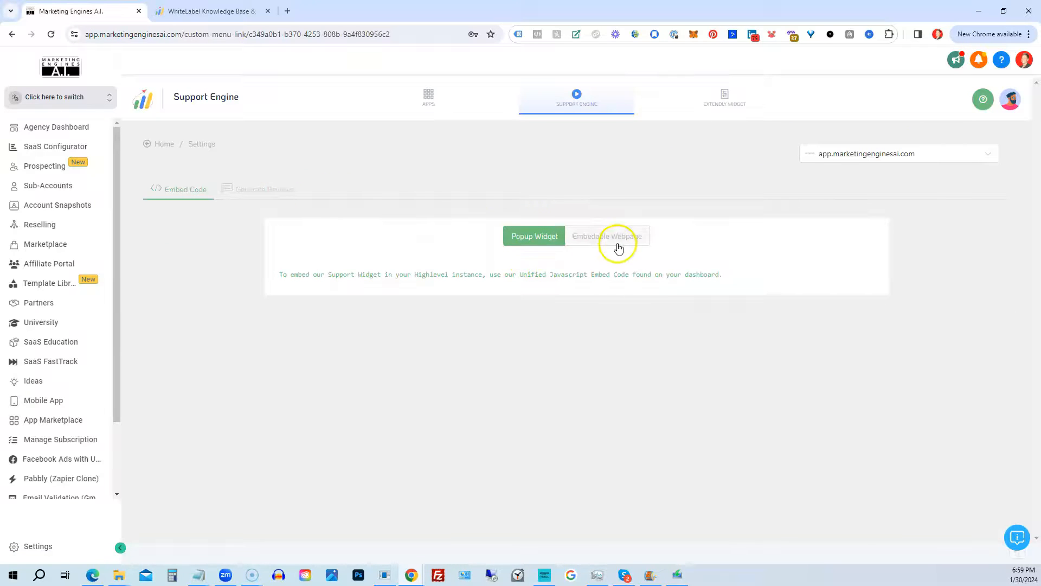
pyautogui.click(606, 235)
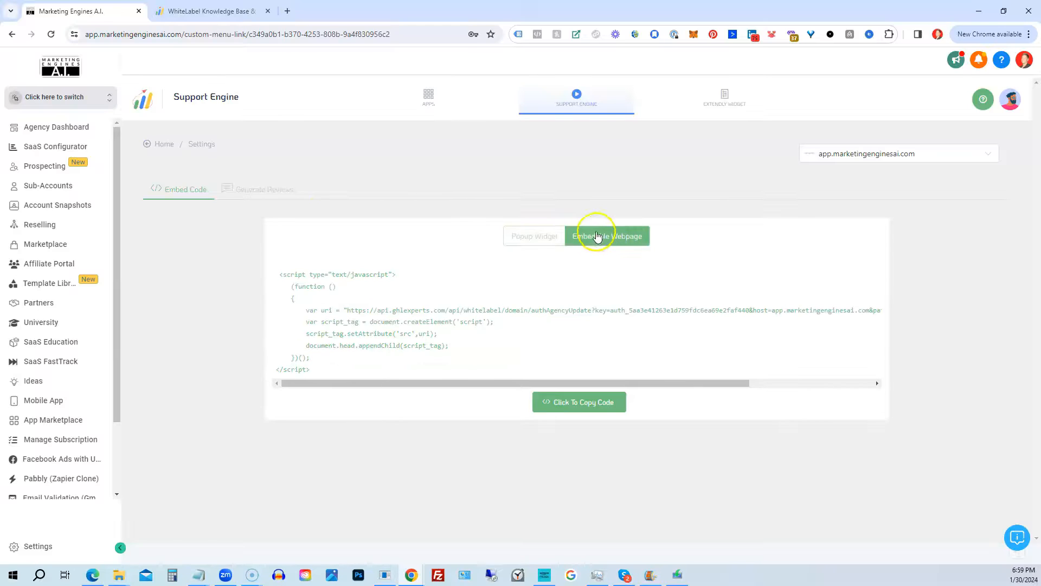
pyautogui.click(533, 236)
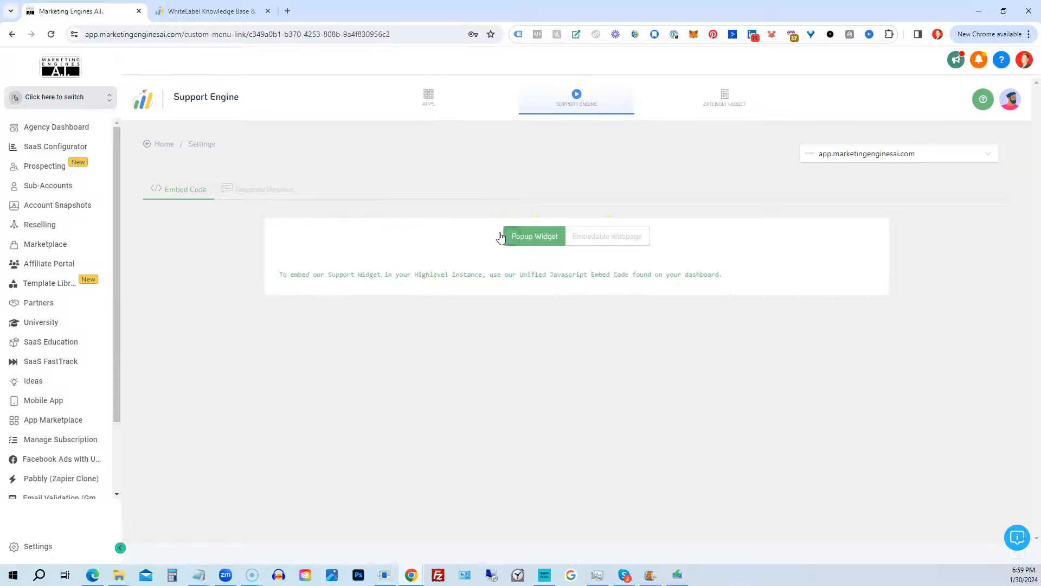
pyautogui.click(264, 189)
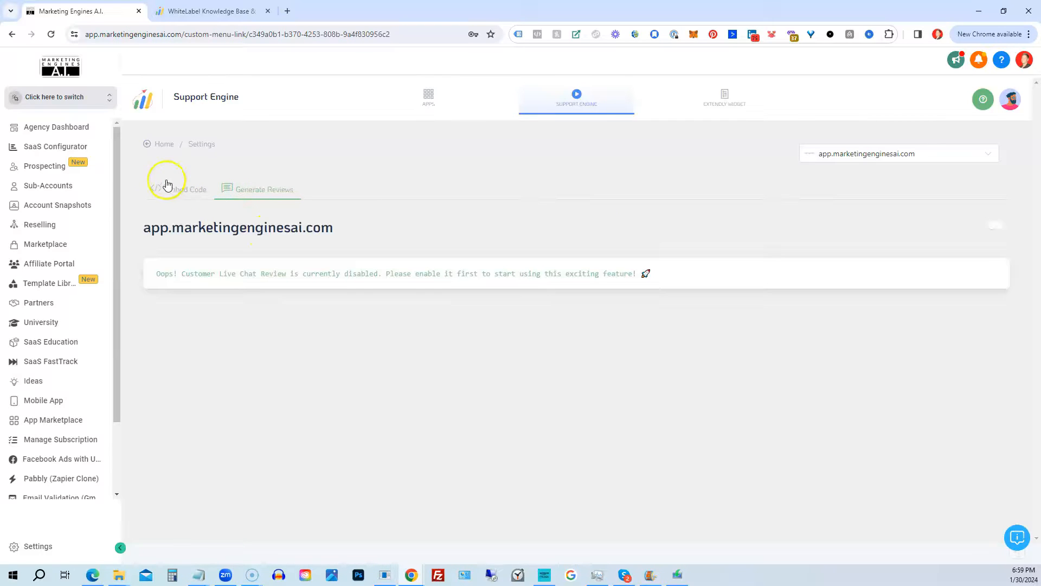
# Step: Return to the knowledge base category list and scroll through its categories
pyautogui.click(178, 189)
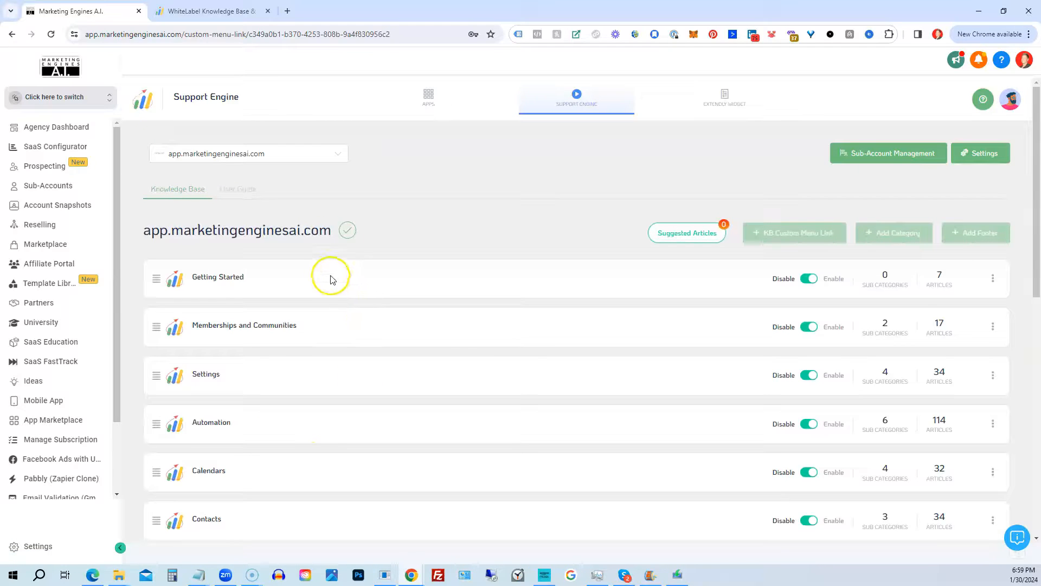
pyautogui.scroll(-3)
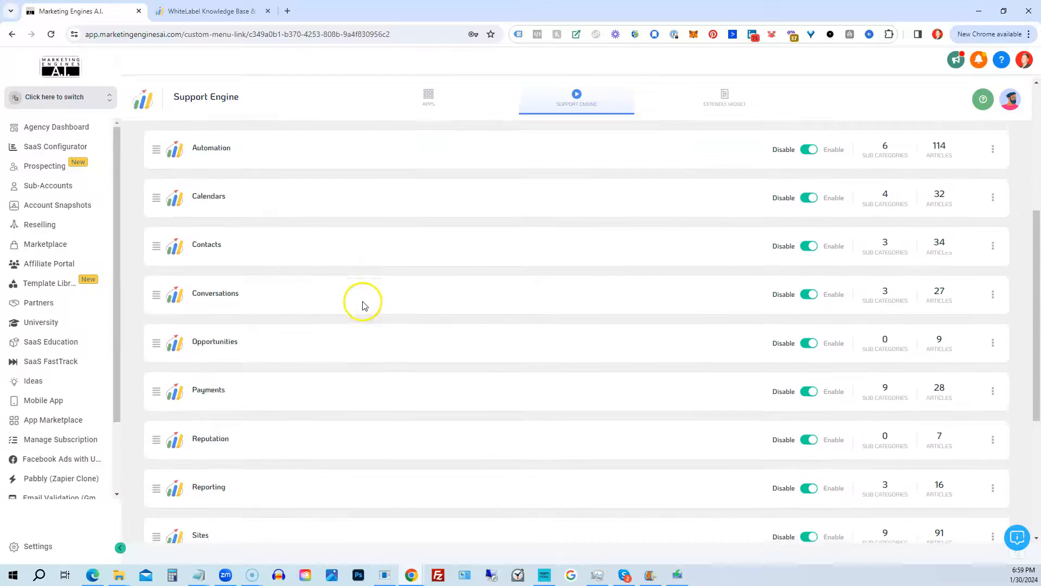
pyautogui.scroll(3)
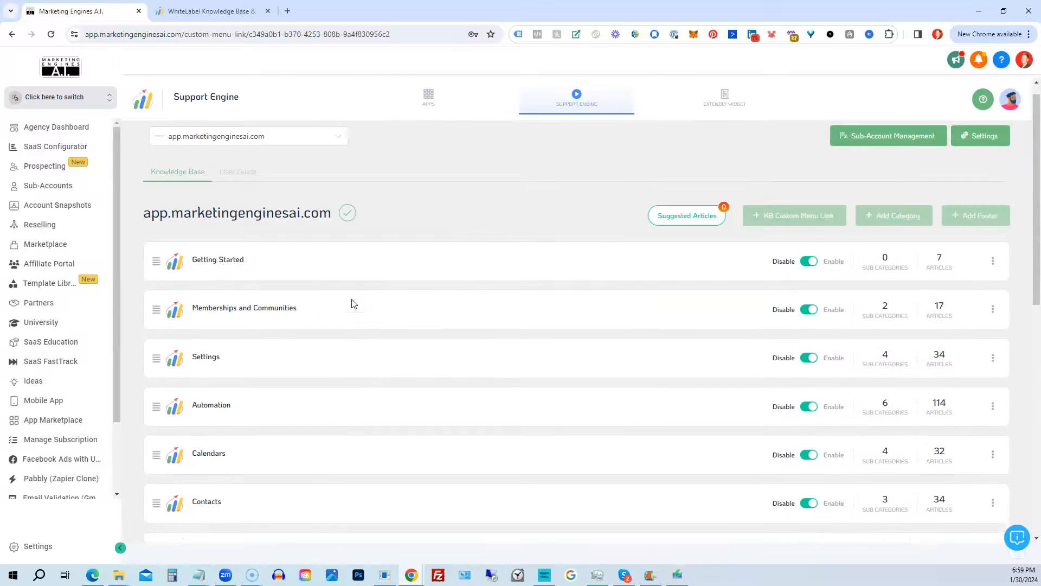
pyautogui.scroll(3)
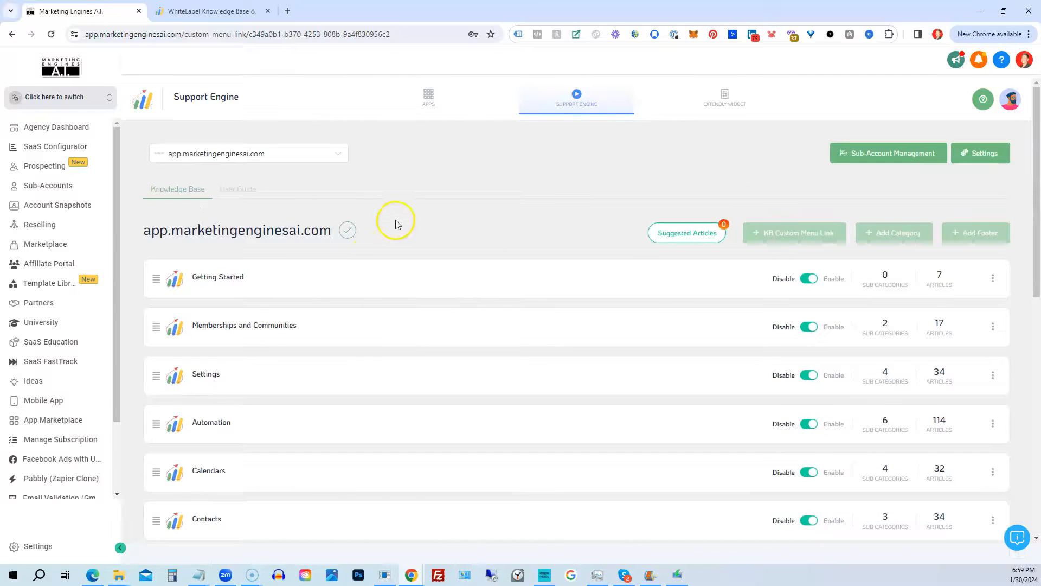
pyautogui.moveTo(398, 217)
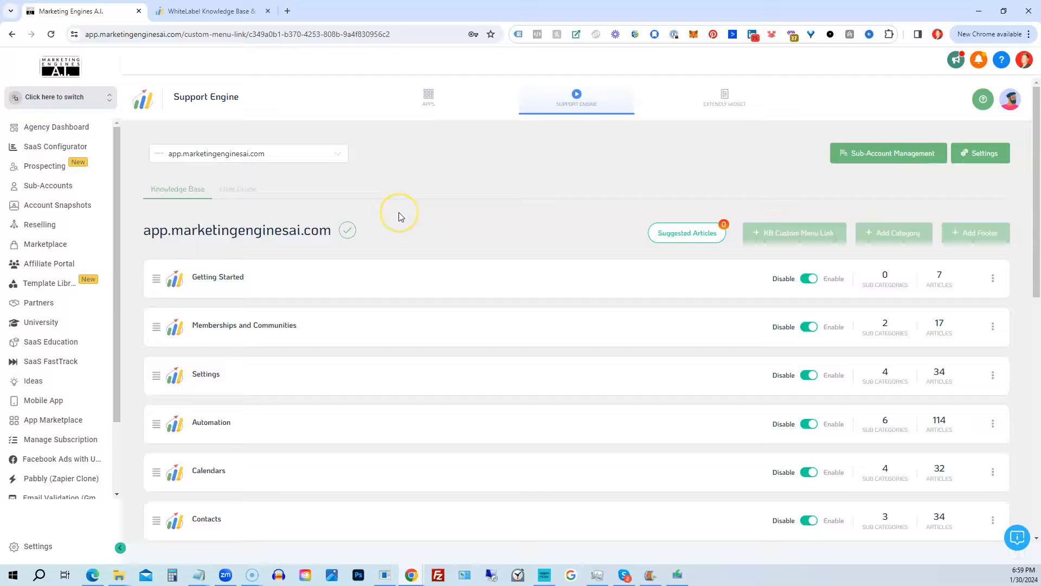
pyautogui.moveTo(398, 217)
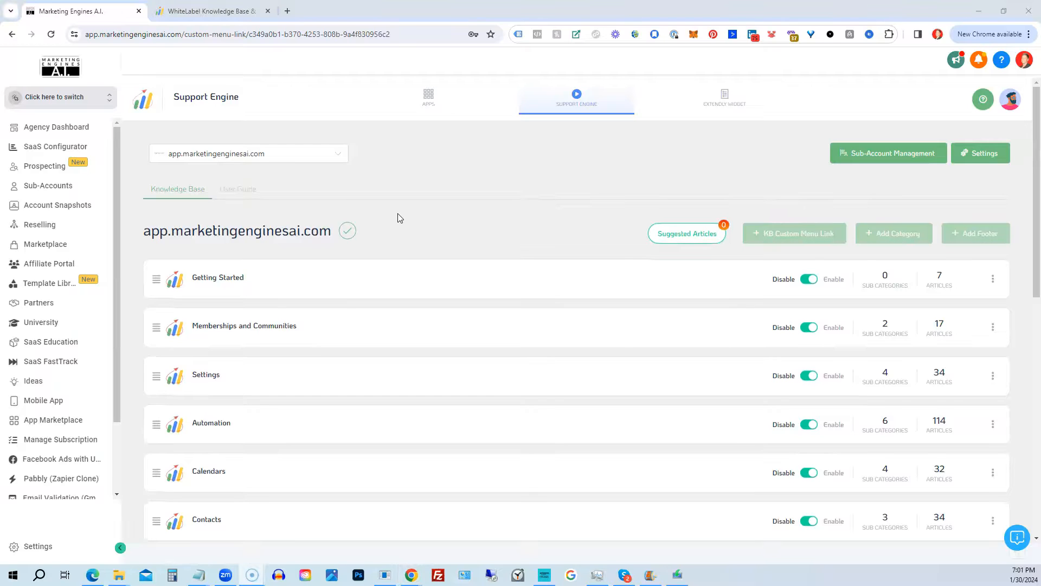
pyautogui.moveTo(724, 100)
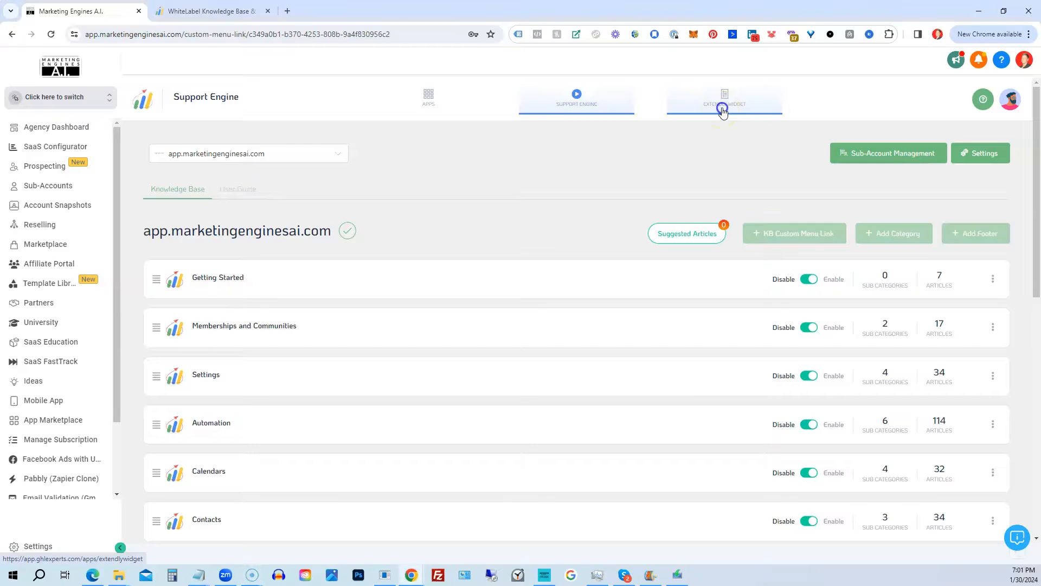
# Step: Show the Extendly Widget's Home Tab Customization with its enabled blocks and preview
pyautogui.click(724, 99)
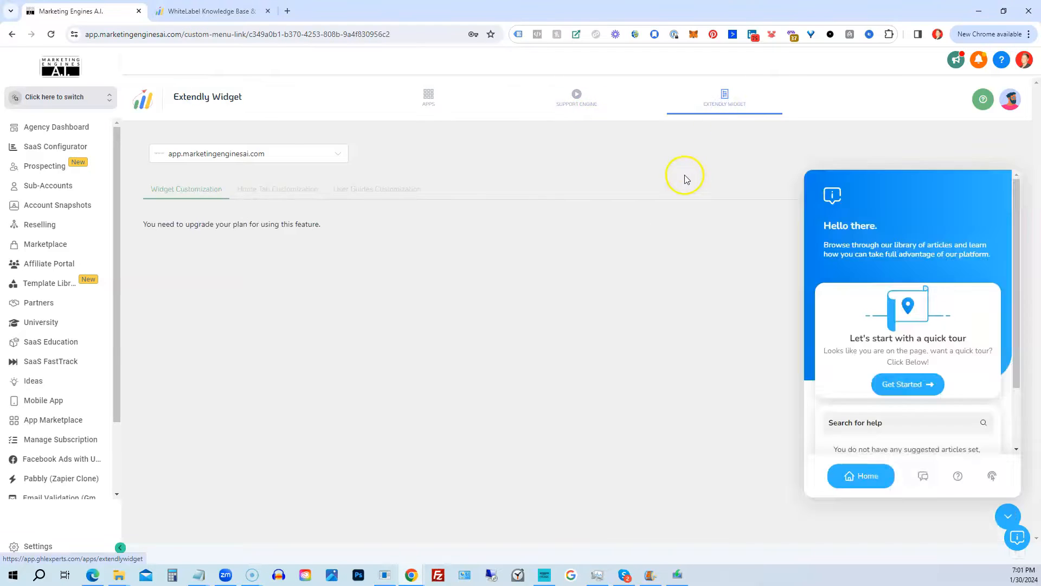
pyautogui.moveTo(1008, 516)
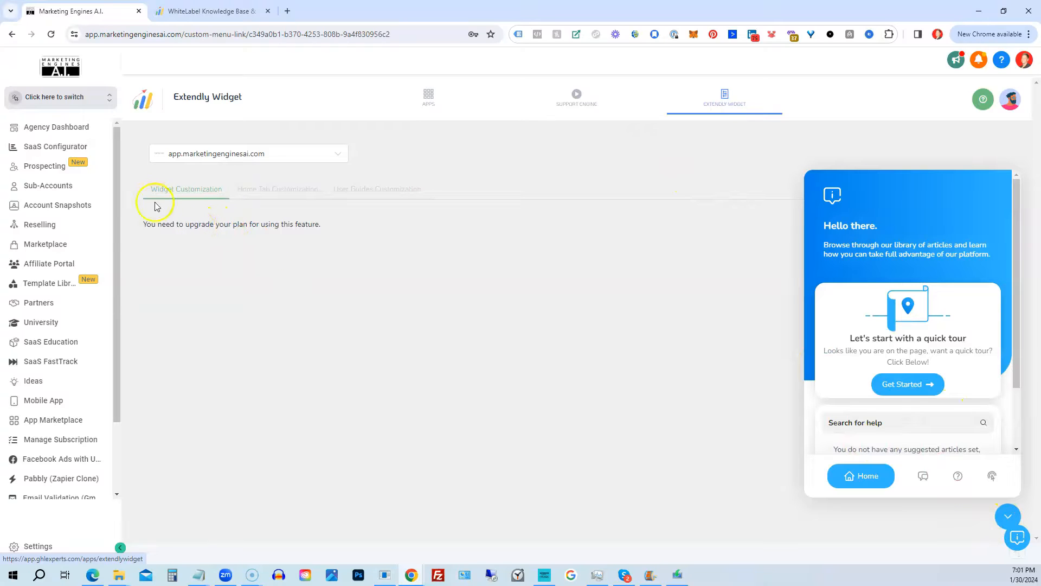
pyautogui.moveTo(237, 237)
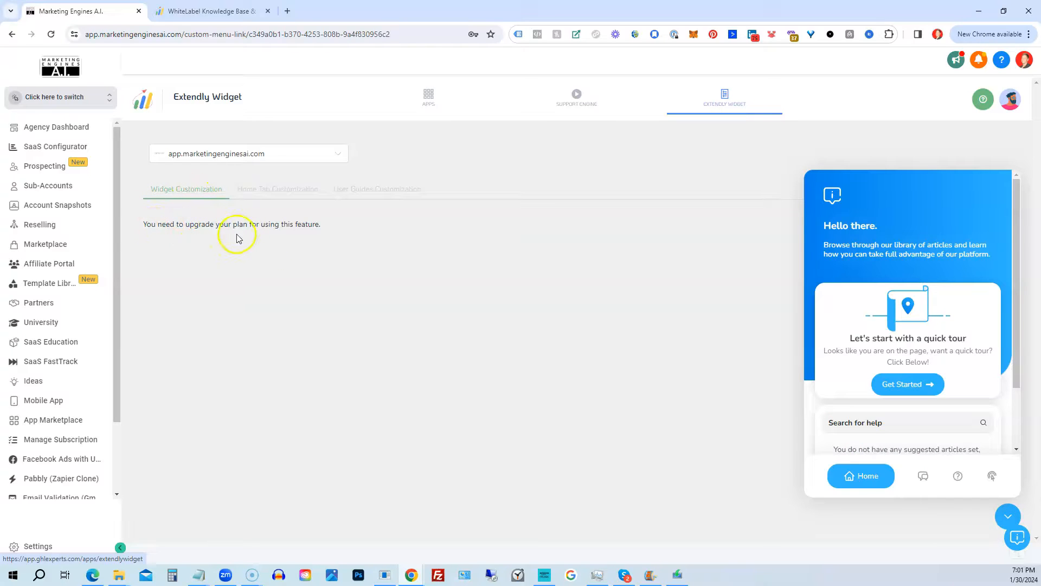
pyautogui.moveTo(288, 202)
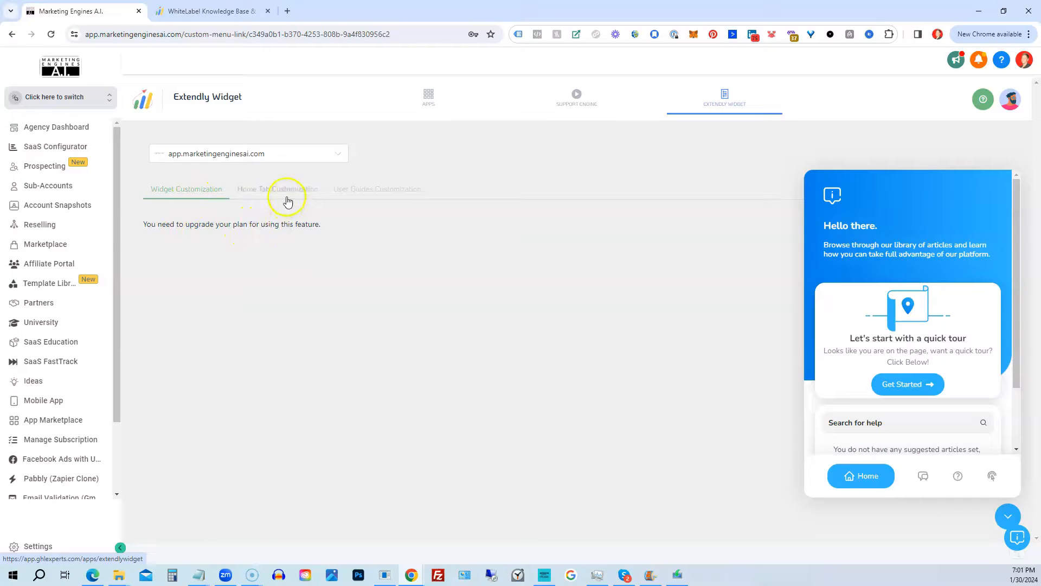
pyautogui.click(278, 189)
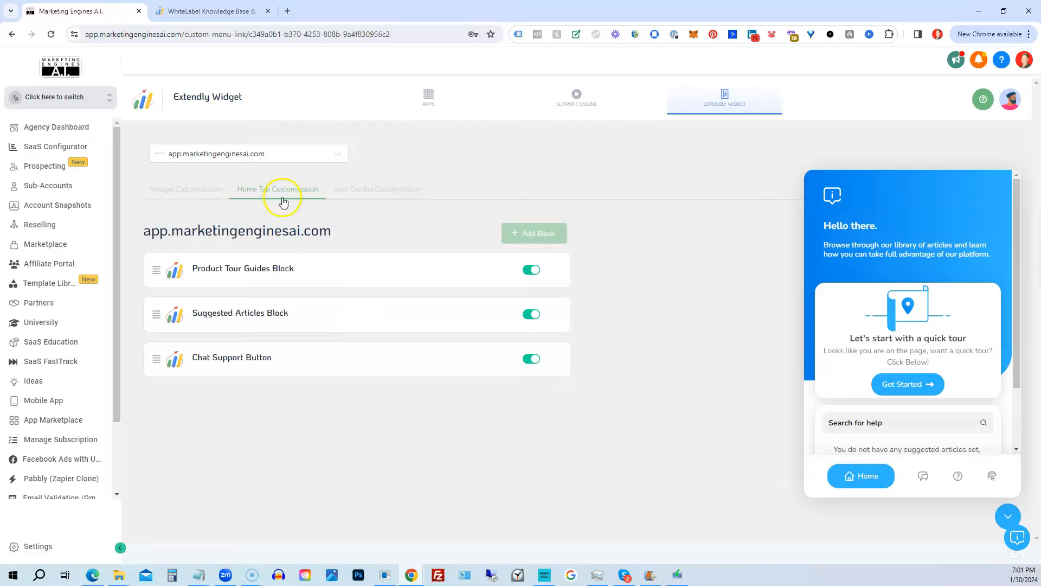
pyautogui.click(532, 271)
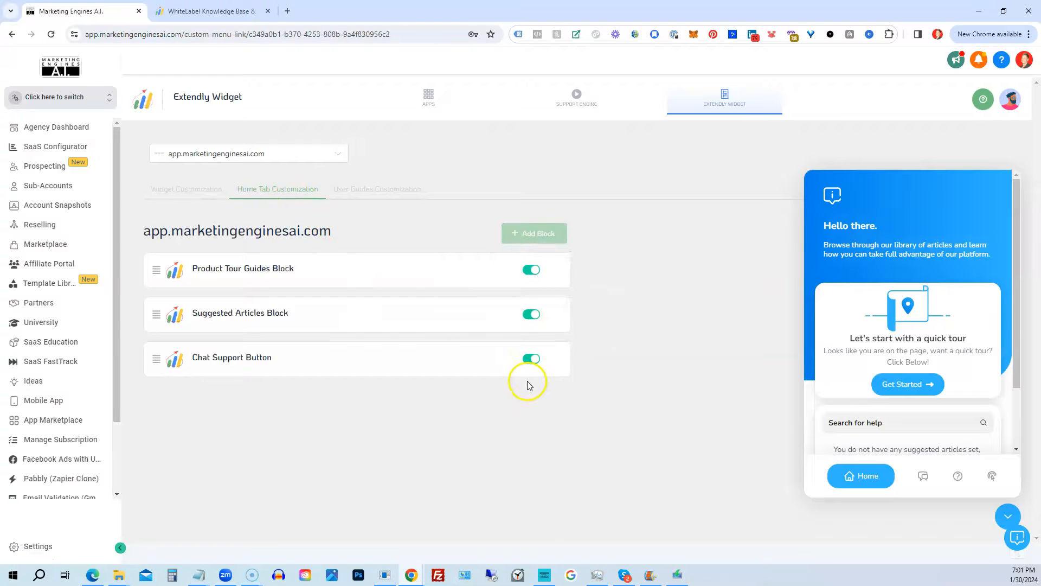
pyautogui.moveTo(348, 196)
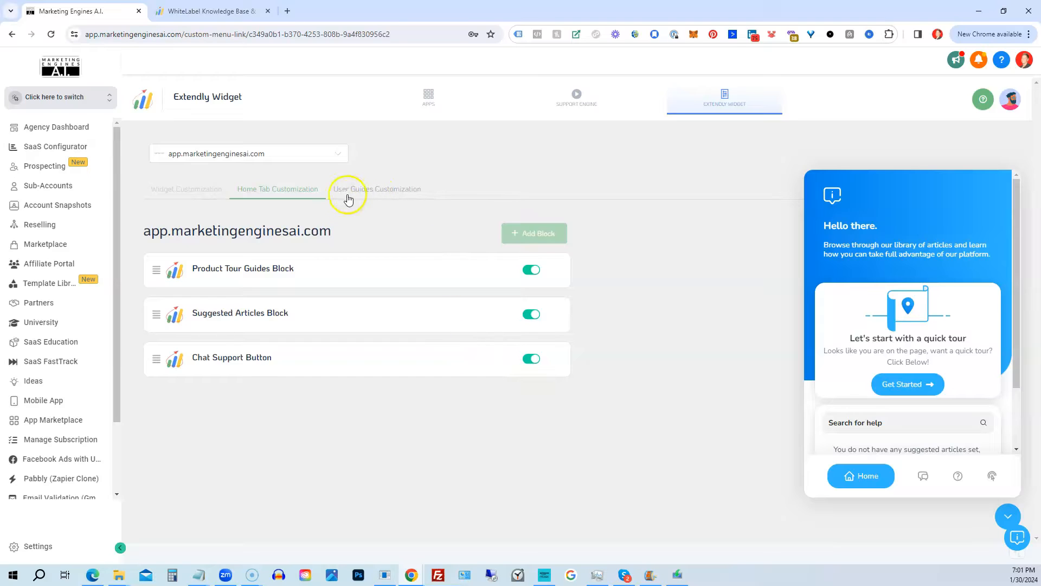
pyautogui.moveTo(376, 193)
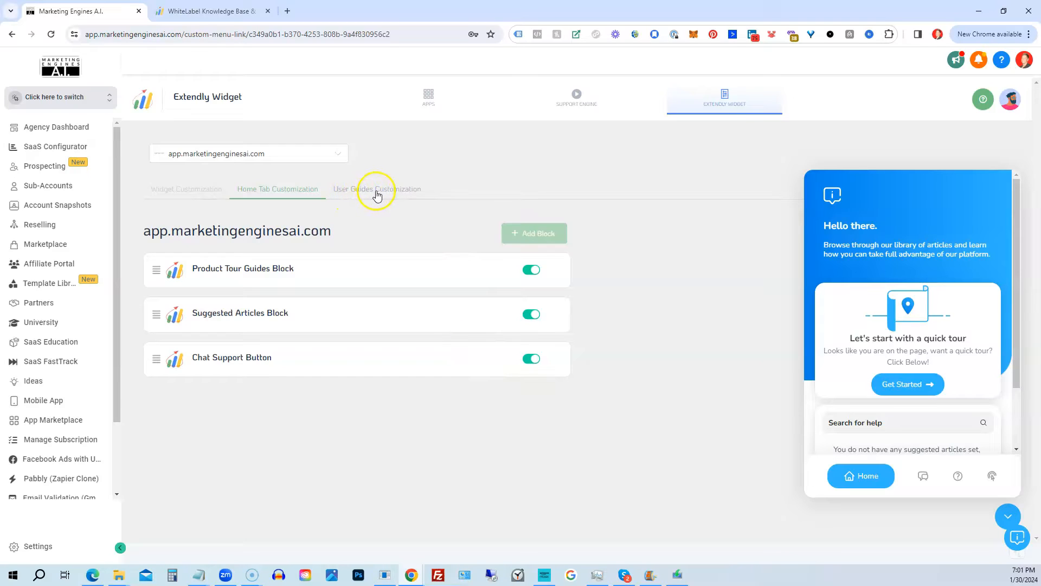
# Step: Show the User Guides Customization with title size 16, description size 12 and colour settings
pyautogui.click(376, 189)
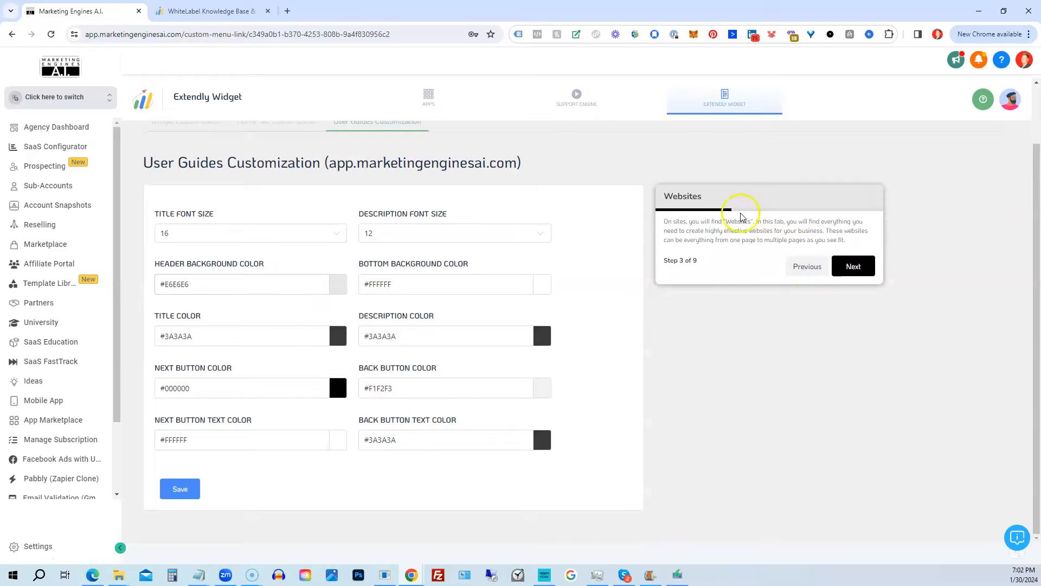
pyautogui.moveTo(701, 213)
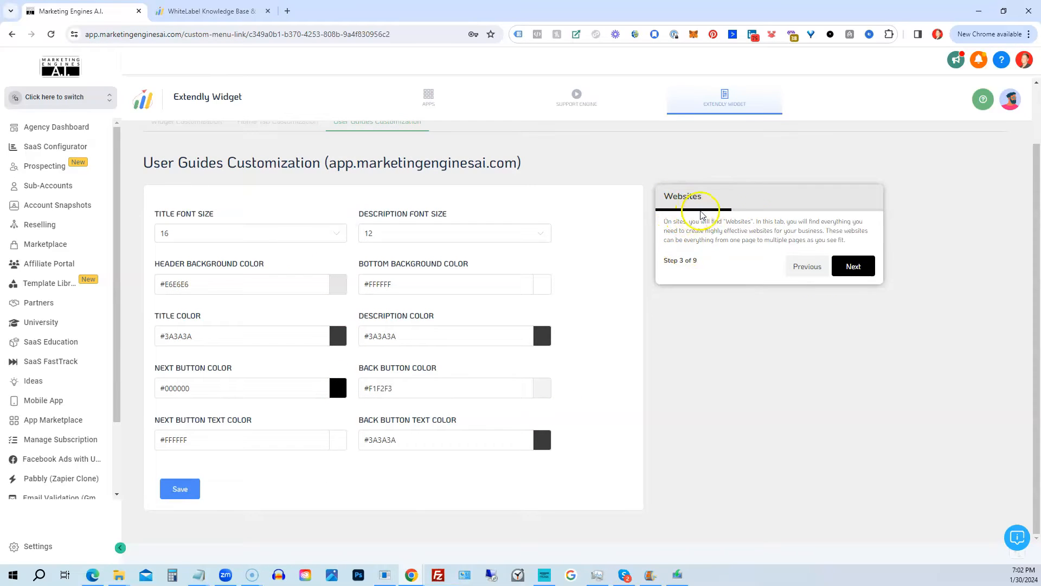
pyautogui.moveTo(628, 262)
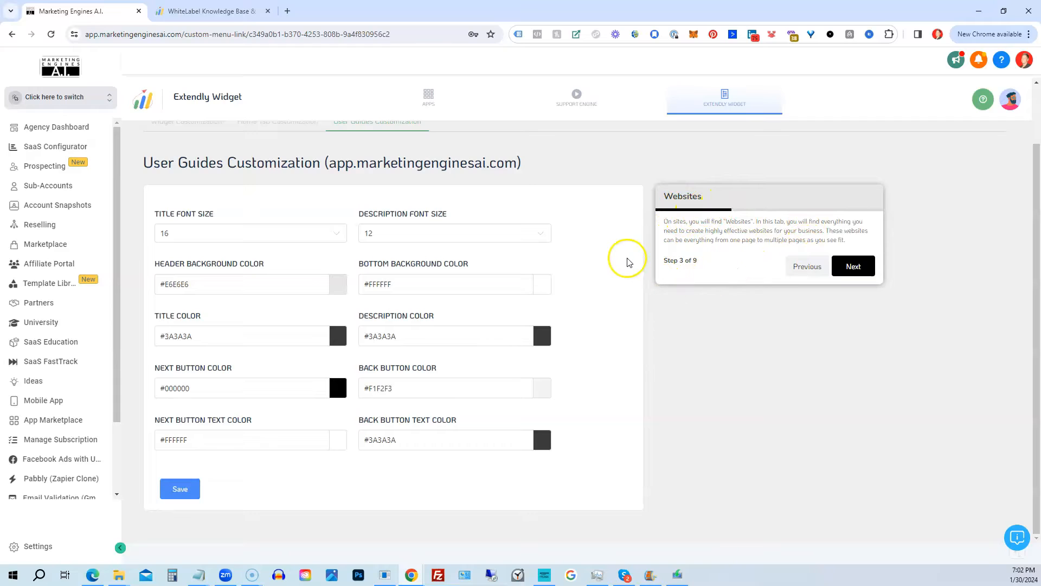
pyautogui.moveTo(620, 249)
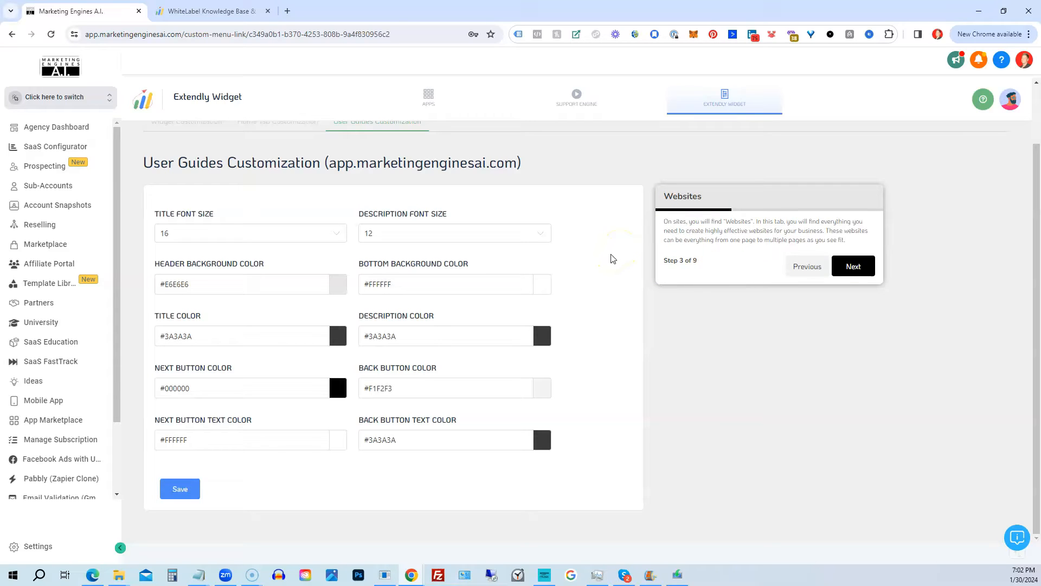
pyautogui.moveTo(604, 250)
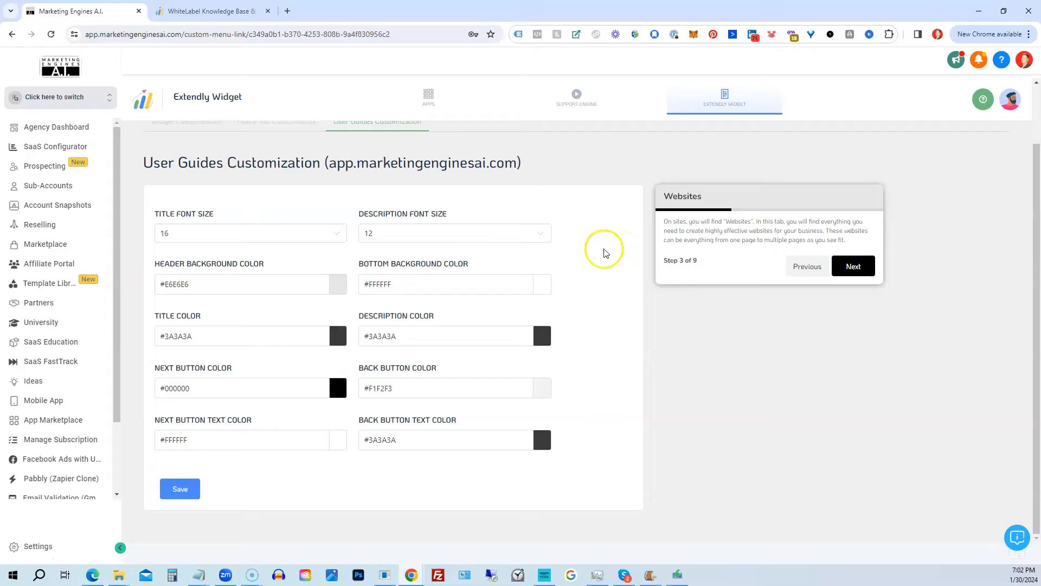
pyautogui.moveTo(307, 295)
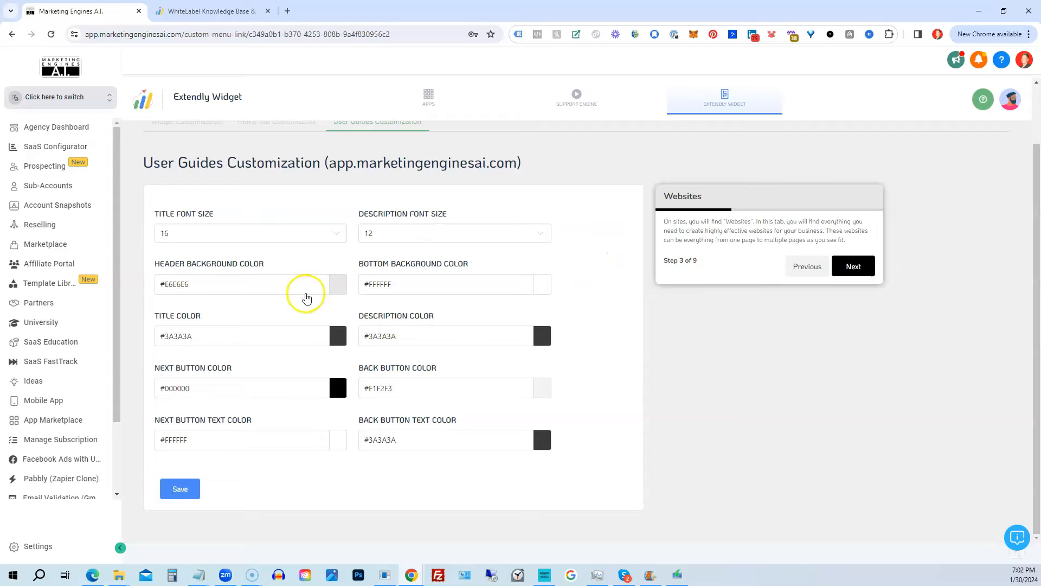
pyautogui.moveTo(259, 256)
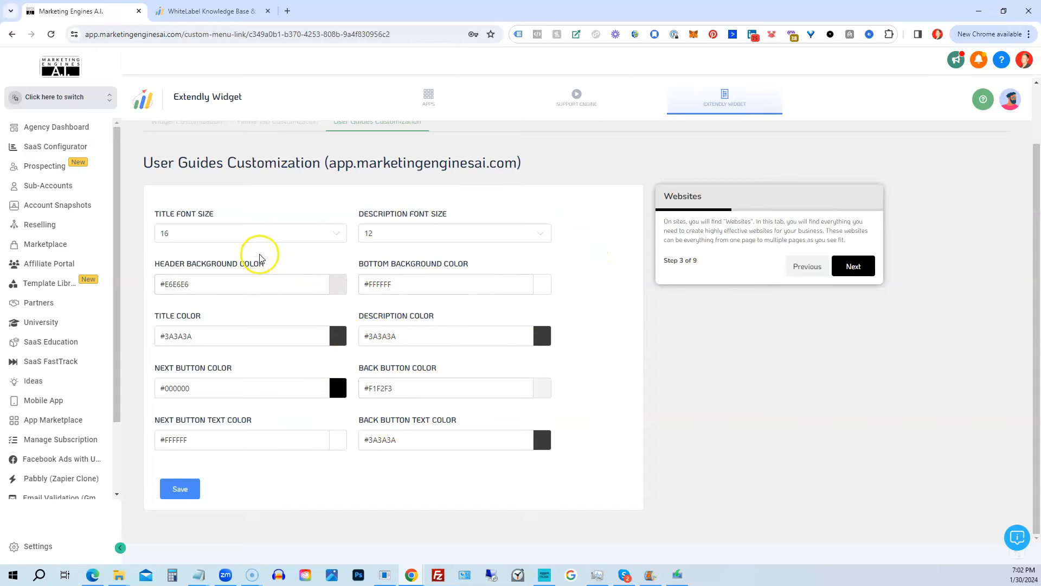
pyautogui.moveTo(451, 274)
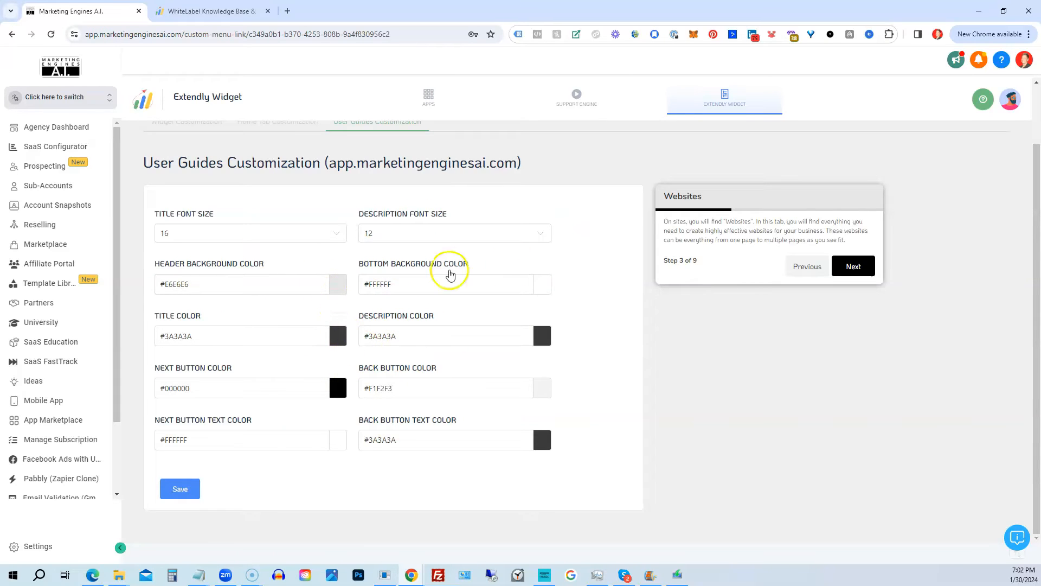
pyautogui.moveTo(562, 206)
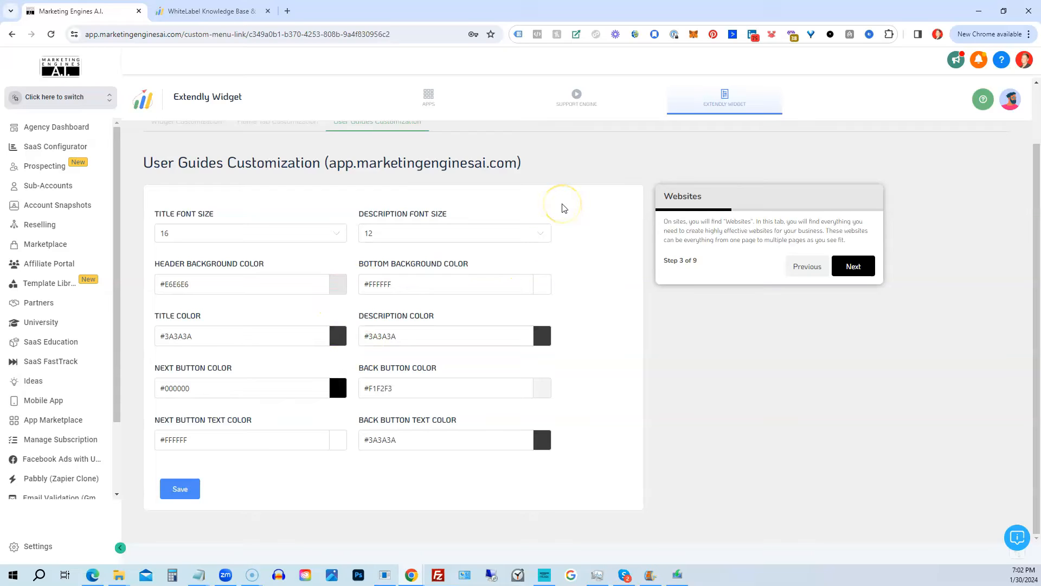
pyautogui.moveTo(563, 207)
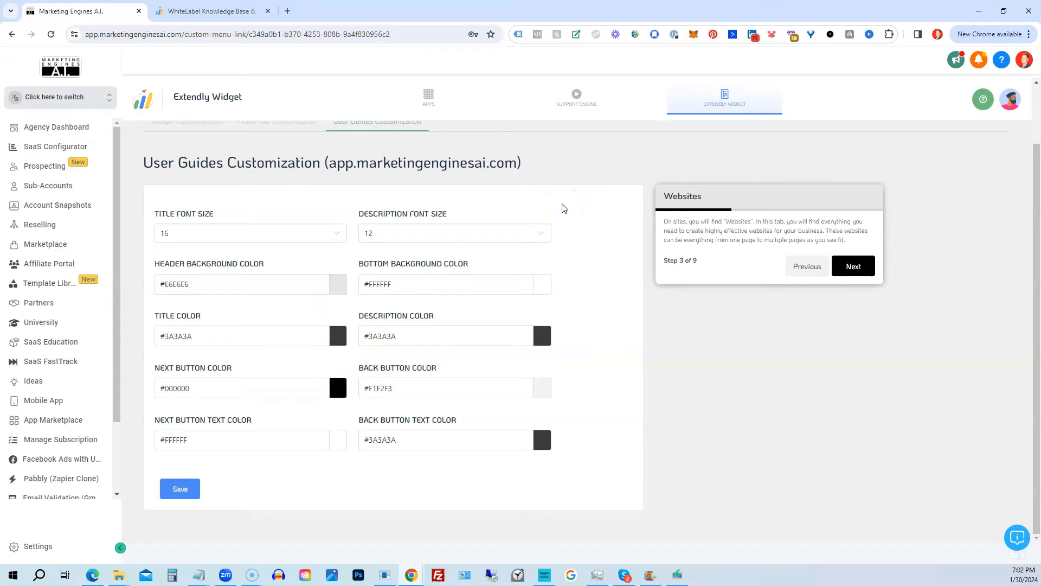